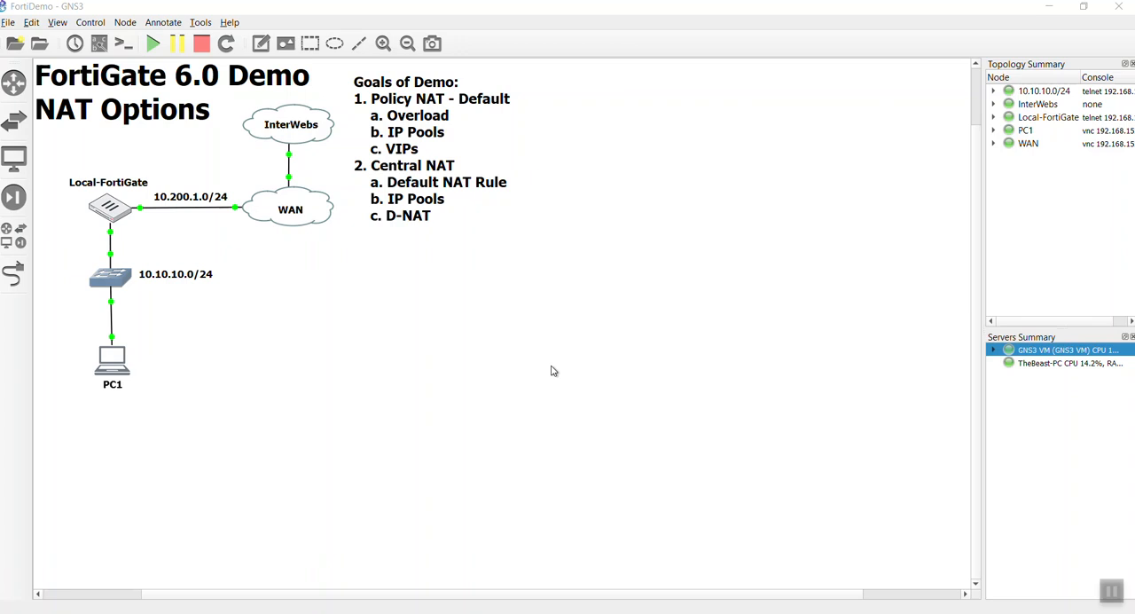
- Bring up PC1's console showing the FortiGate login page in Internet Explorer
click(186, 209)
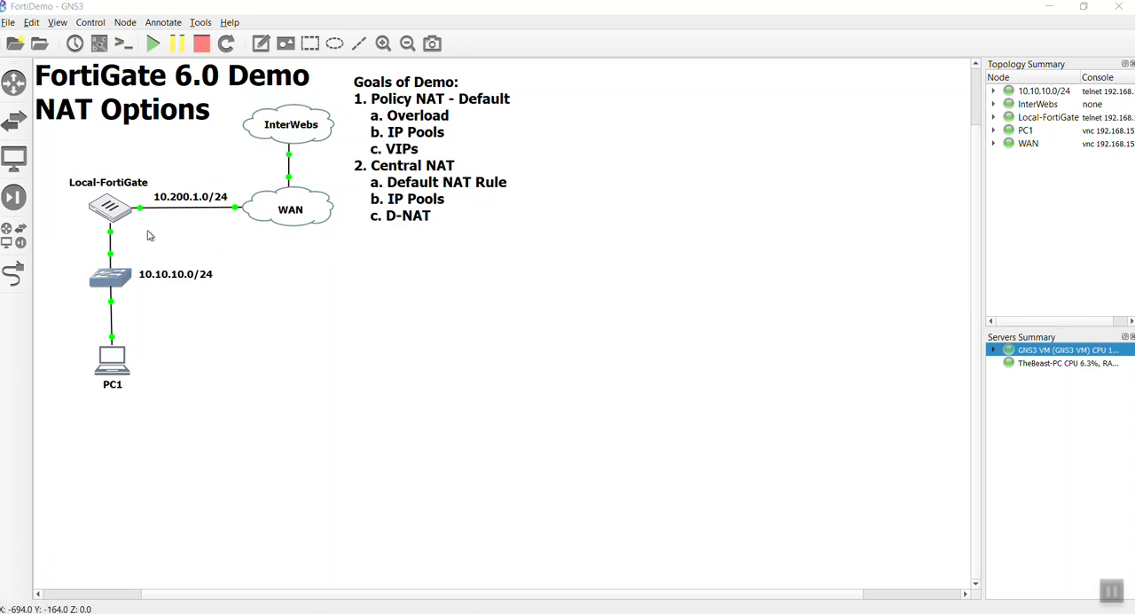
mouse_move(237, 255)
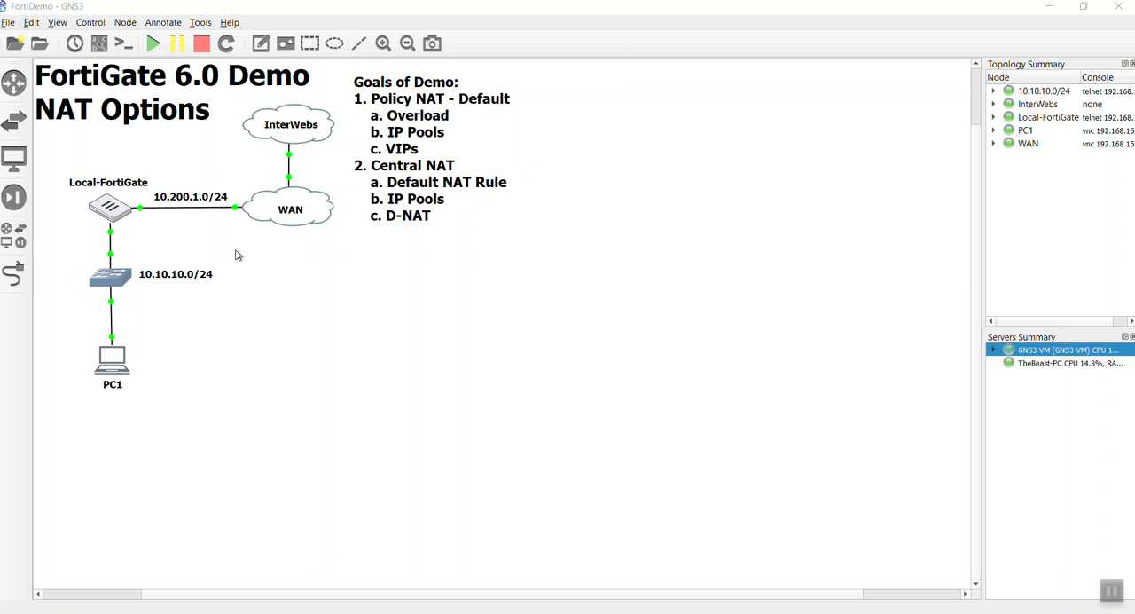
mouse_move(126, 370)
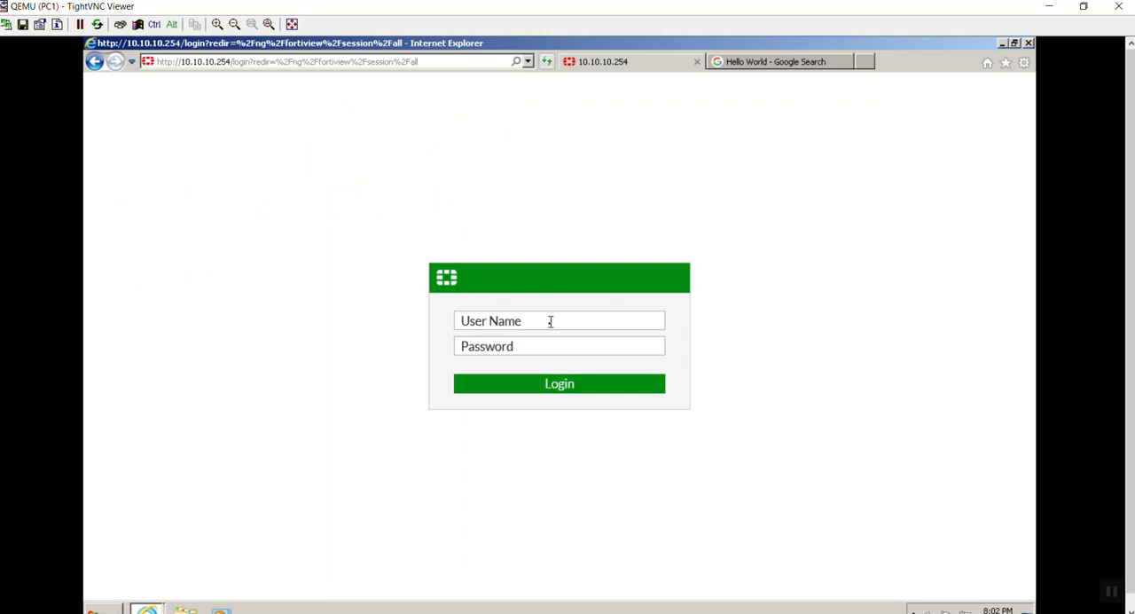
- Log in as admin and land on the FortiView All Sessions list
click(558, 320)
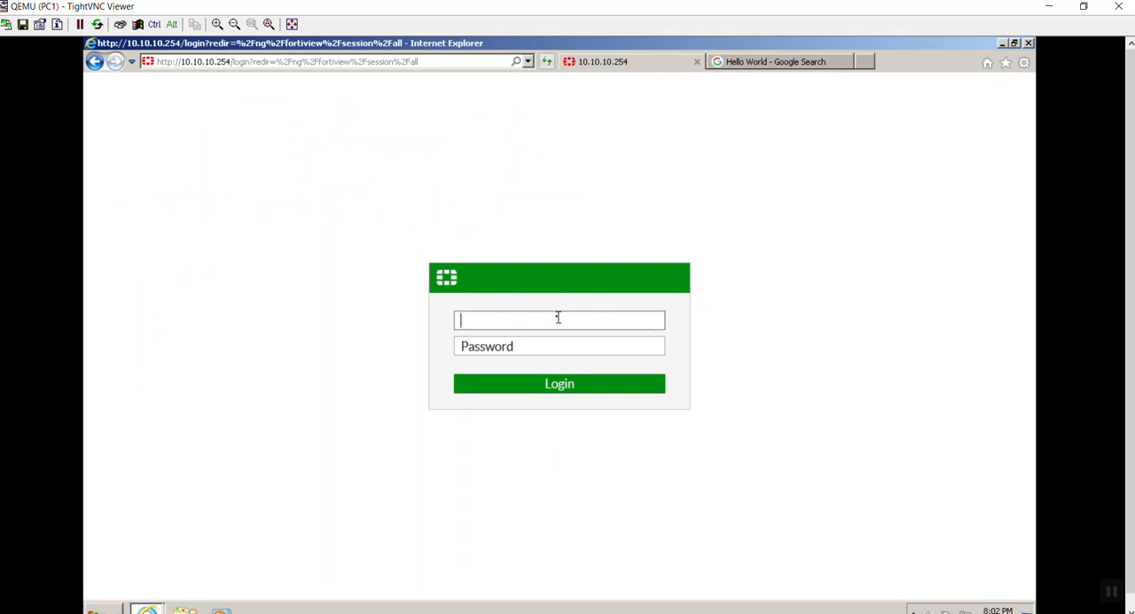
text(admin)
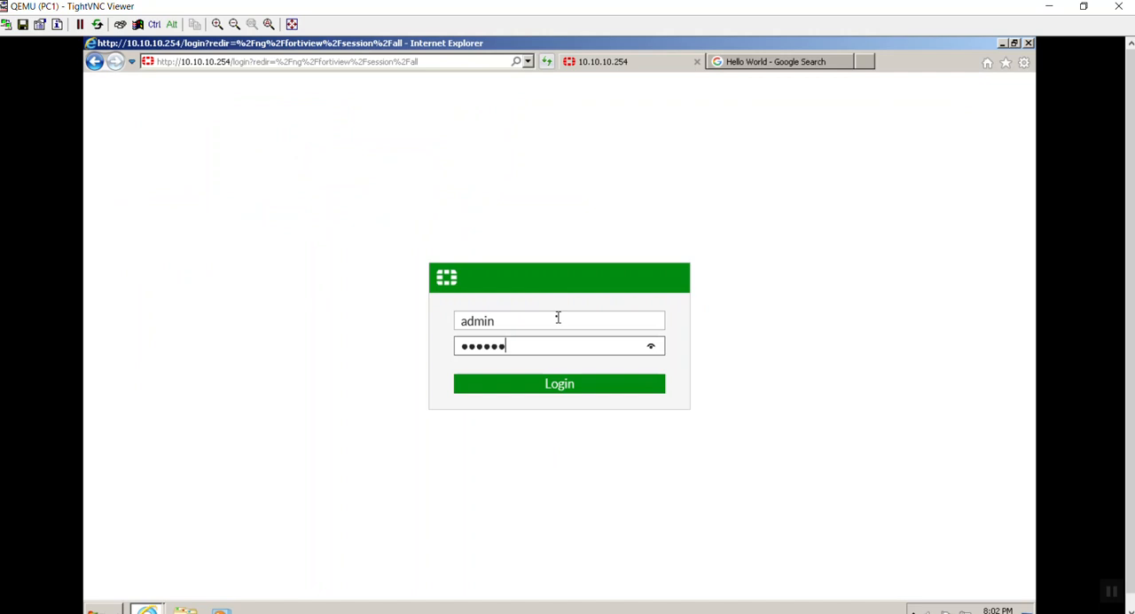
click(559, 383)
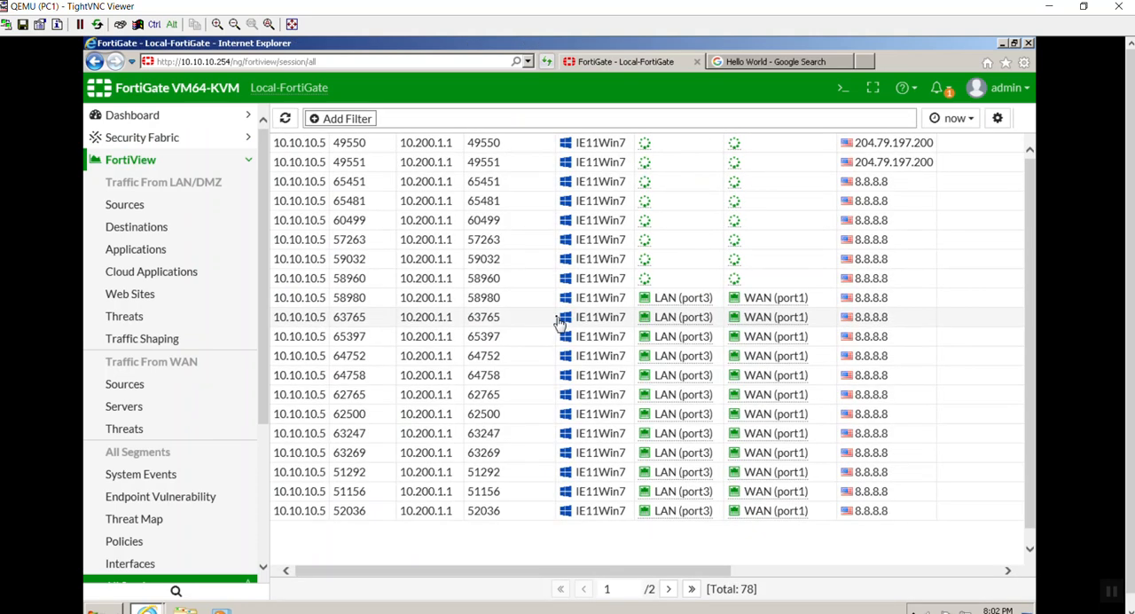
- Navigate from the sessions table to Policy & Objects > IP Pools, currently empty
scroll(down, 3)
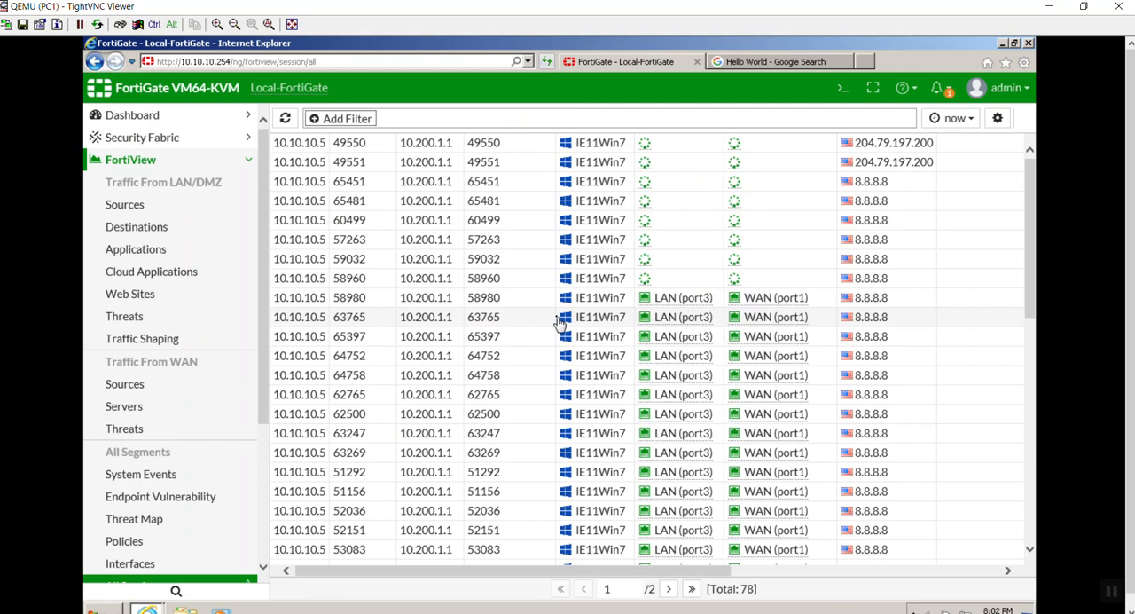
scroll(up, 3)
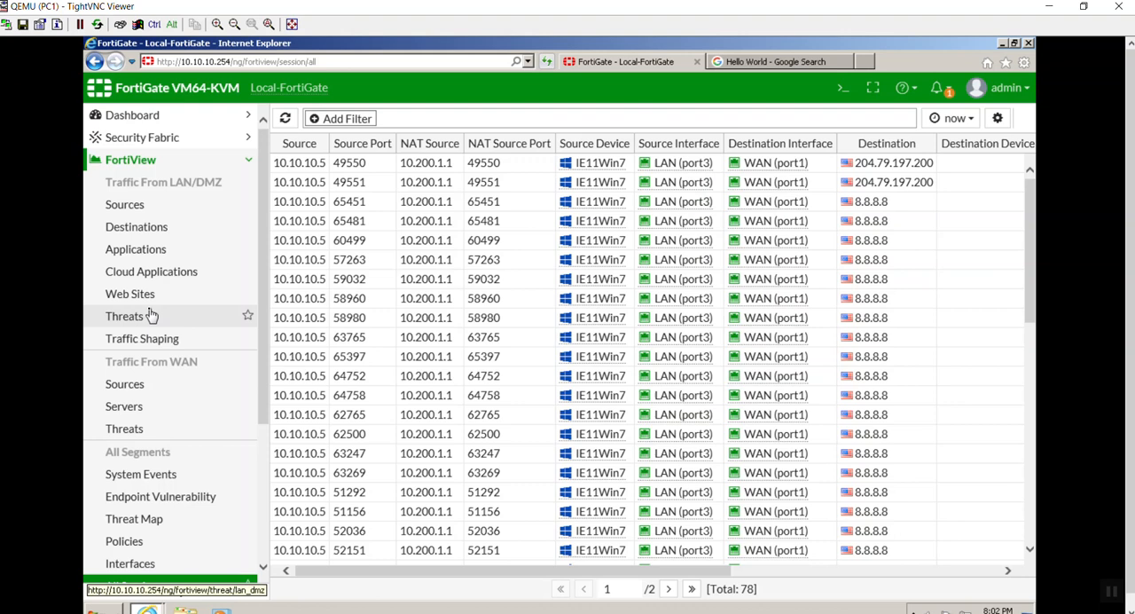
scroll(down, 3)
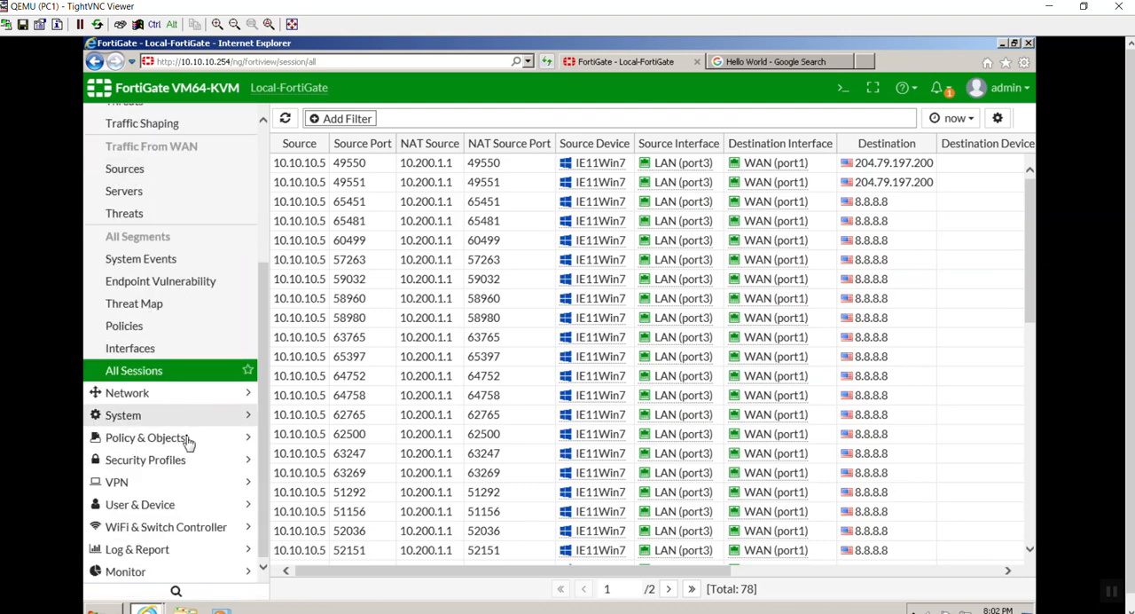
click(145, 437)
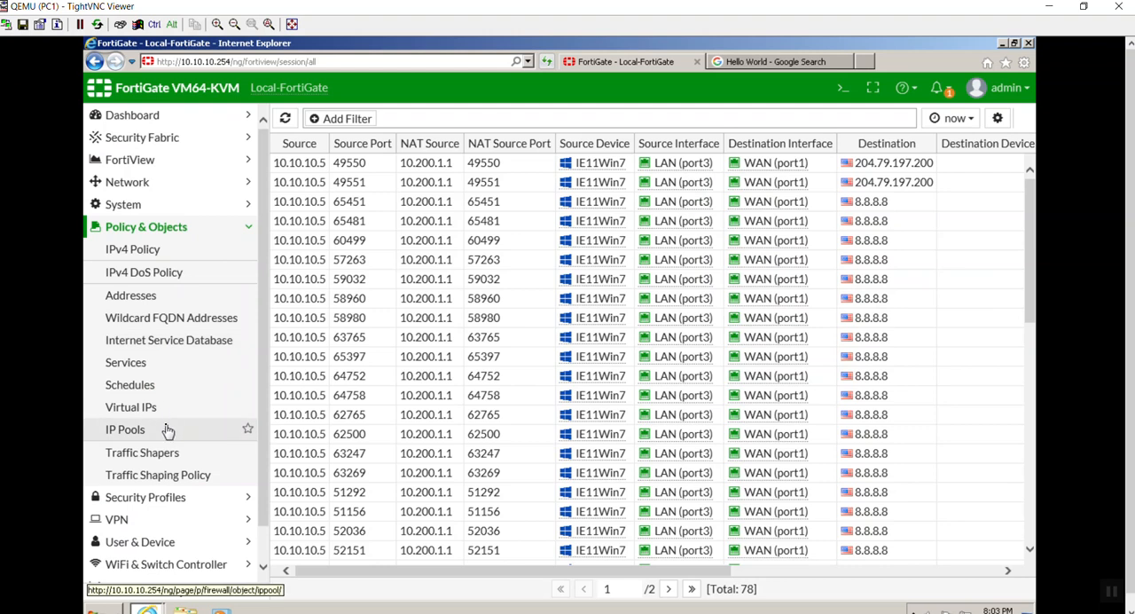
click(125, 429)
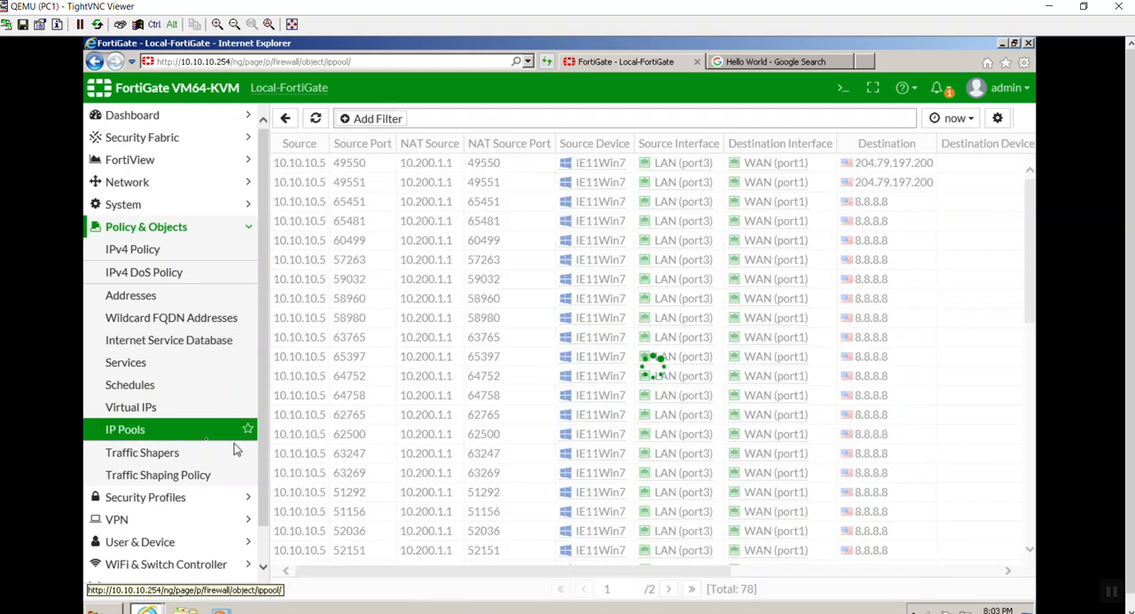
click(124, 429)
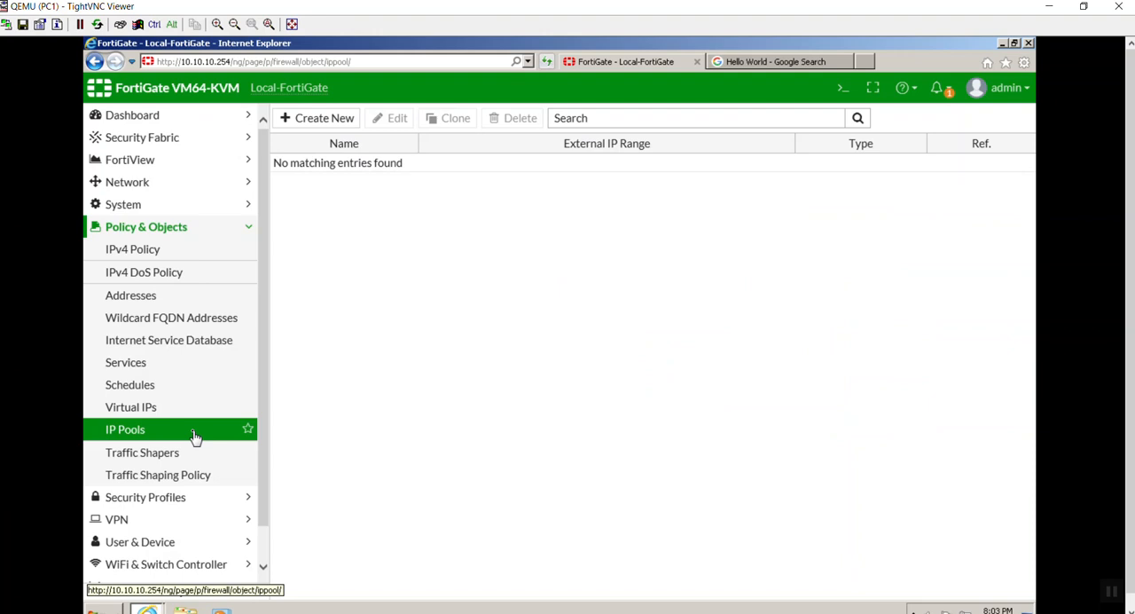
mouse_move(317, 117)
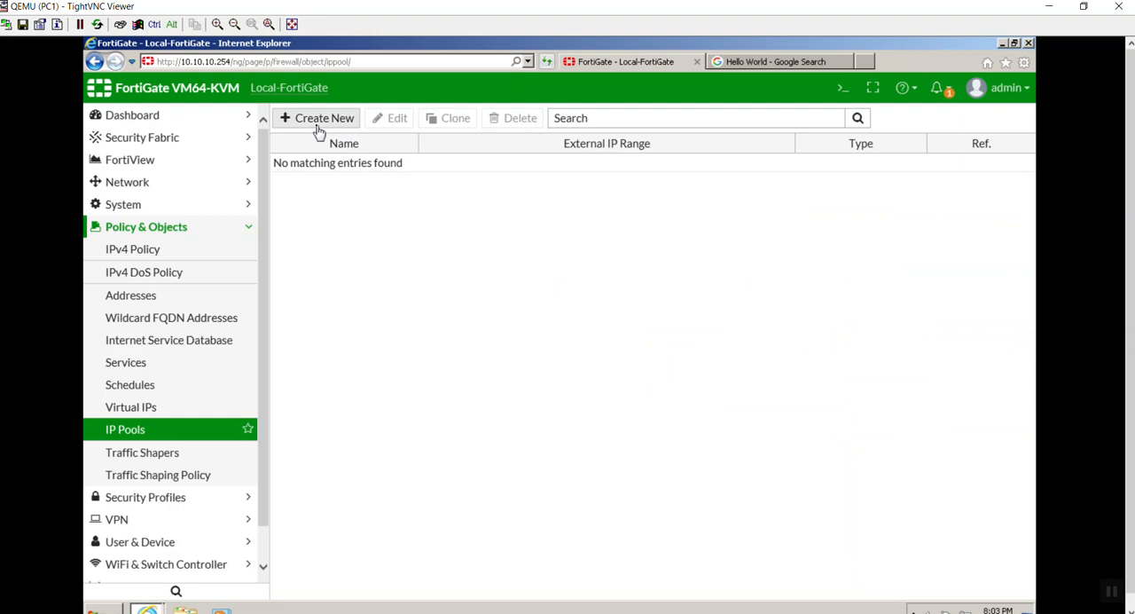
- Start a new dynamic IP pool named IPPool, keeping the Overload type
click(317, 118)
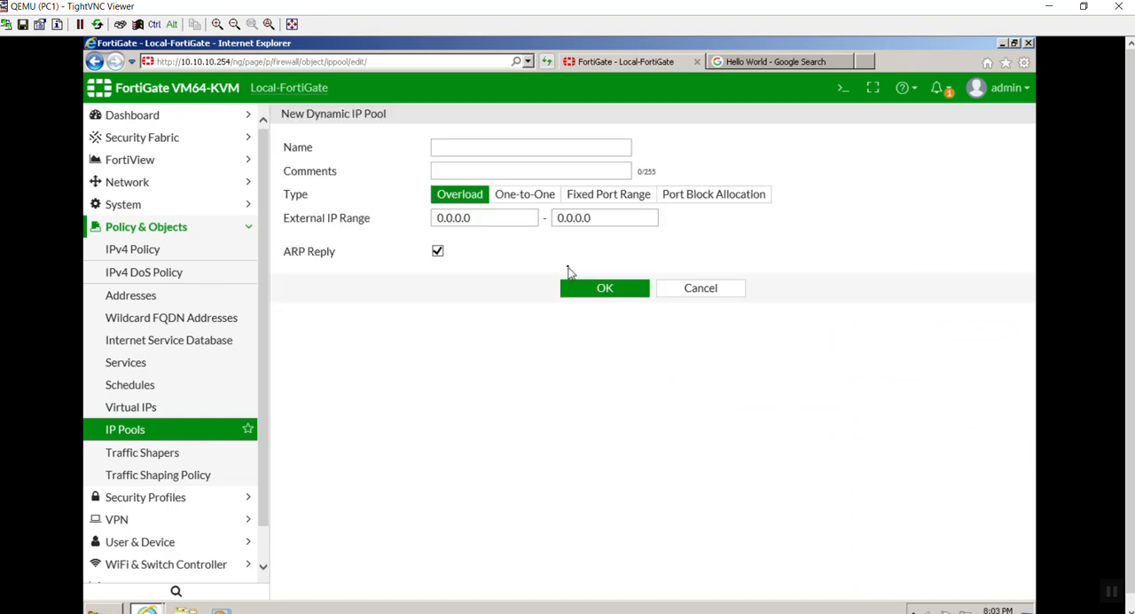
click(531, 145)
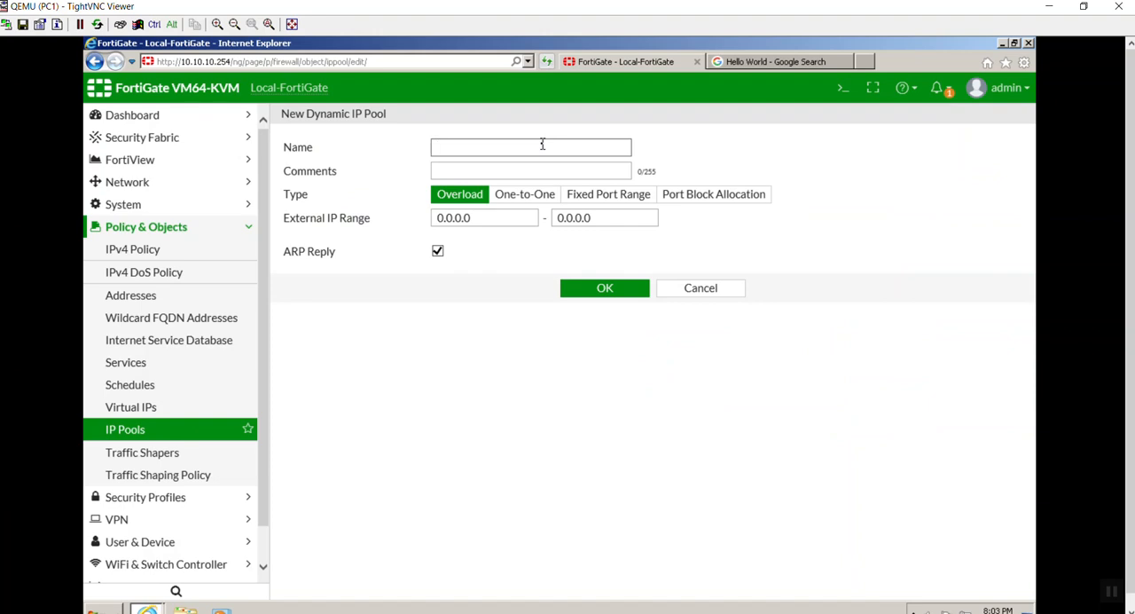
click(531, 146)
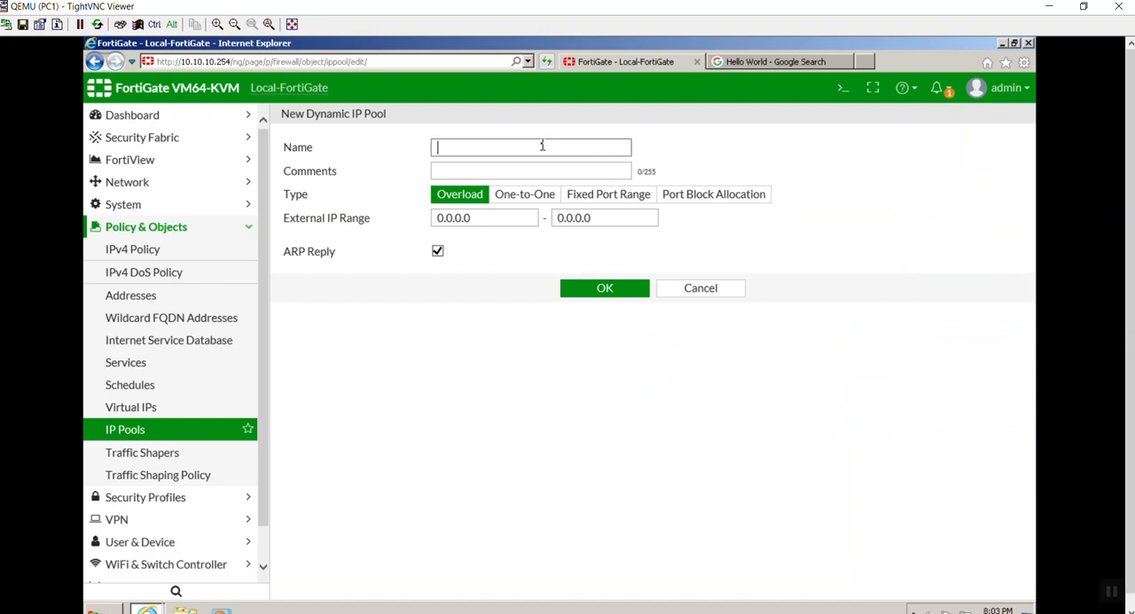
text(IP)
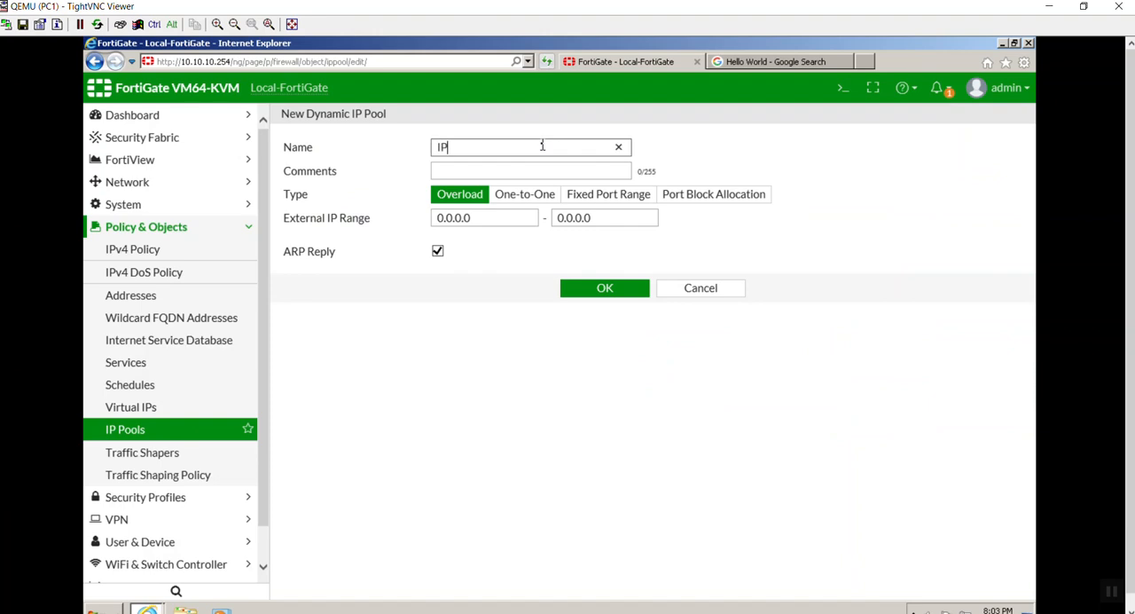
text(Pool)
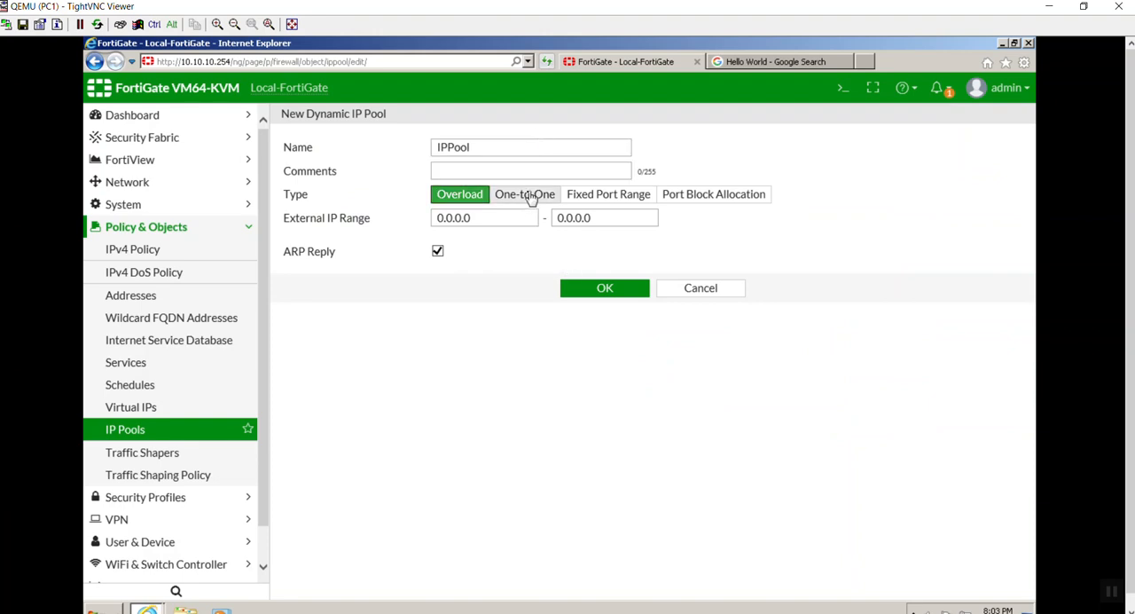
mouse_move(621, 195)
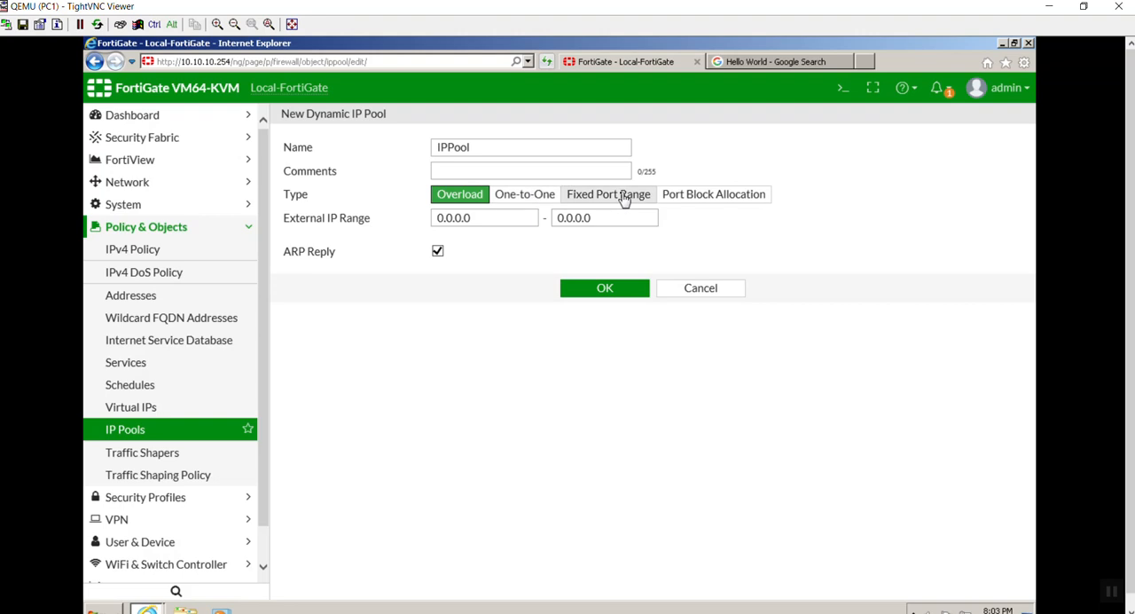
mouse_move(713, 198)
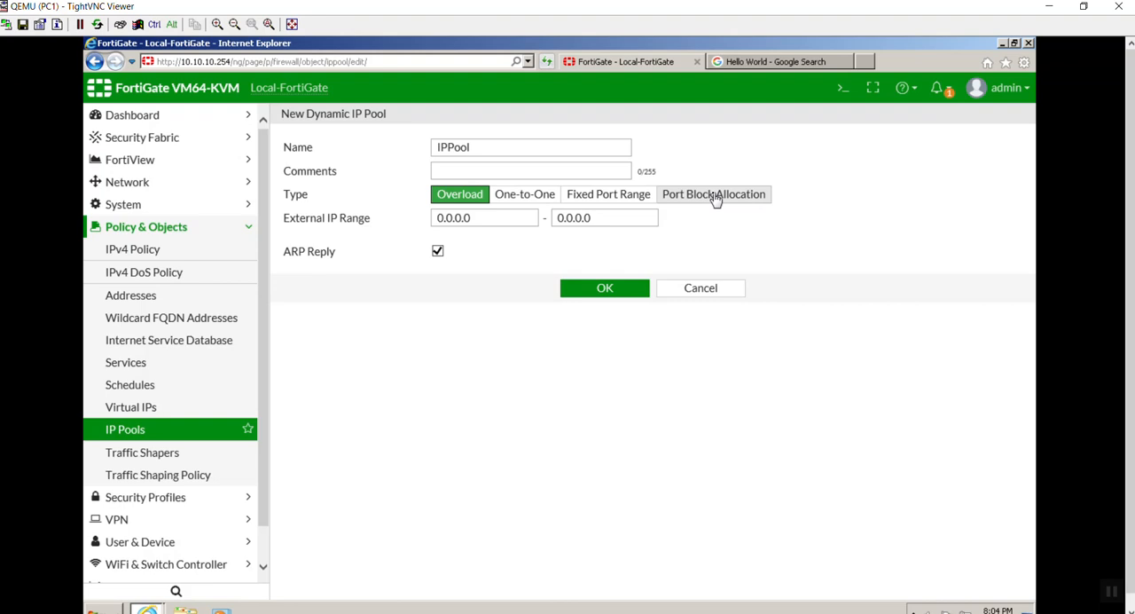
mouse_move(525, 194)
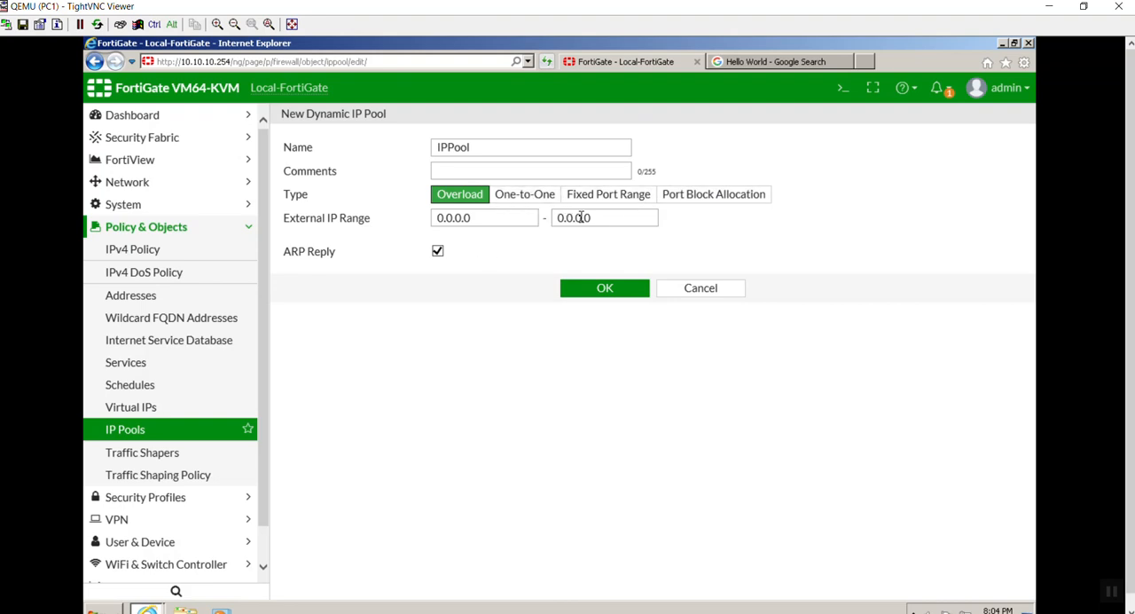
mouse_move(525, 193)
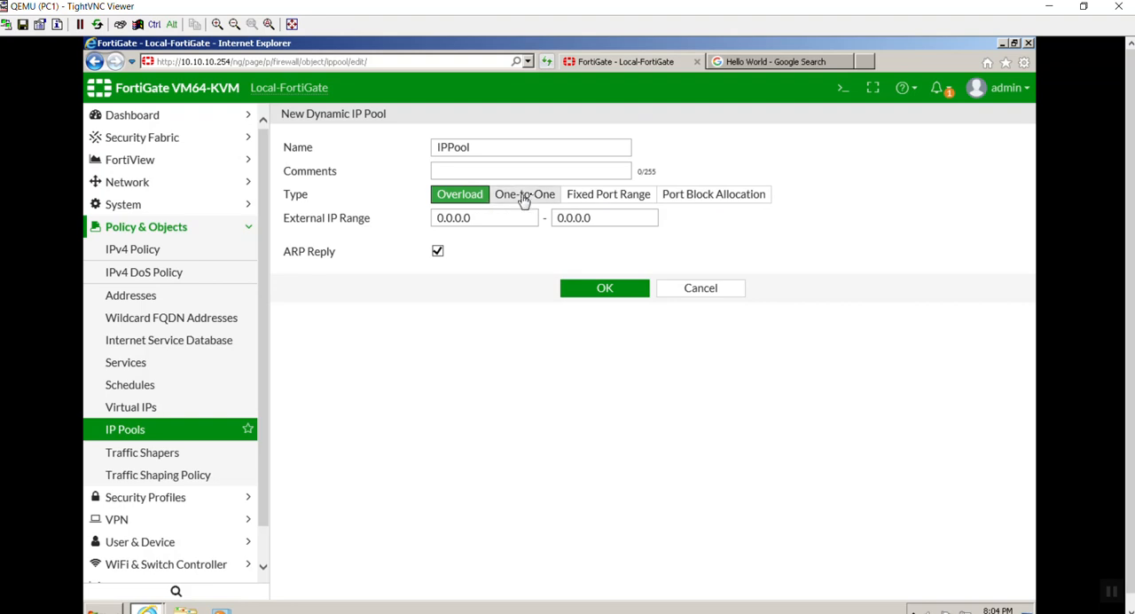
mouse_move(714, 193)
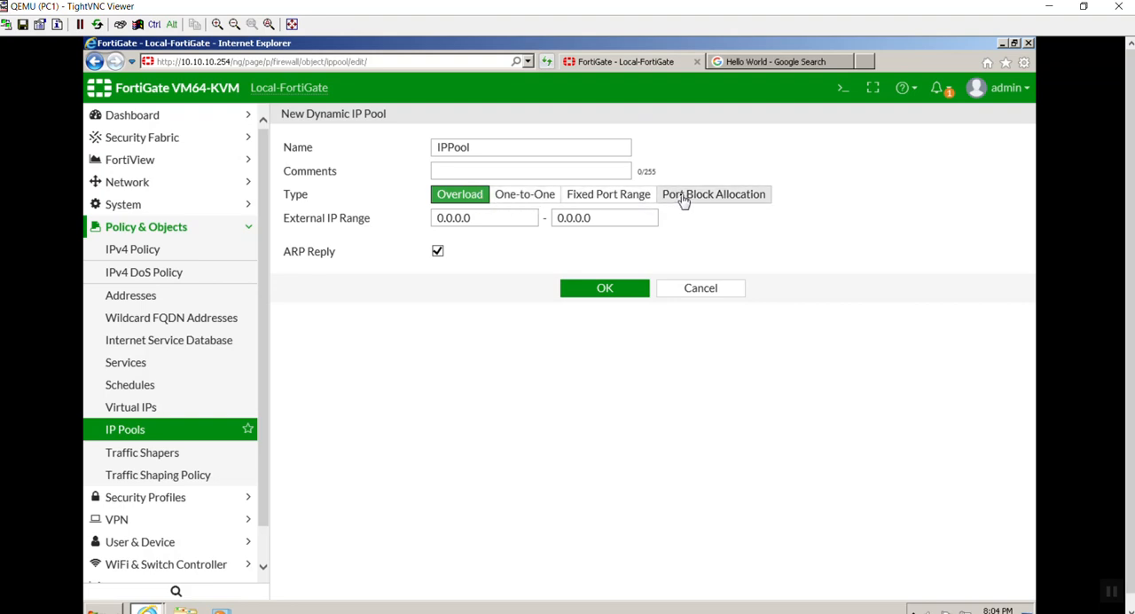
mouse_move(608, 193)
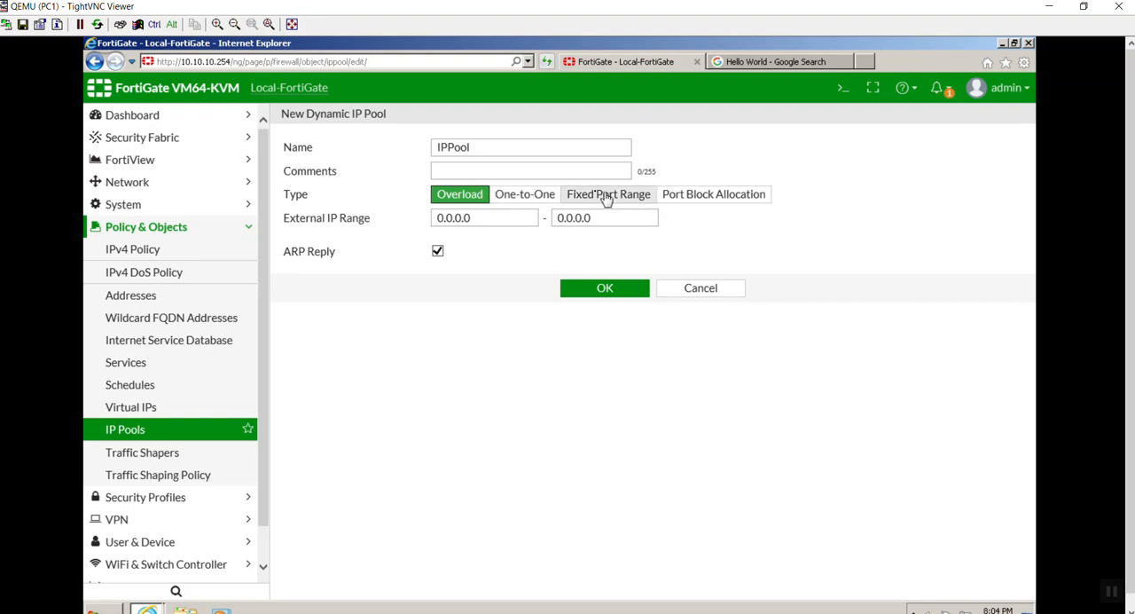
mouse_move(525, 193)
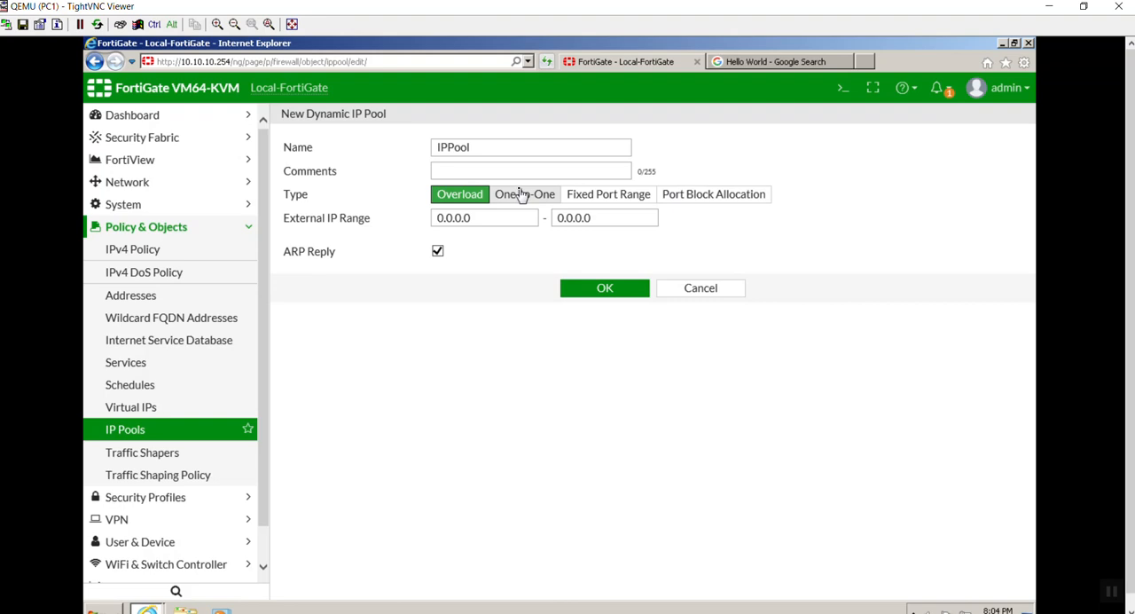
click(482, 216)
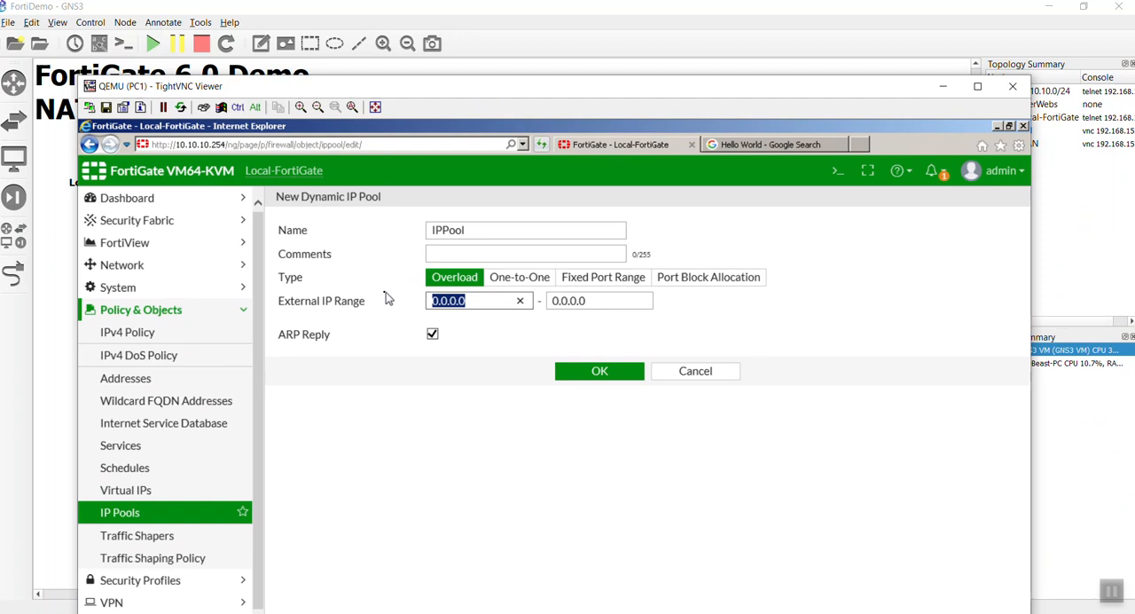
mouse_move(408, 319)
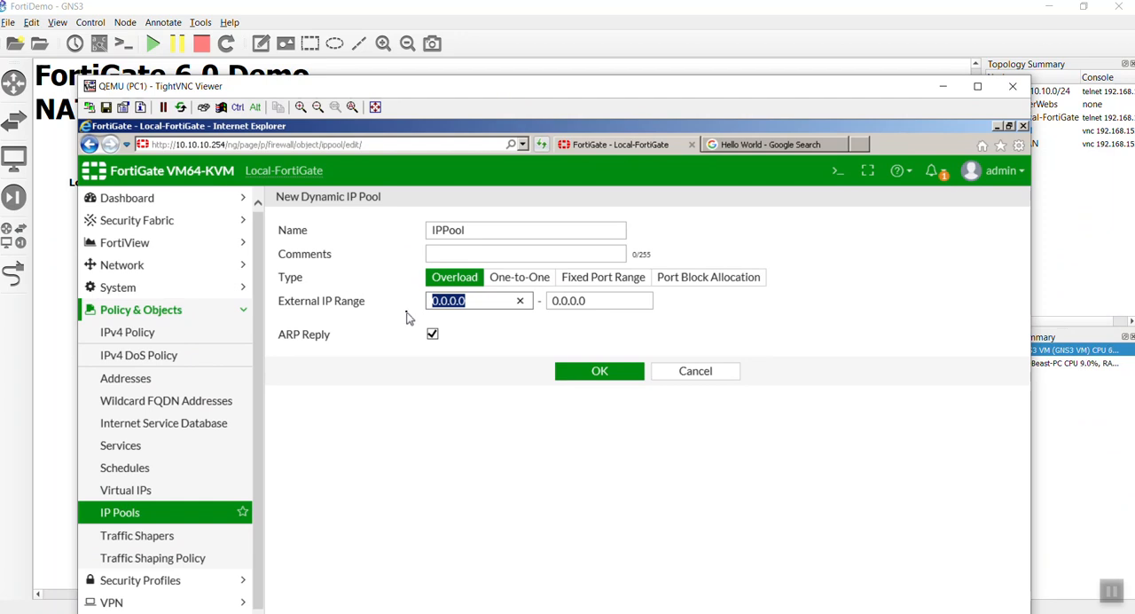
- Set the external range 10.200.1.1–10.200.1.4 with ARP Reply on and save the IPPool
text(10.200)
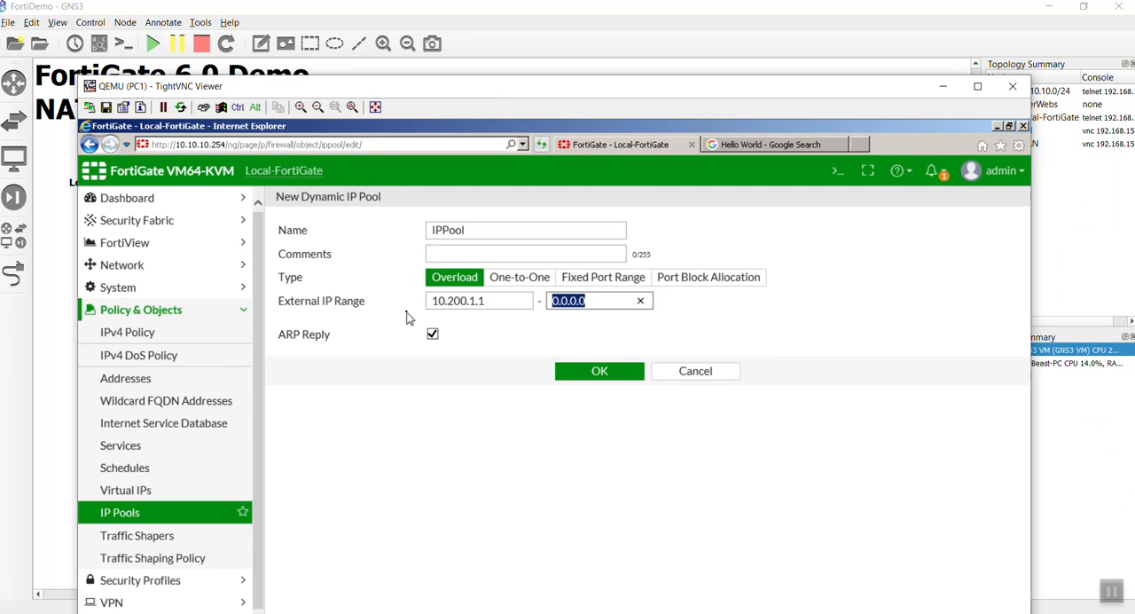
text(10.200)
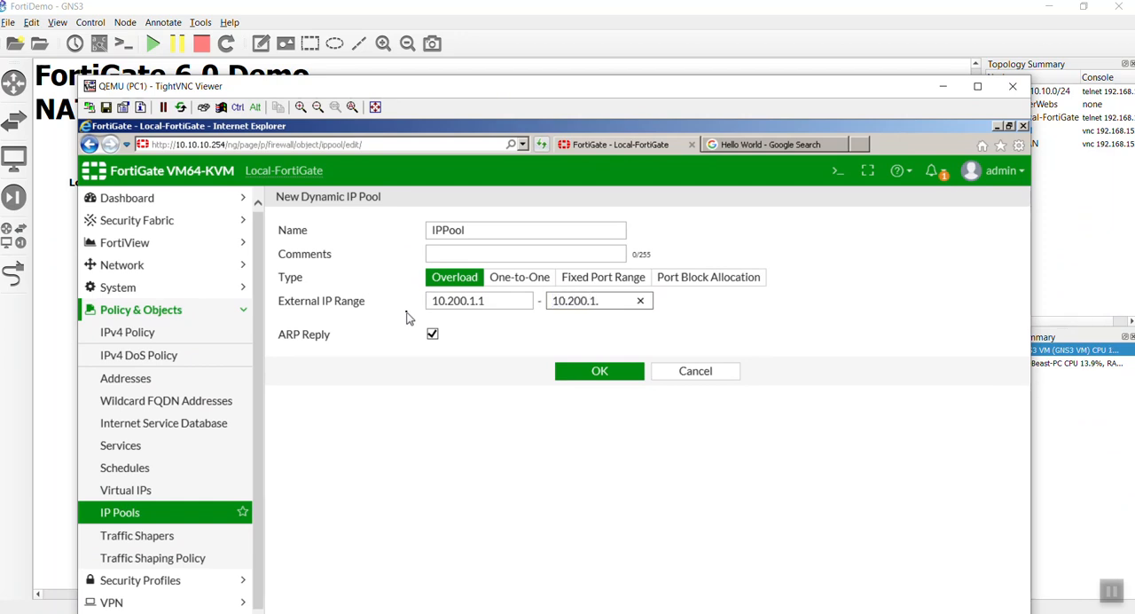
text(4)
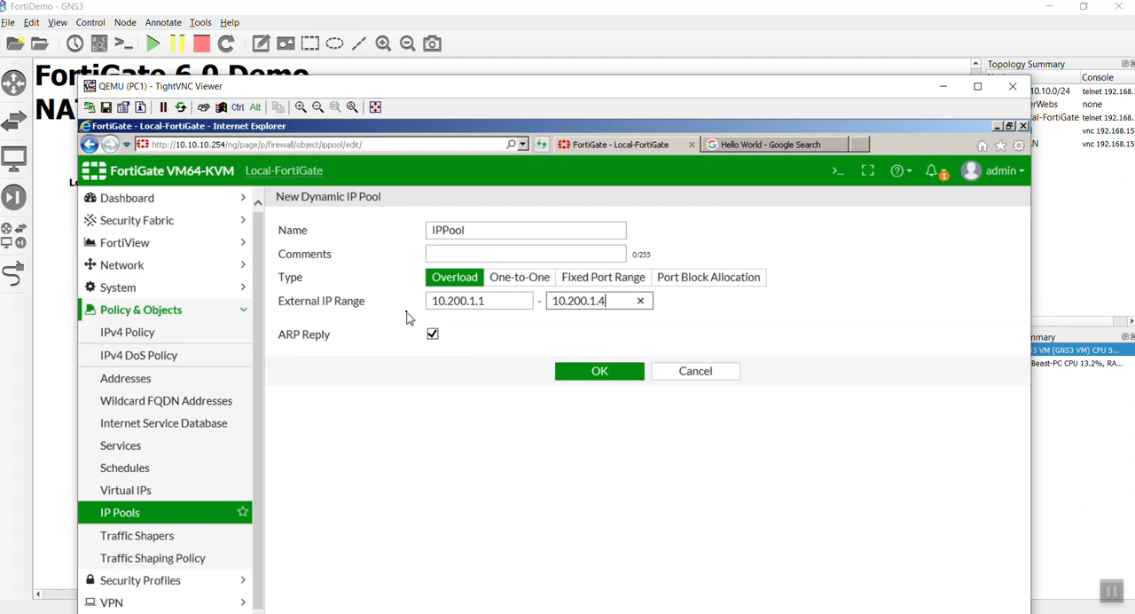
mouse_move(453, 346)
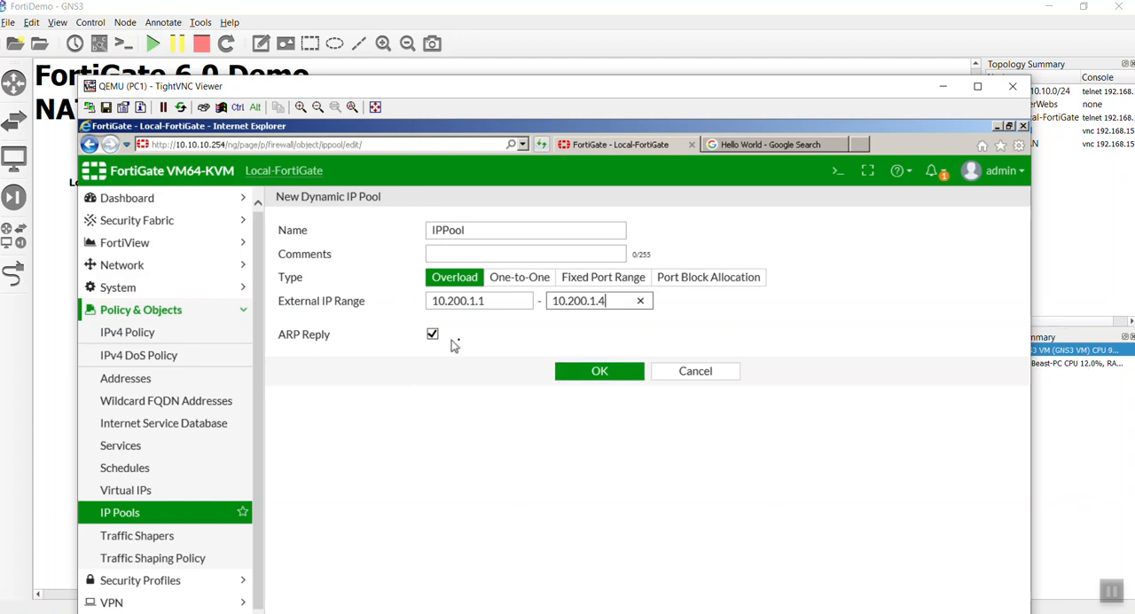
mouse_move(270, 344)
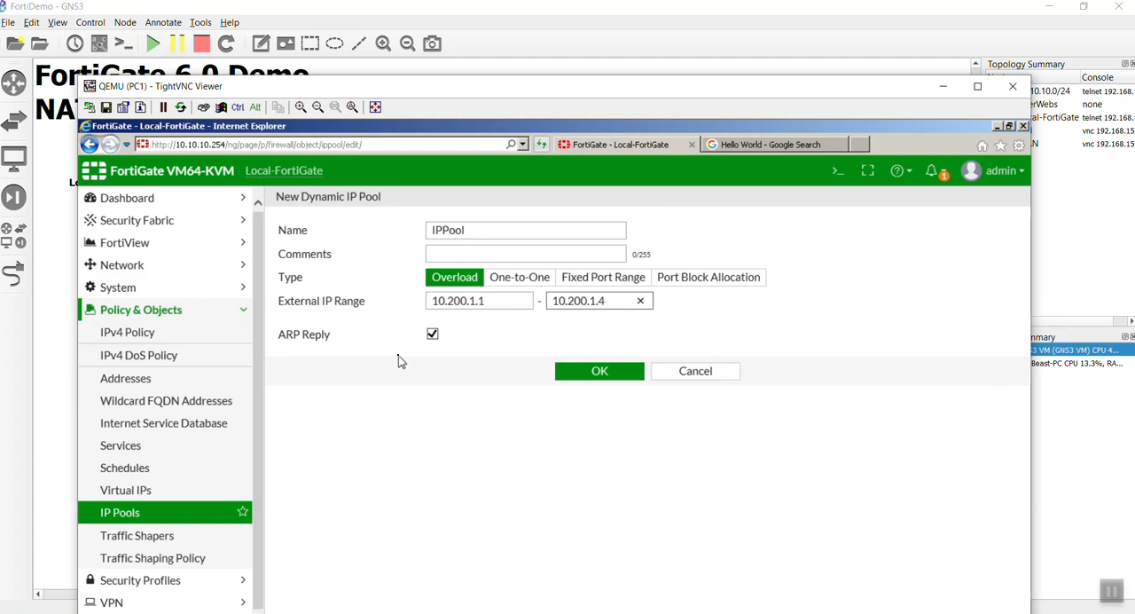
click(599, 300)
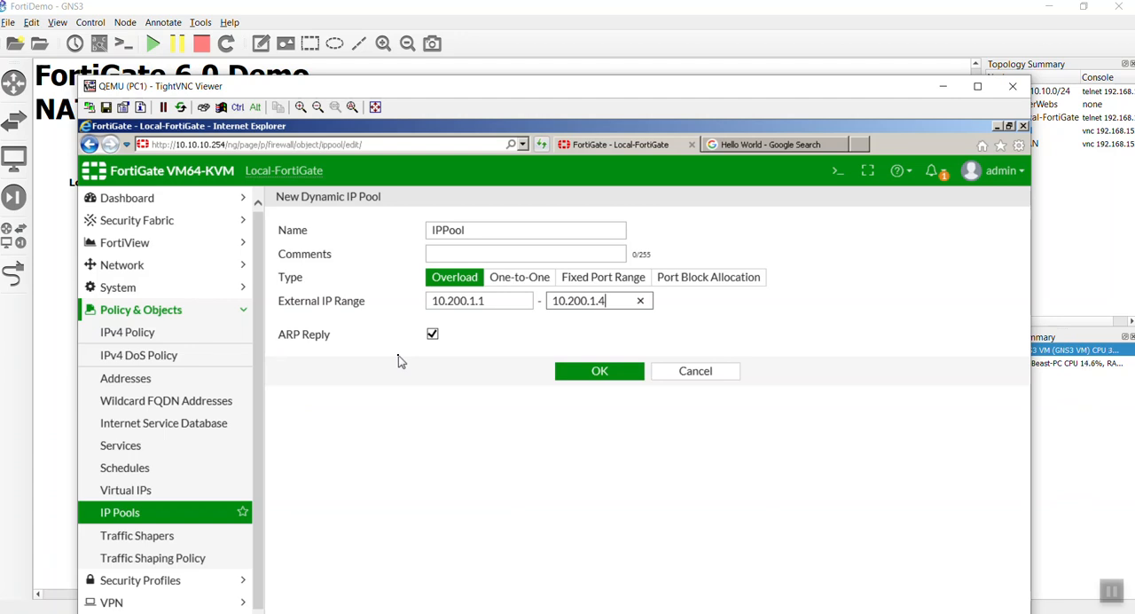
mouse_move(422, 355)
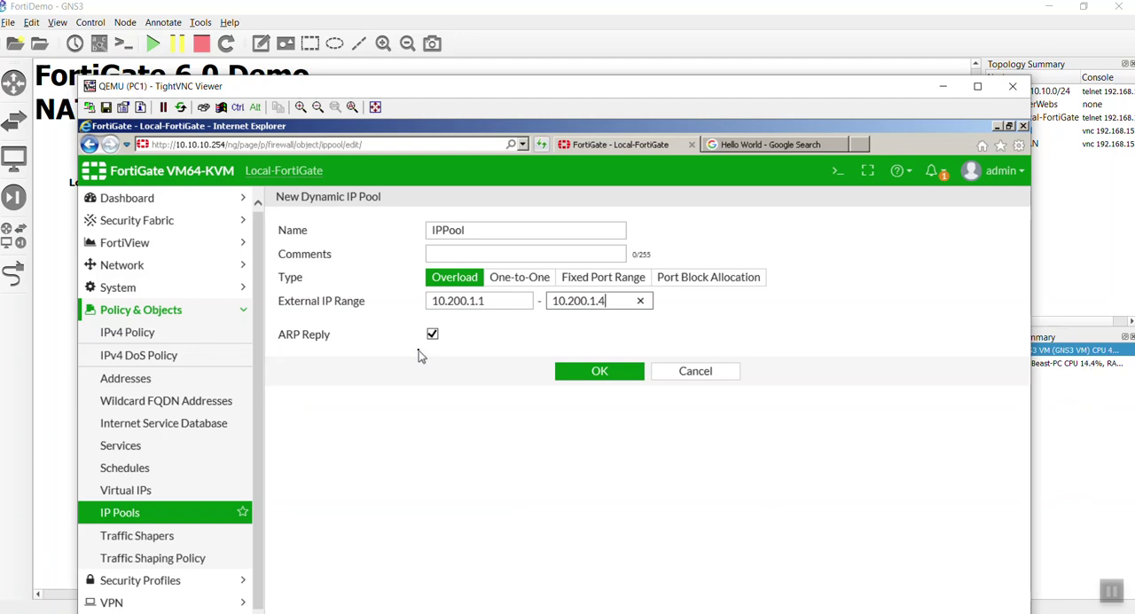
mouse_move(305, 367)
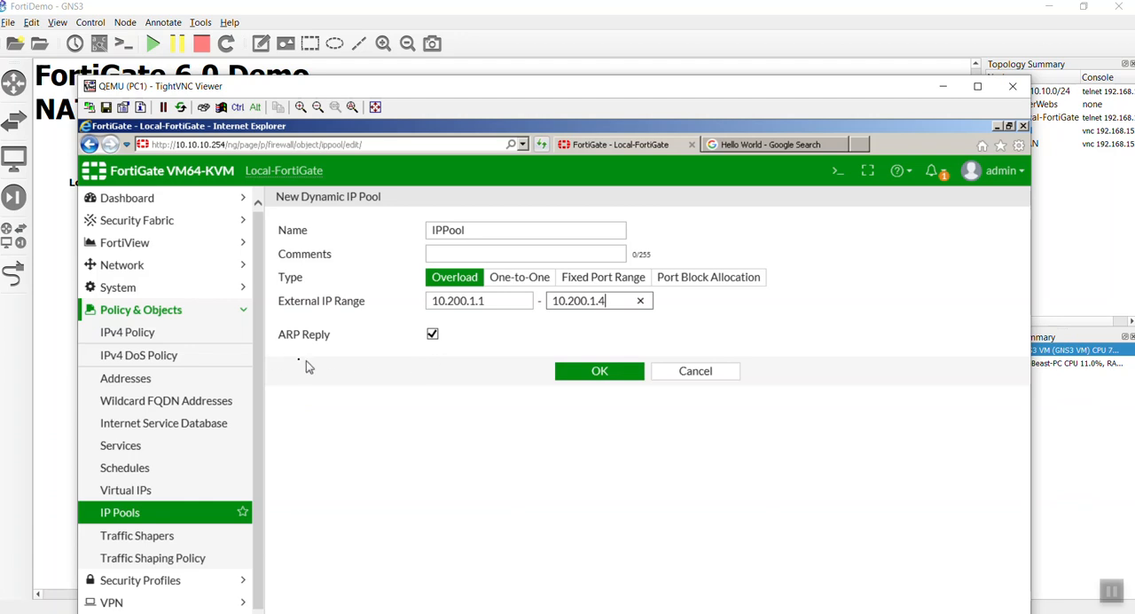
mouse_move(434, 360)
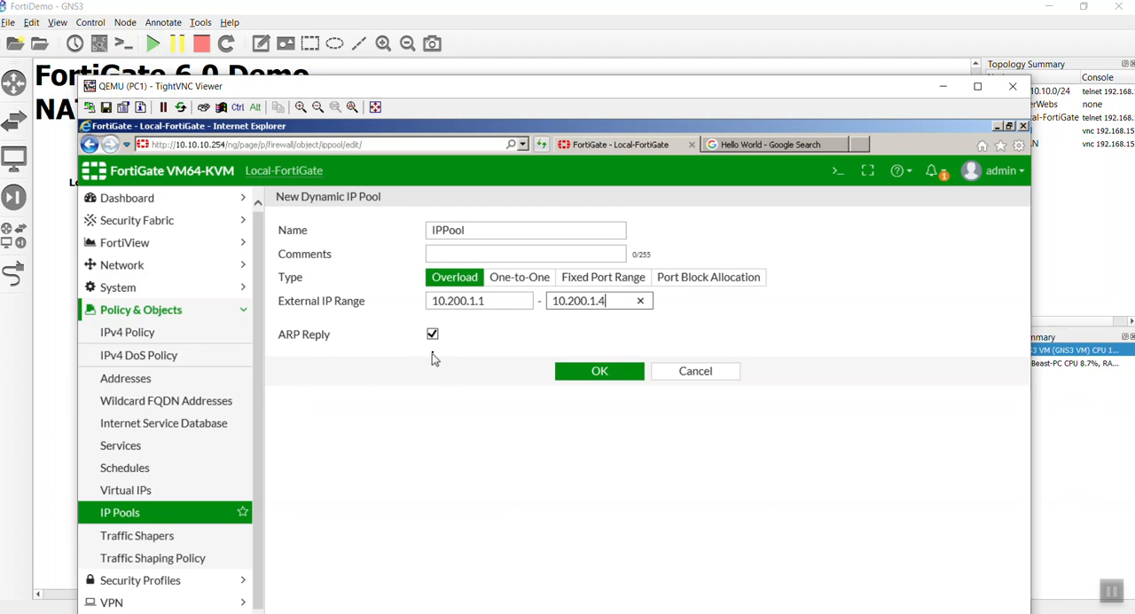
mouse_move(518, 379)
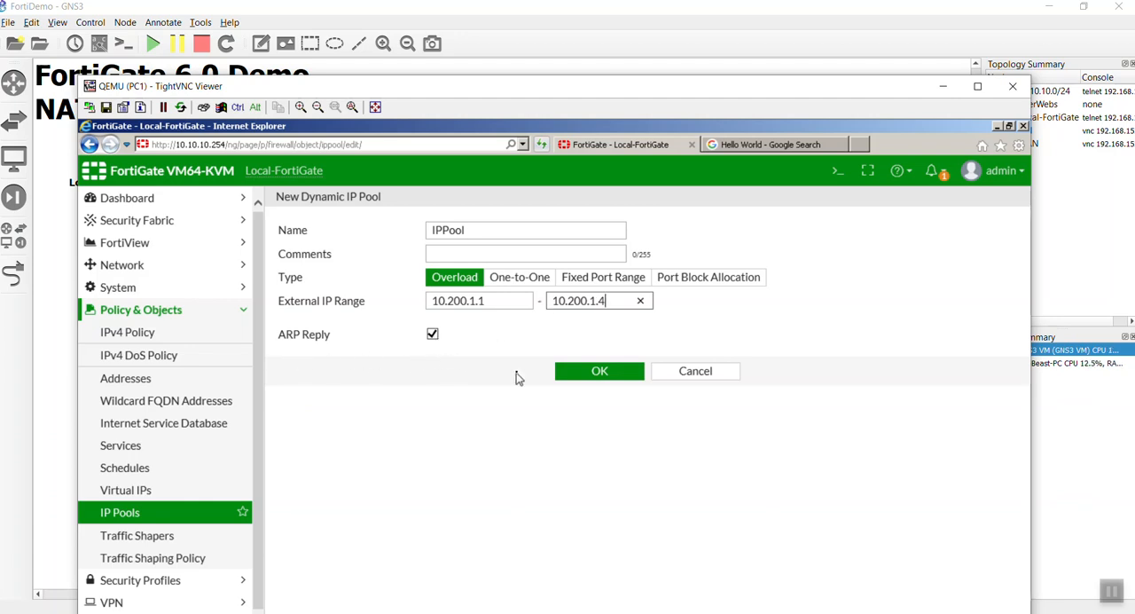
mouse_move(435, 367)
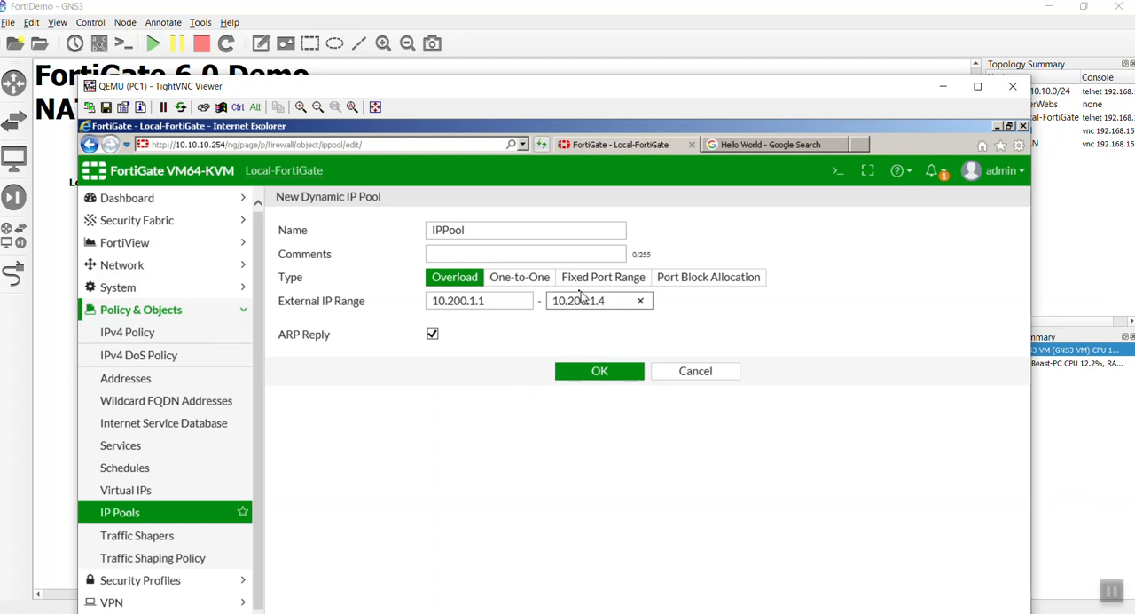
click(599, 371)
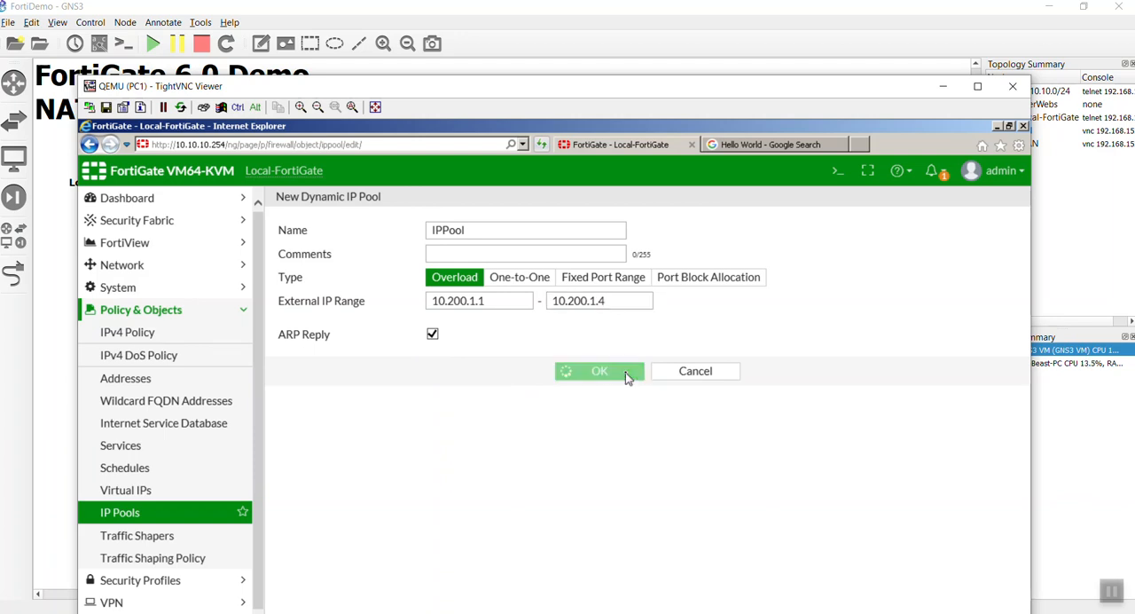
click(600, 371)
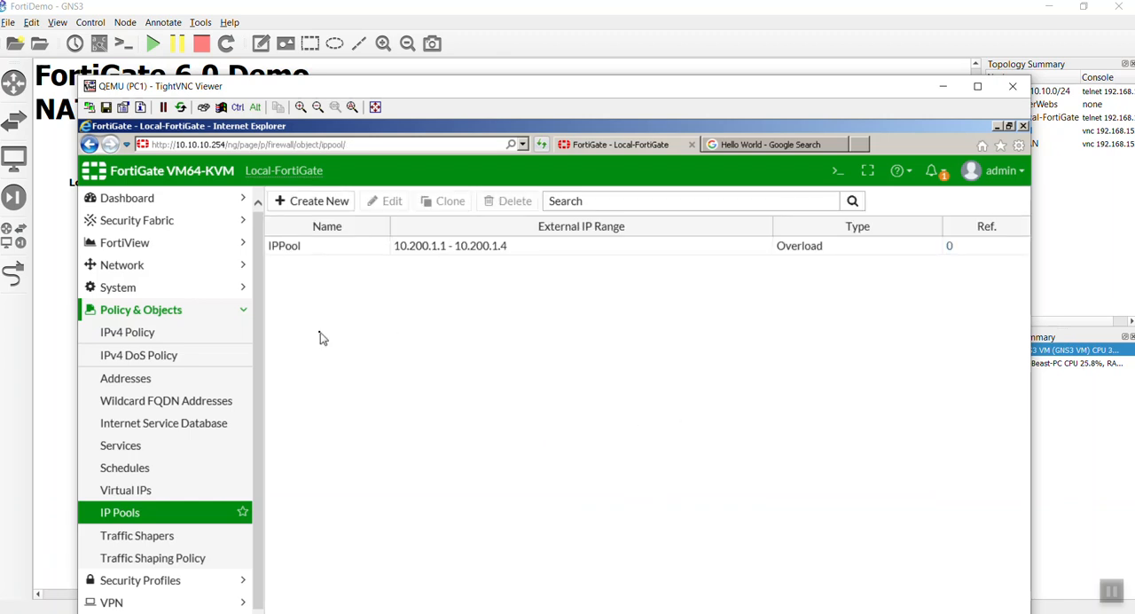
mouse_move(325, 323)
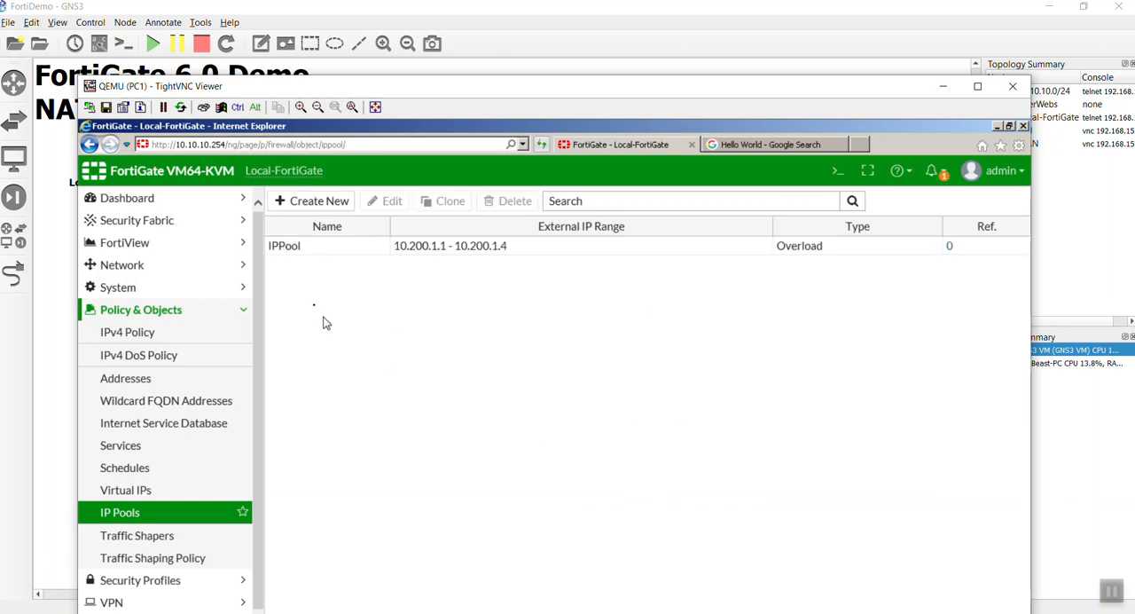
mouse_move(174, 337)
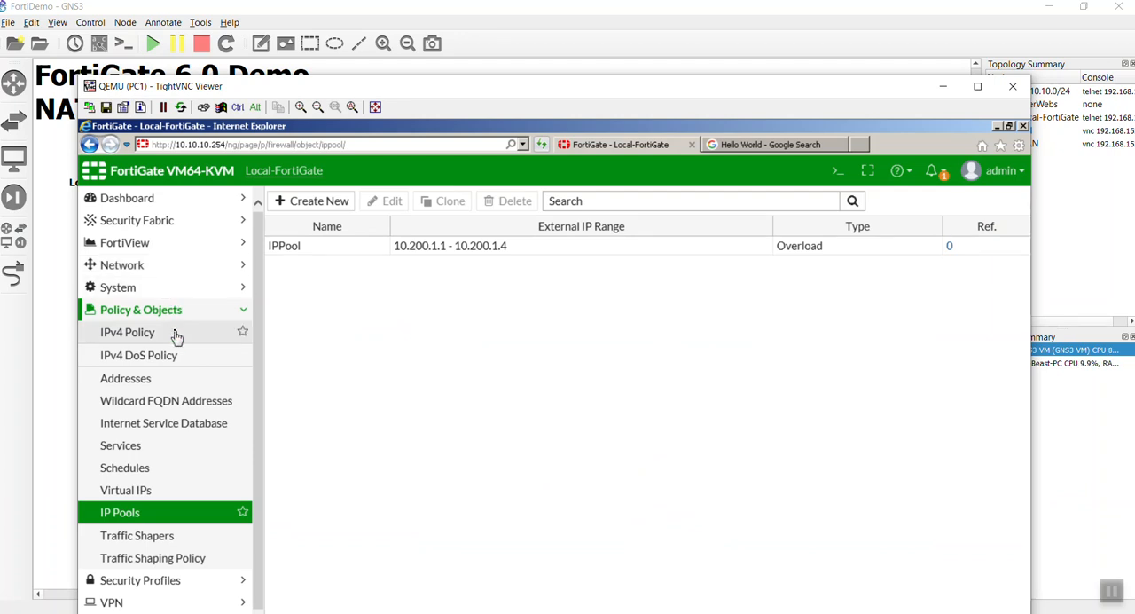
- Edit the InternetAccess IPv4 policy to use dynamic IP pool IPPool for NAT
click(128, 332)
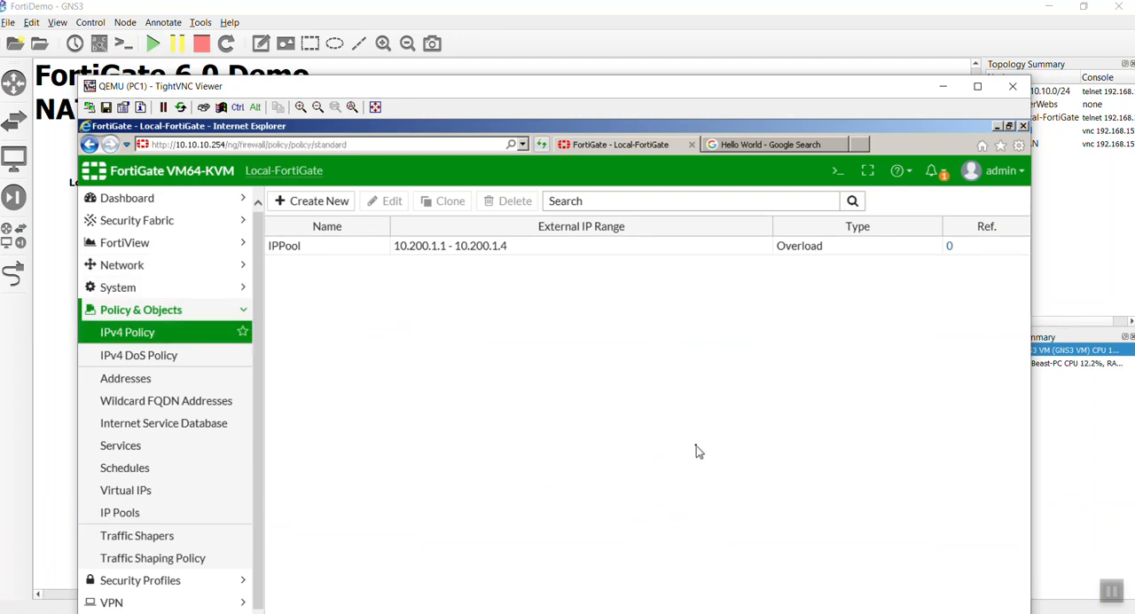
click(127, 330)
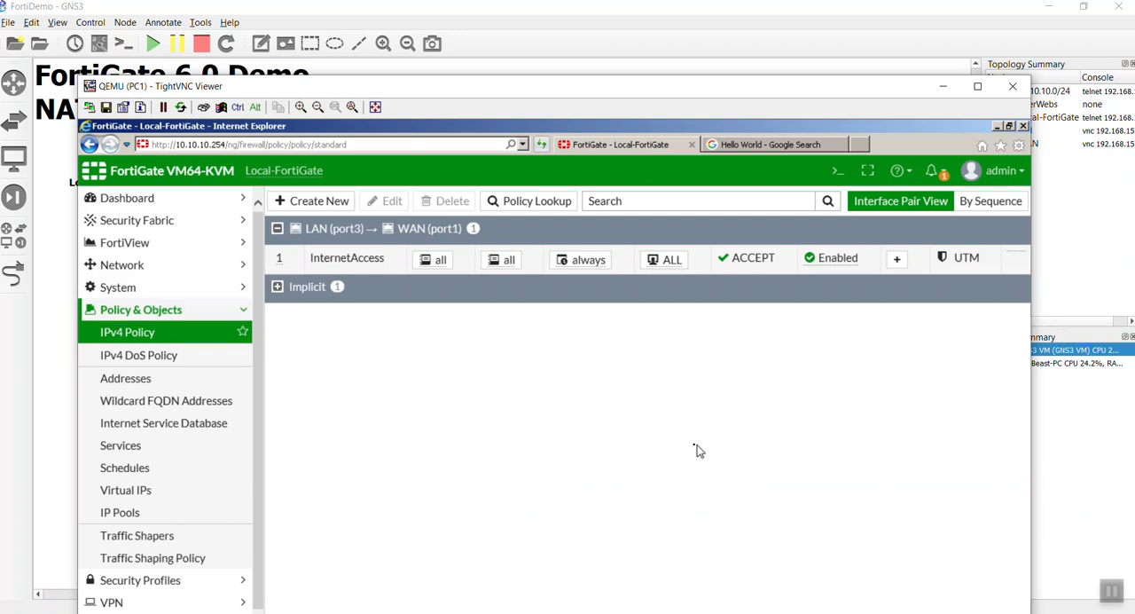
mouse_move(523, 470)
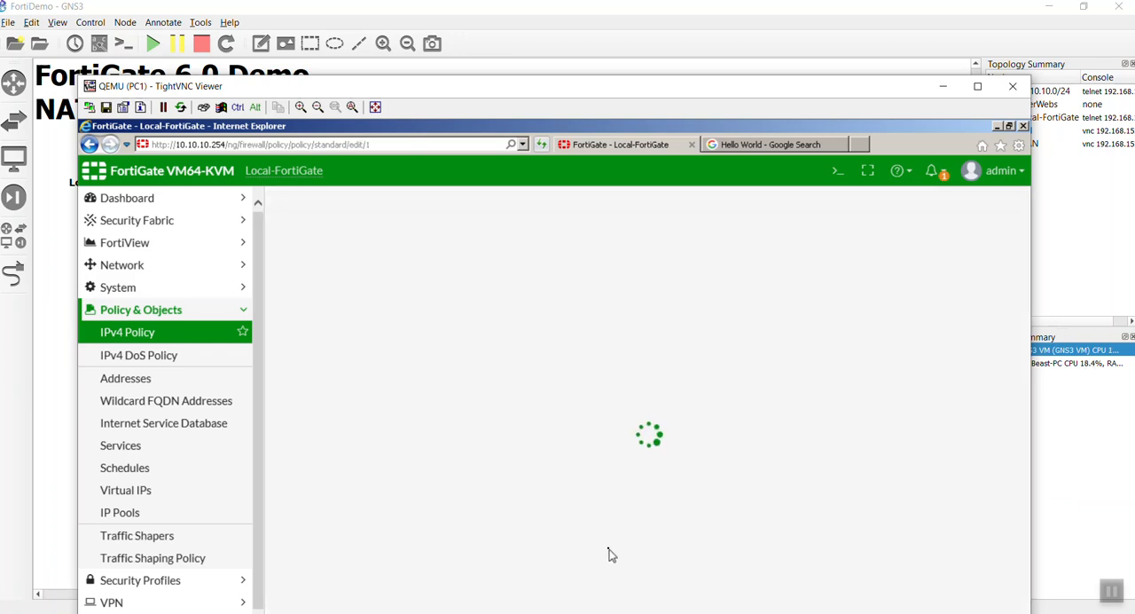
mouse_move(533, 511)
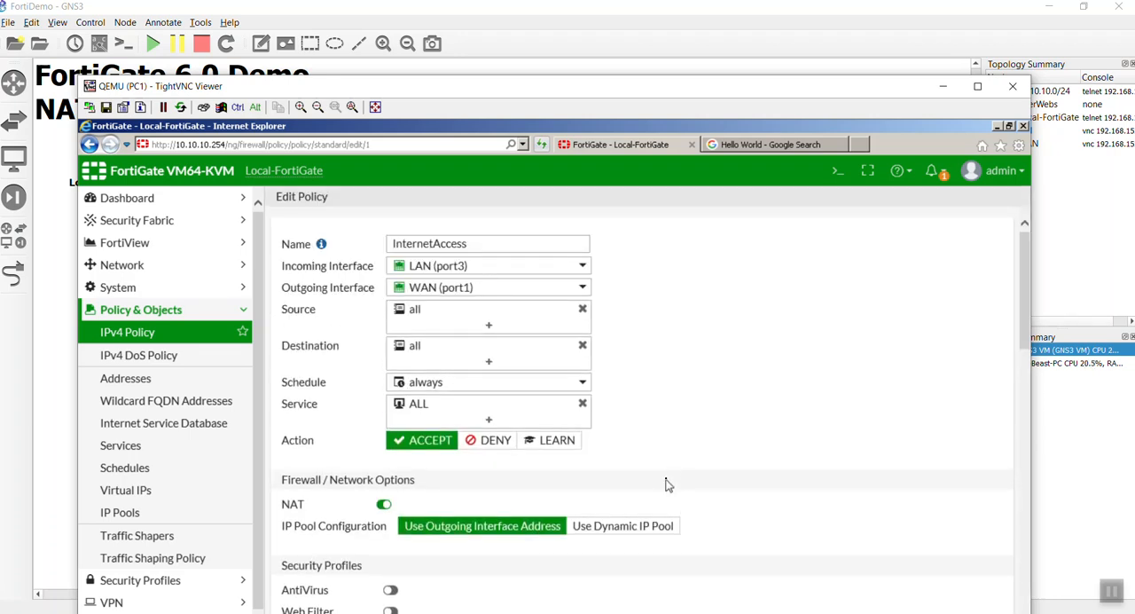
click(623, 525)
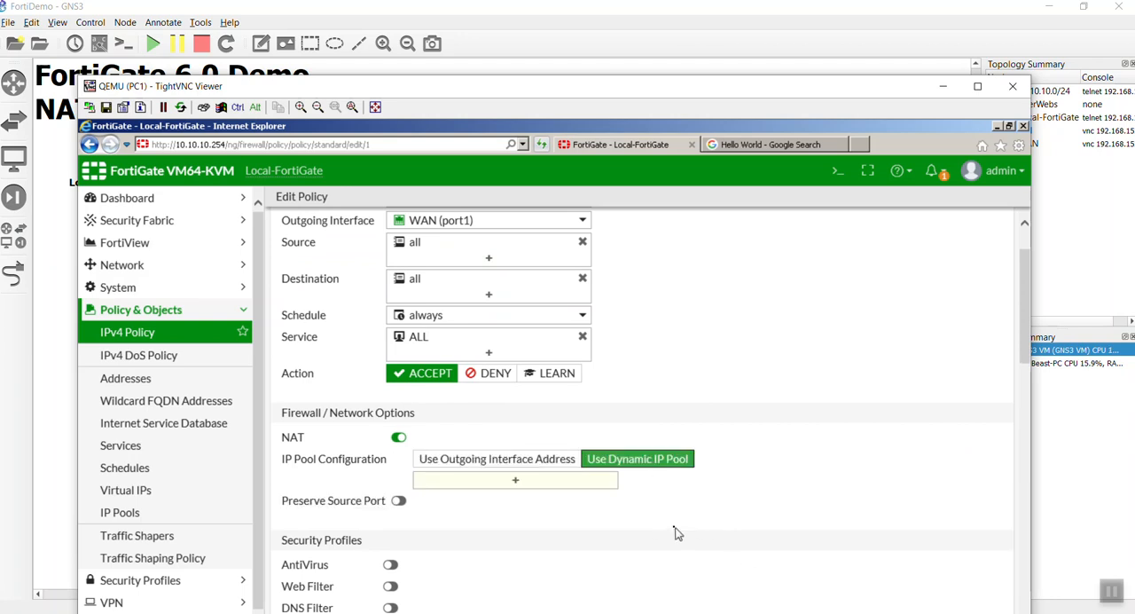
mouse_move(596, 487)
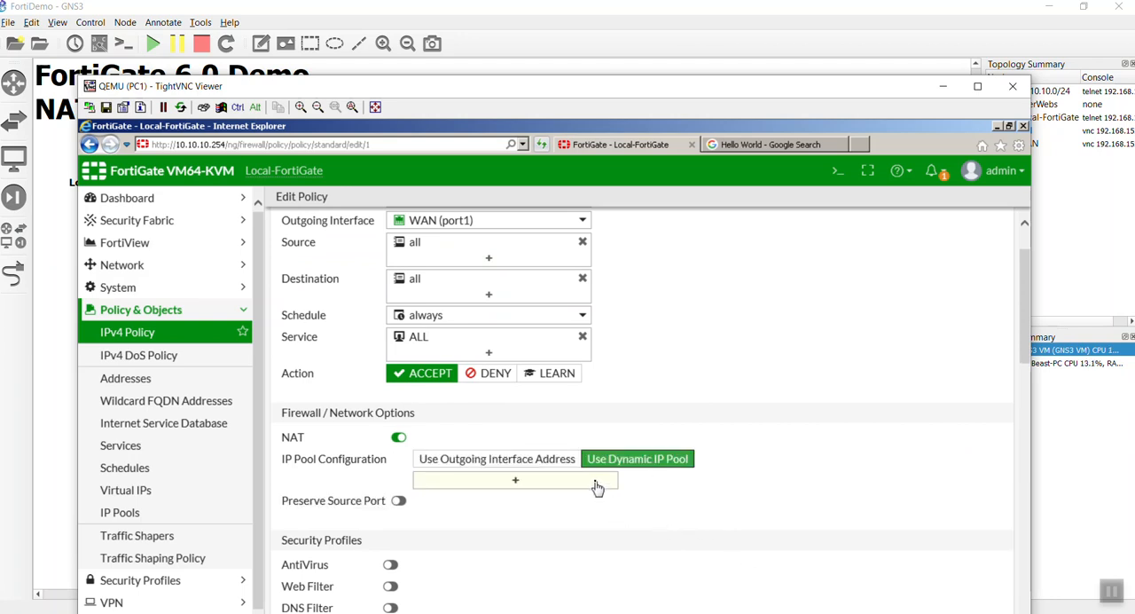
click(515, 479)
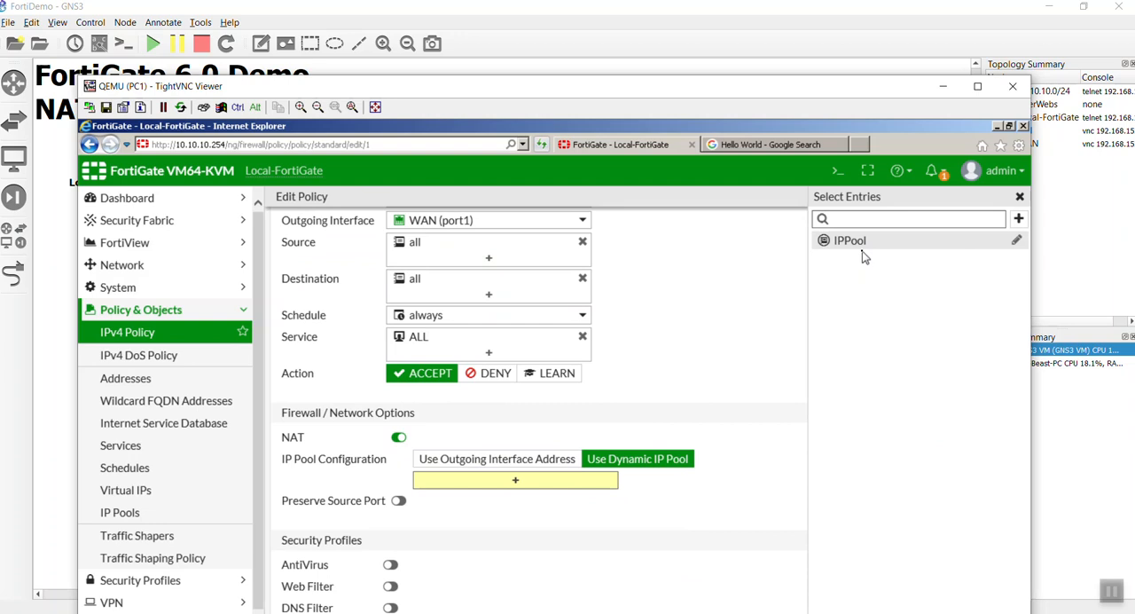
mouse_move(850, 241)
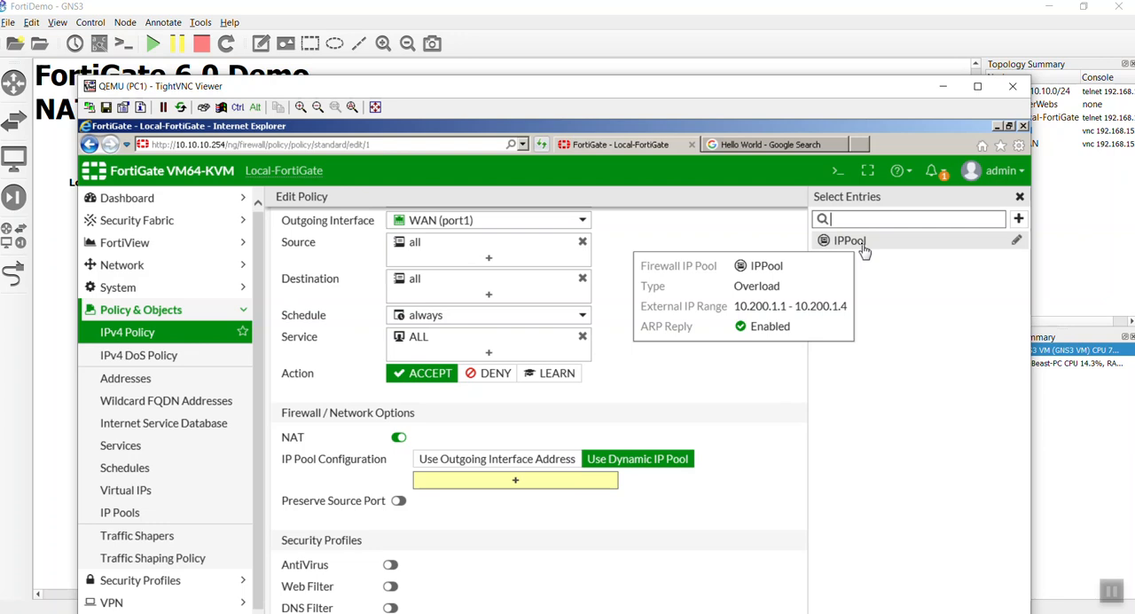
click(848, 240)
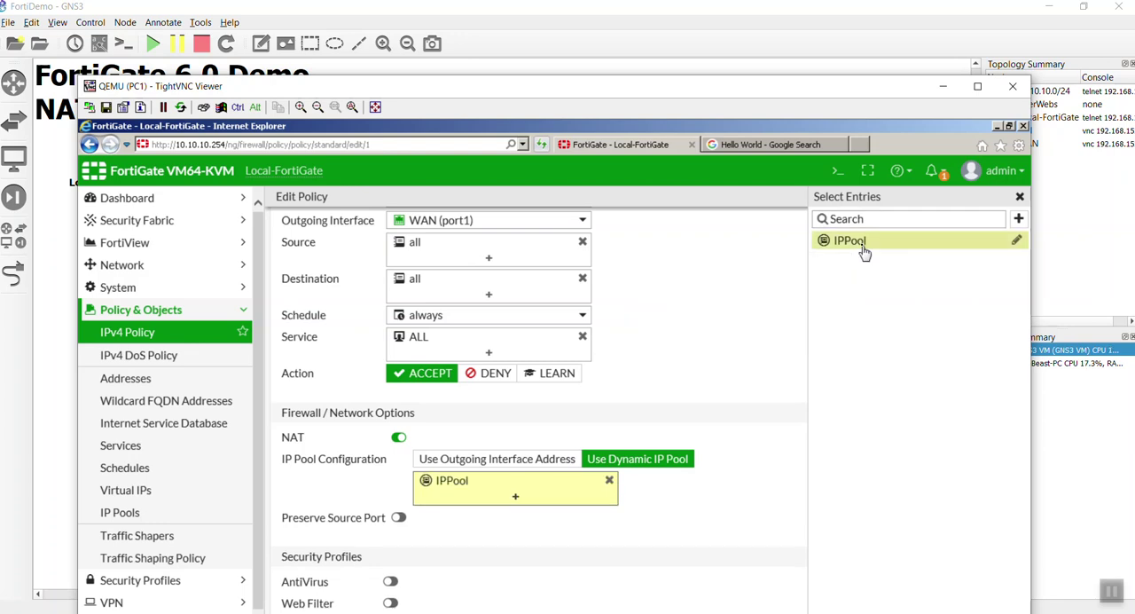
- Review the remaining policy settings and save the InternetAccess policy
scroll(down, 3)
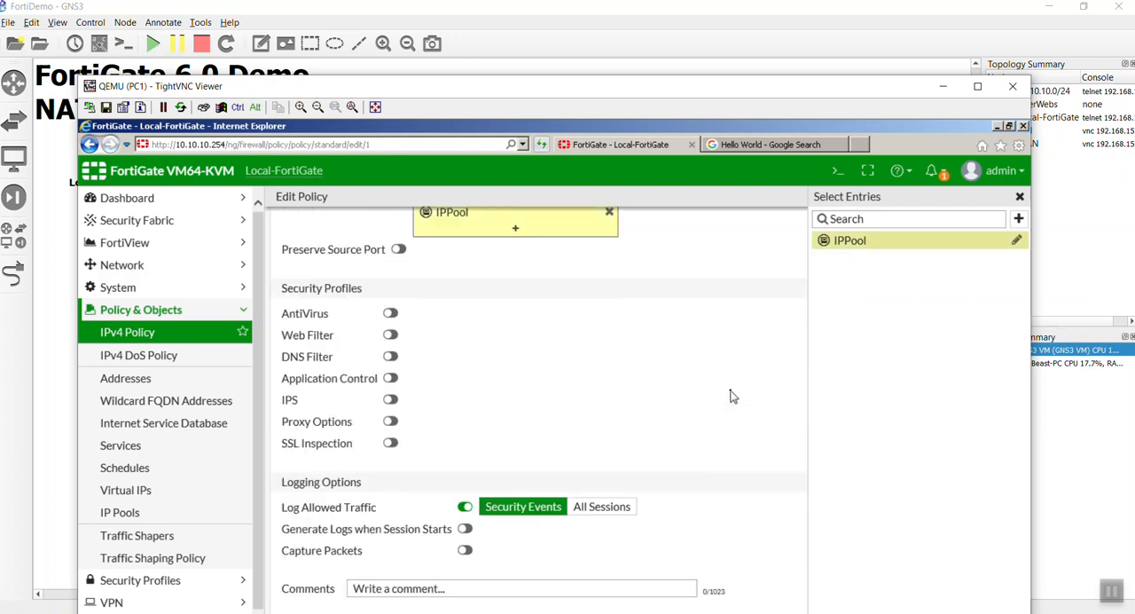
scroll(down, 3)
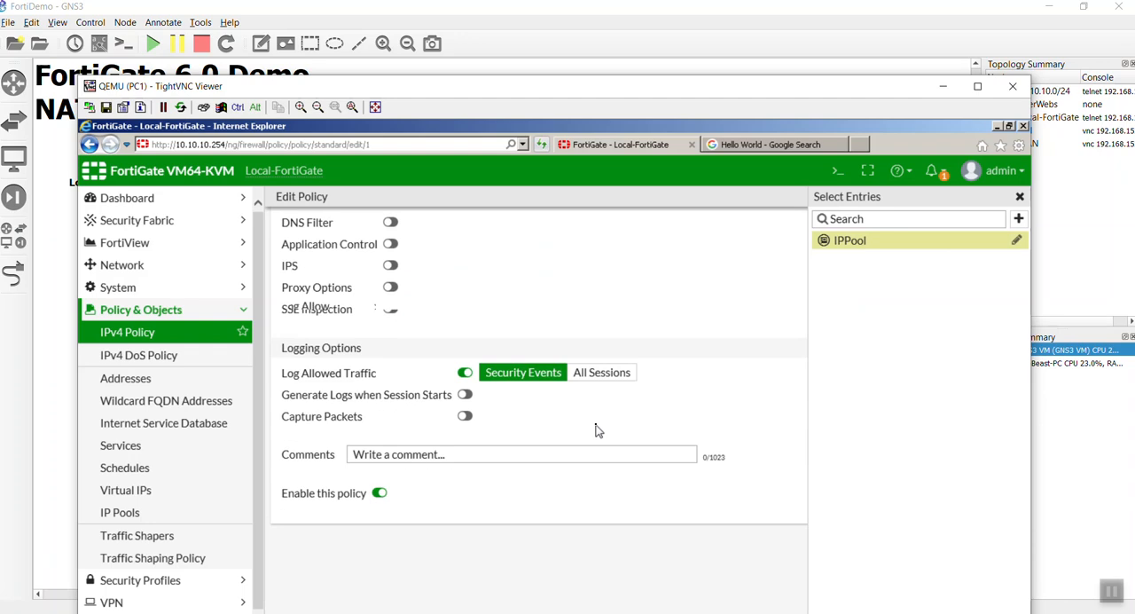
scroll(down, 3)
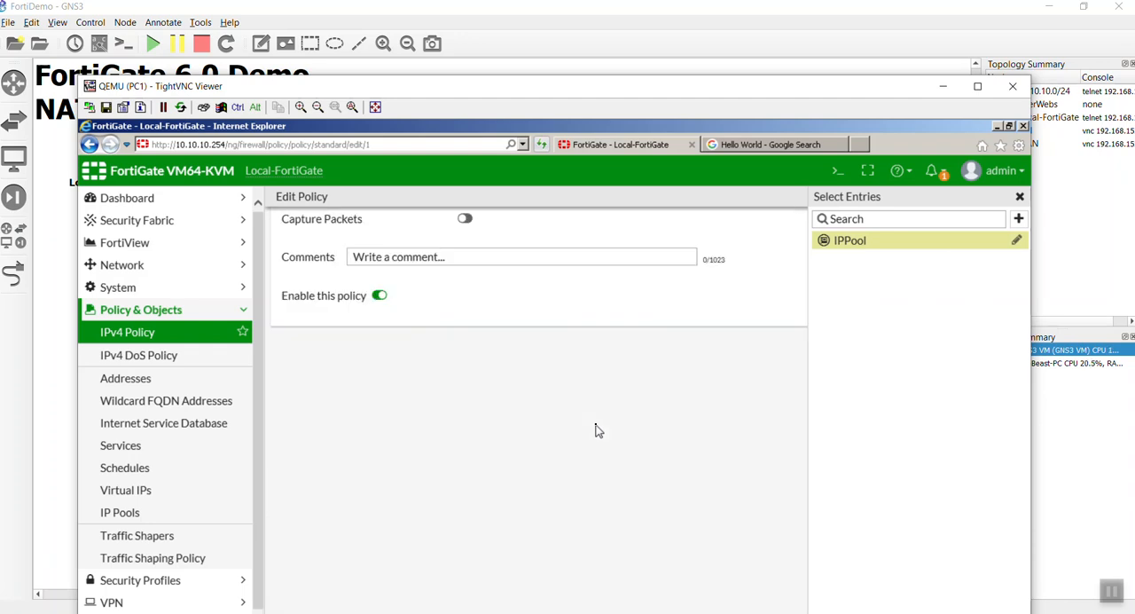
scroll(up, 3)
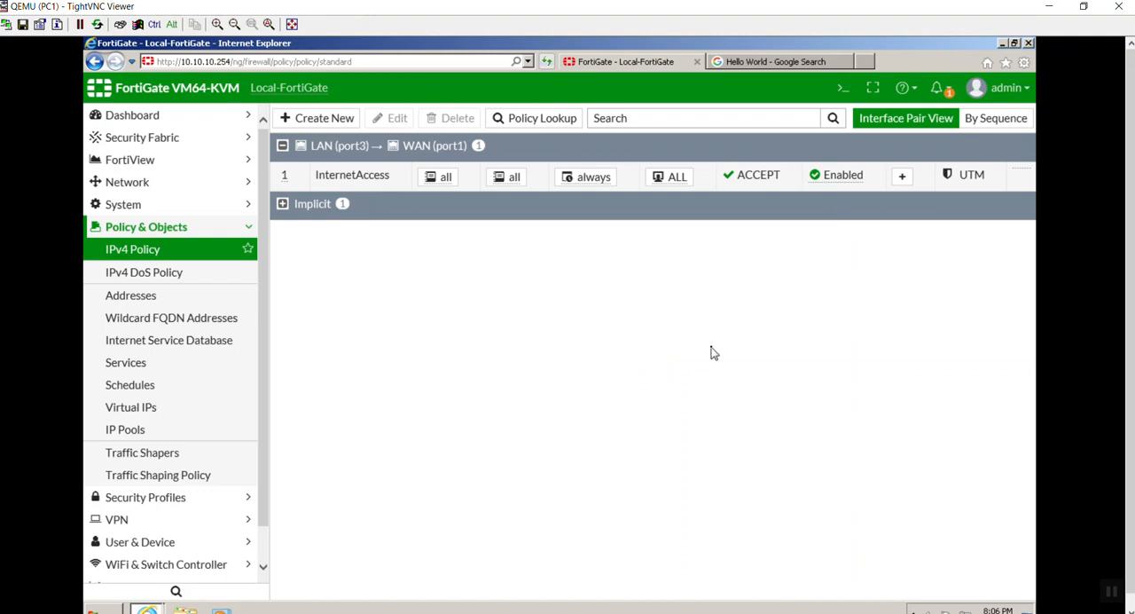
- Browse to makeinternetnoise.com and start 'Make some noise' to generate random traffic
click(775, 61)
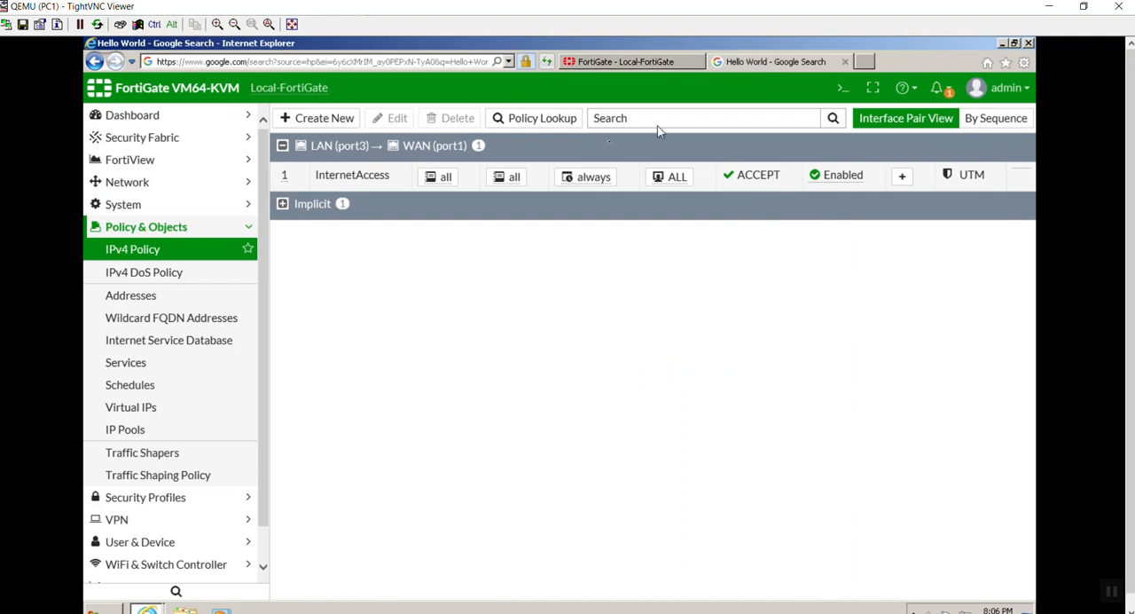
click(772, 60)
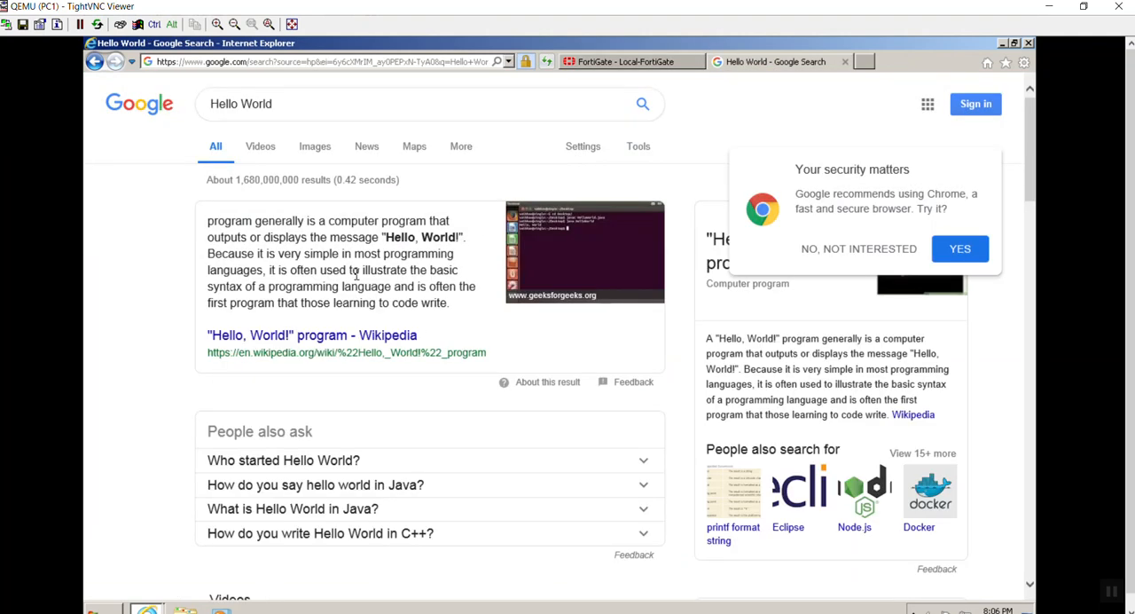
click(328, 60)
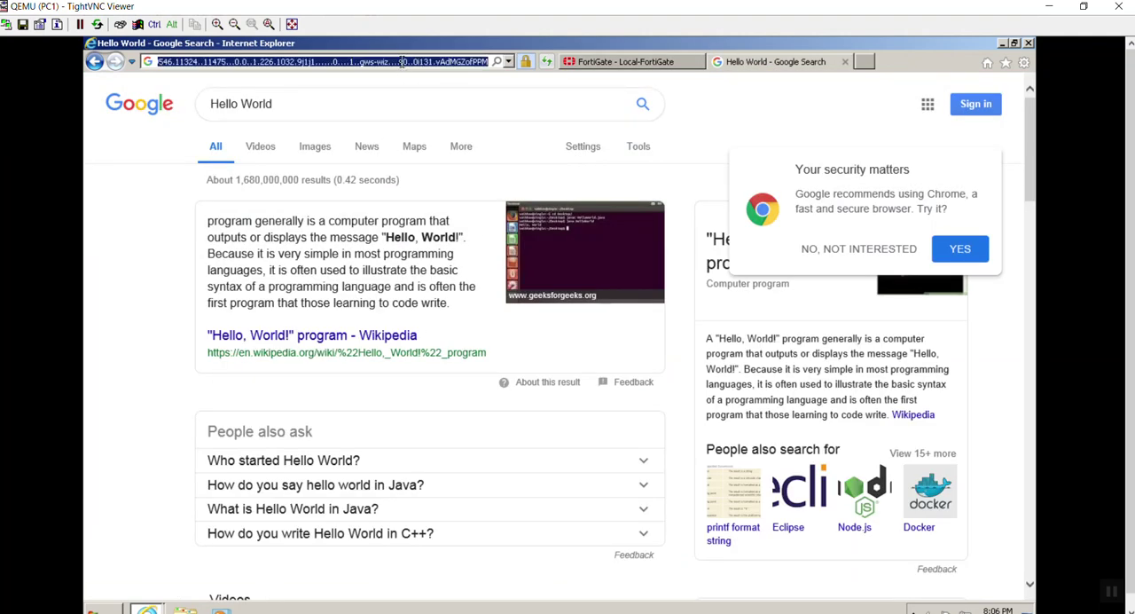
mouse_move(535, 217)
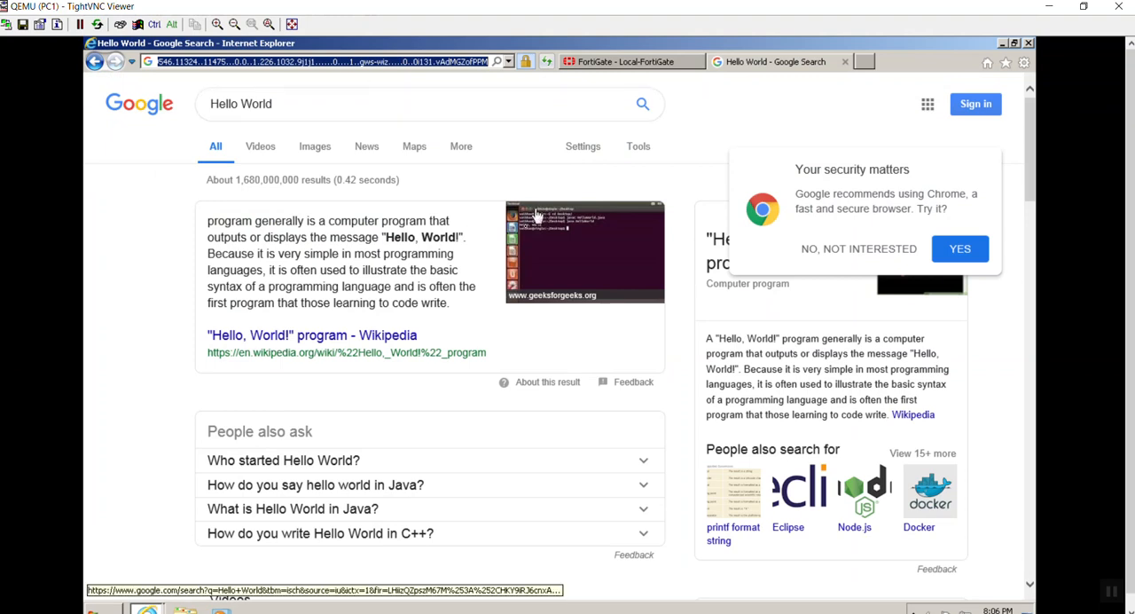
mouse_move(394, 193)
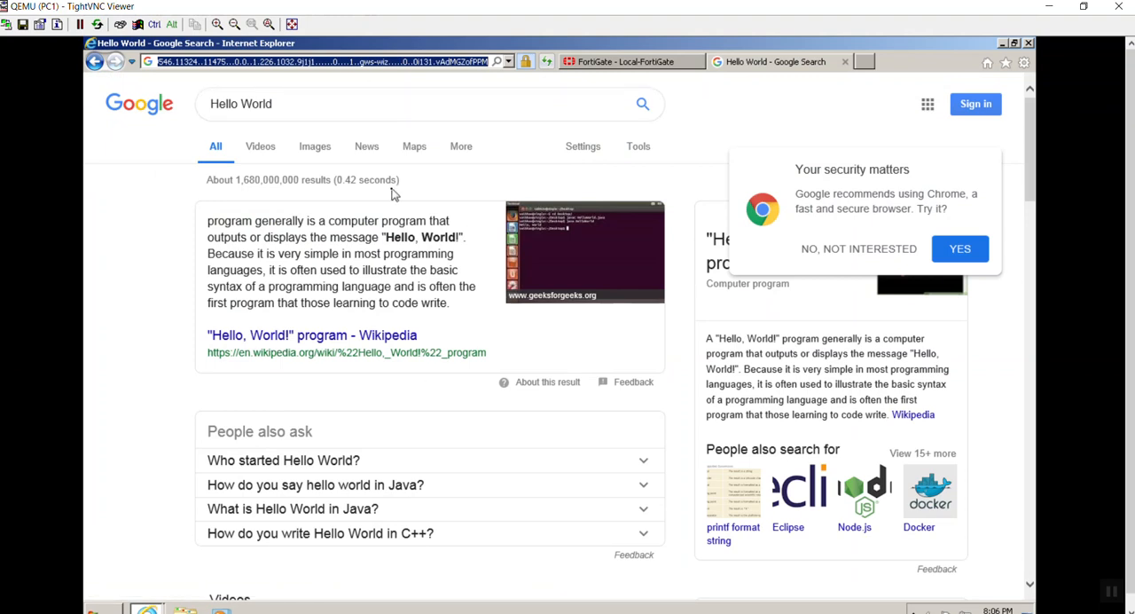
text(makeinternetno)
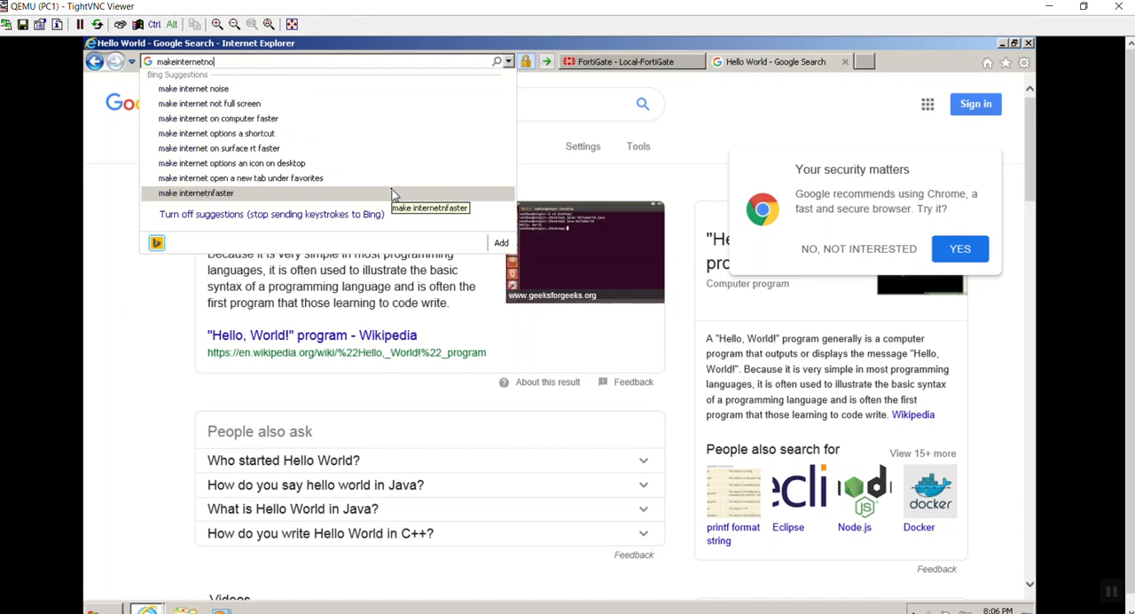
text(ise.com/)
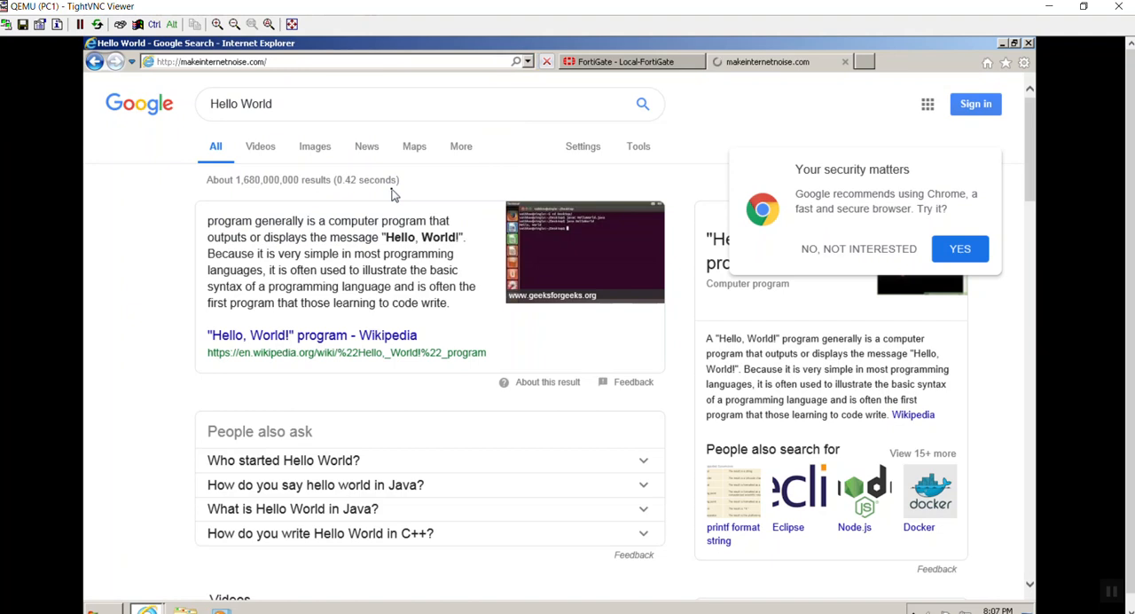
click(766, 61)
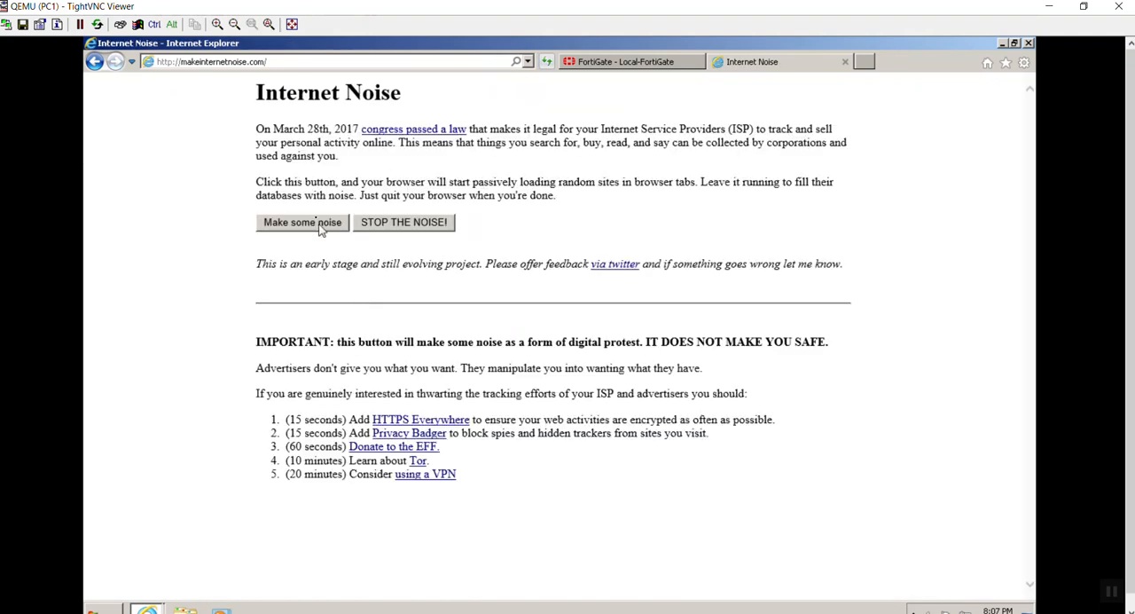
click(302, 221)
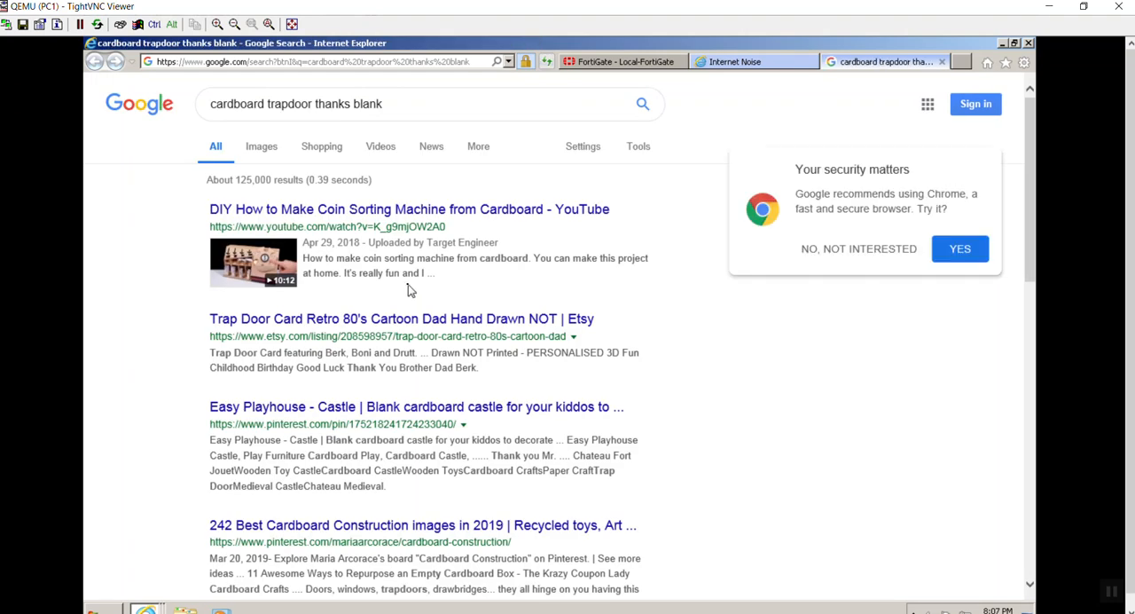
mouse_move(386, 158)
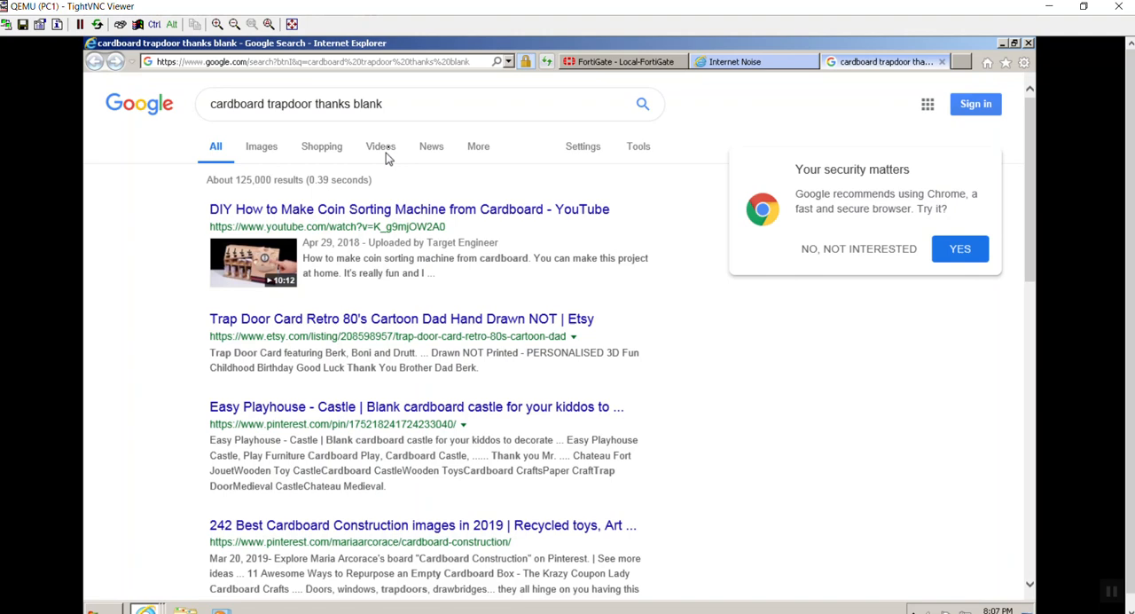
mouse_move(302, 71)
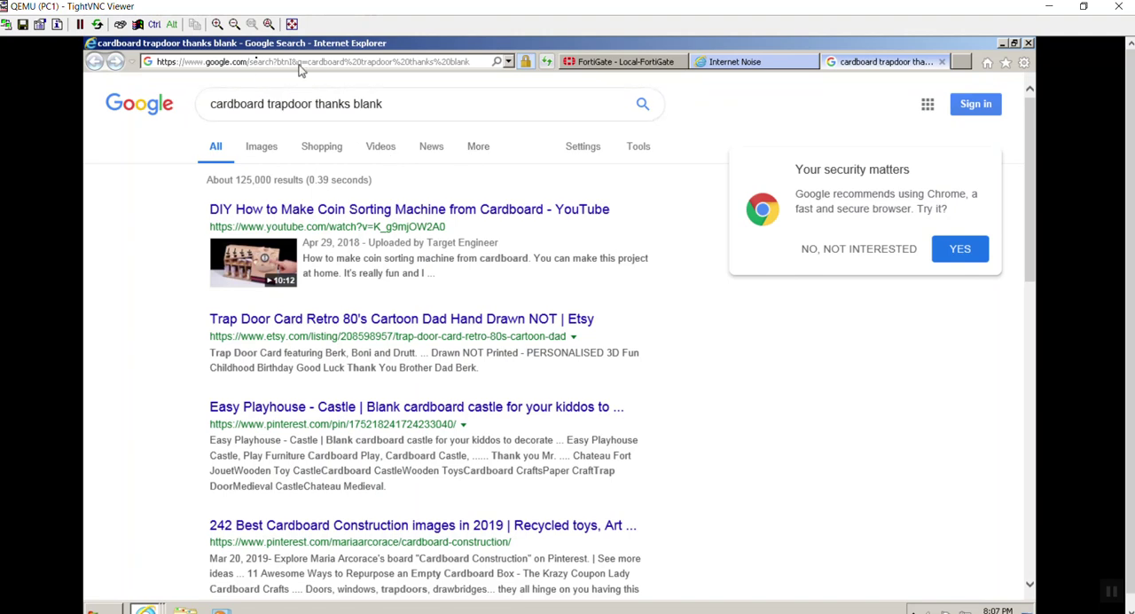
mouse_move(654, 69)
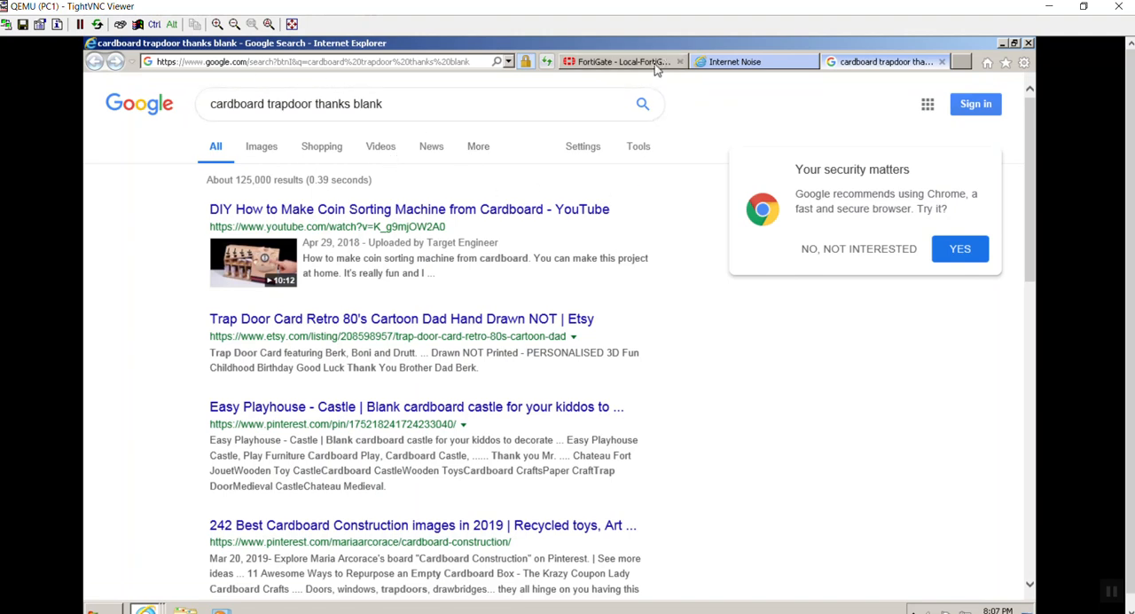
- Return to the FortiGate tab and show FortiView All Sessions
click(621, 61)
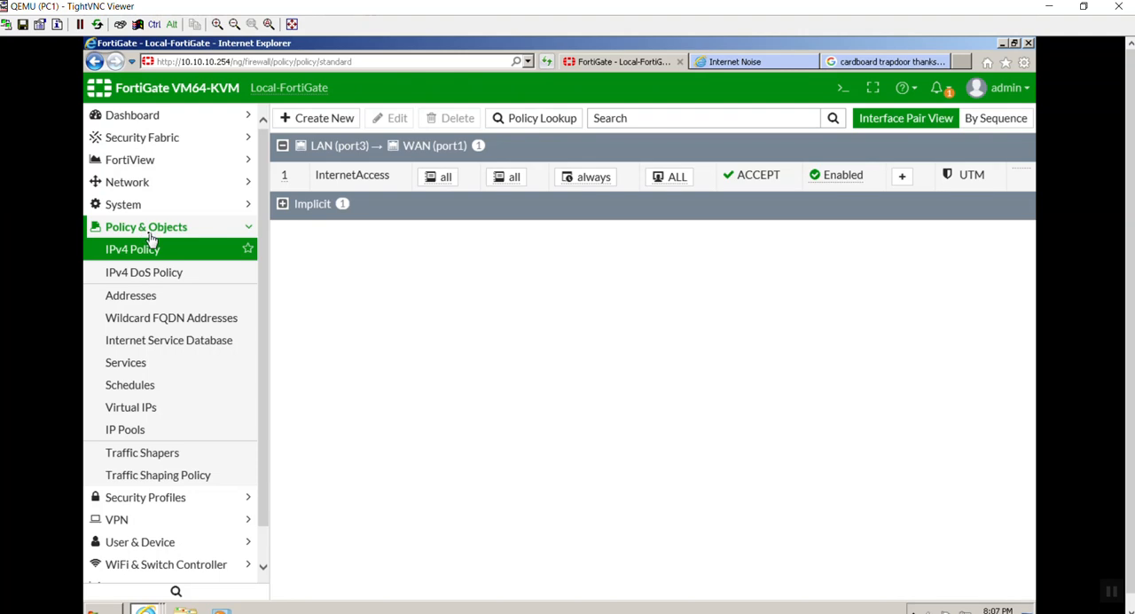
click(131, 160)
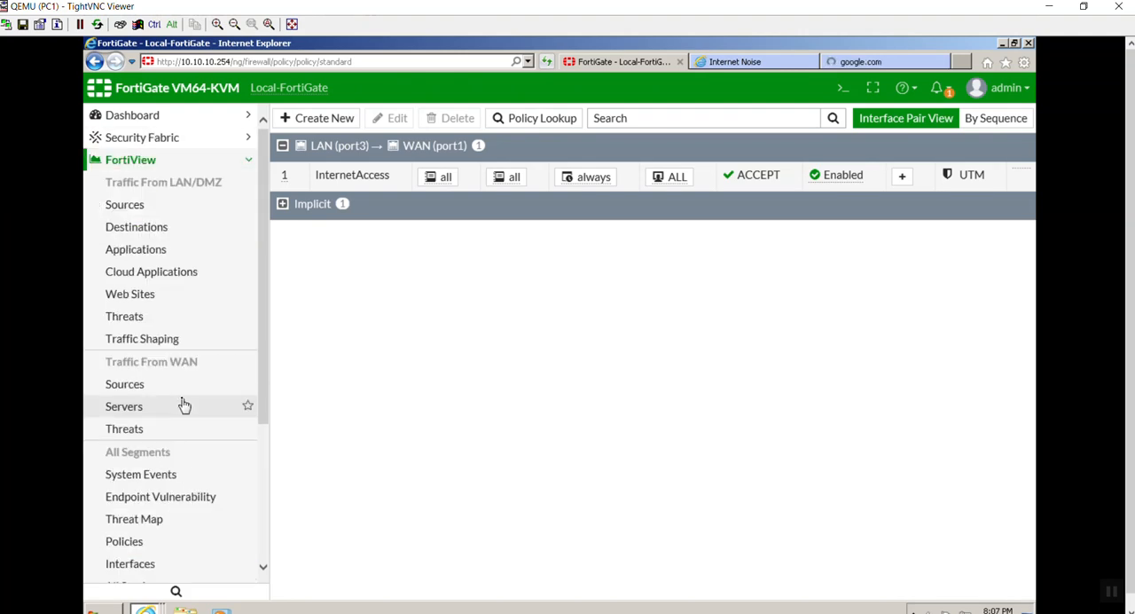
scroll(down, 3)
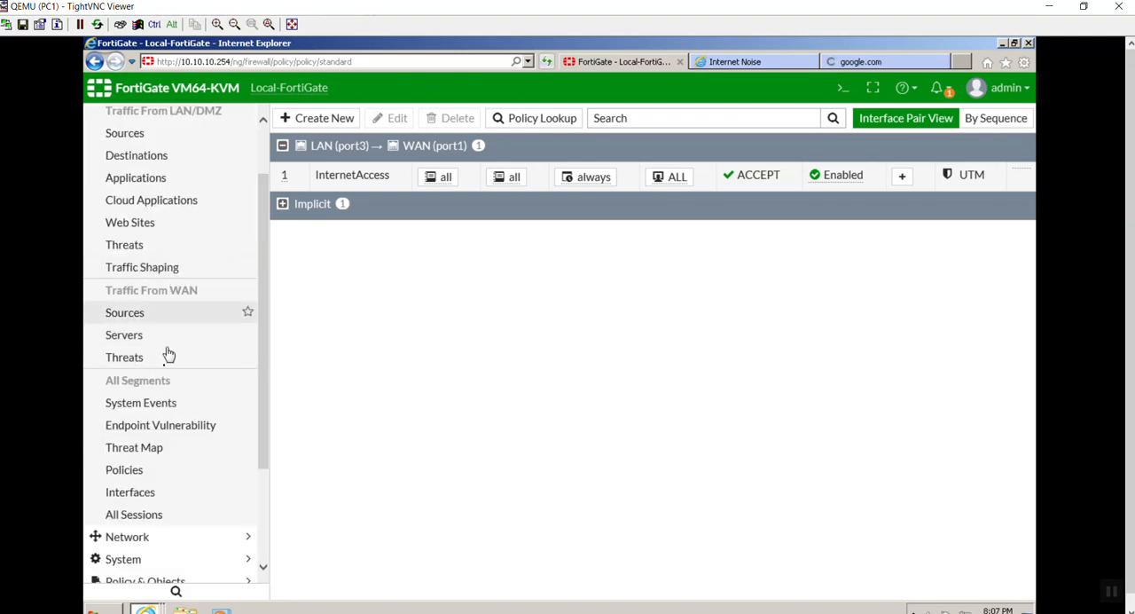
click(134, 514)
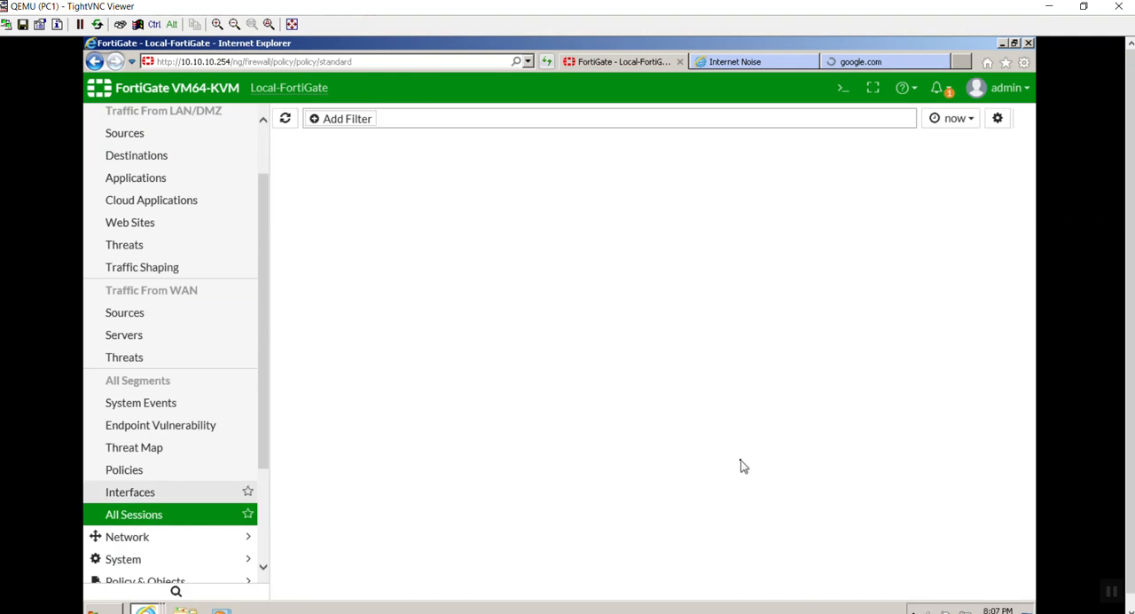
click(133, 515)
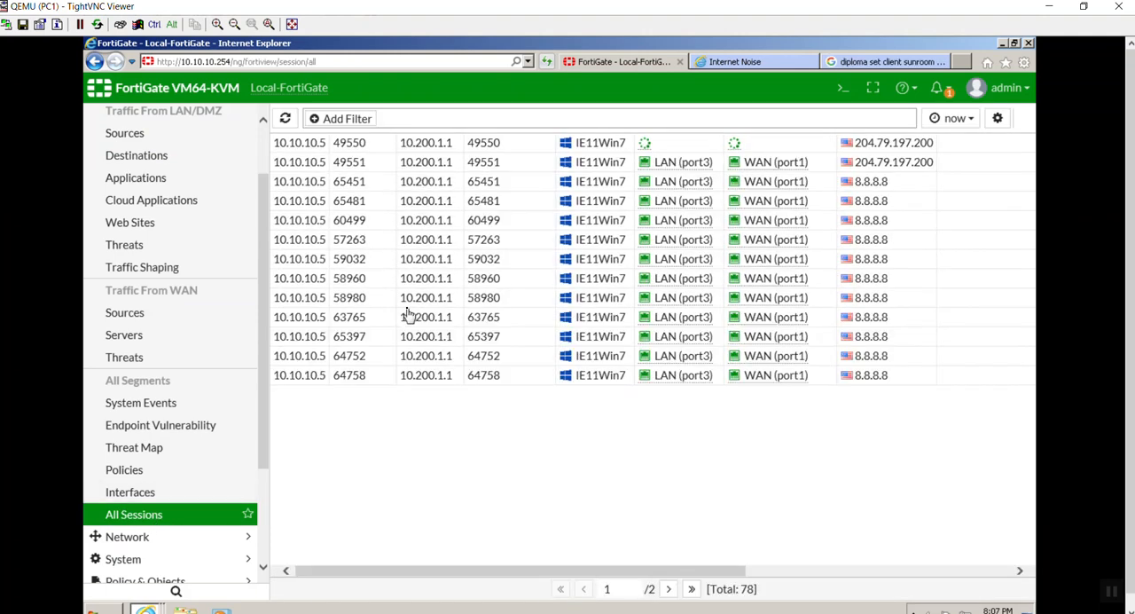
- Page through the 78 sessions confirming PC1 traffic NATs to source 10.200.1.1
scroll(down, 3)
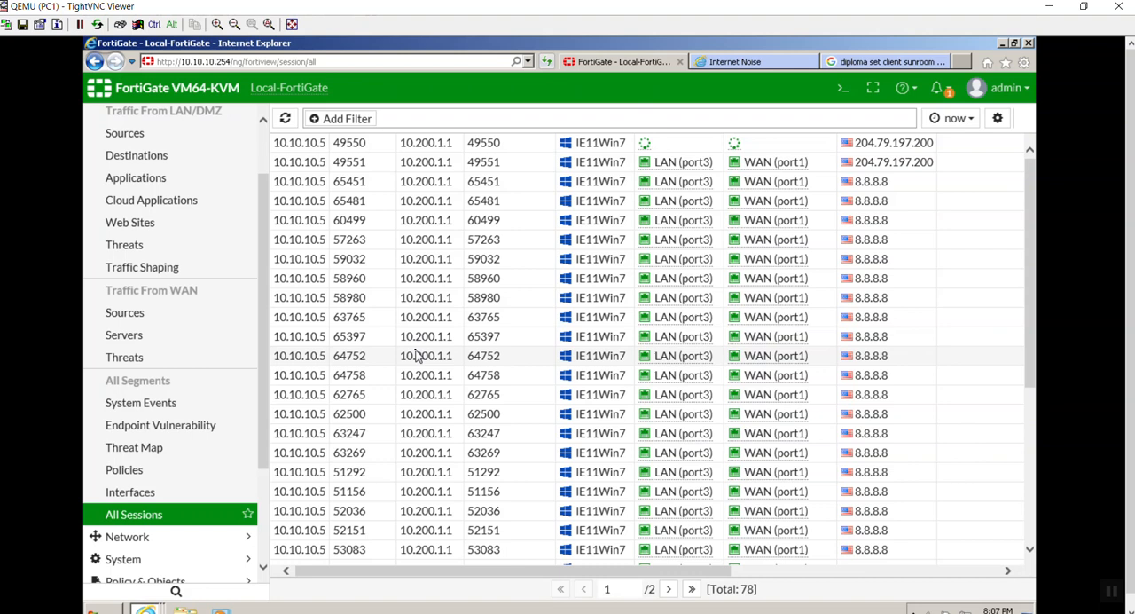
click(667, 589)
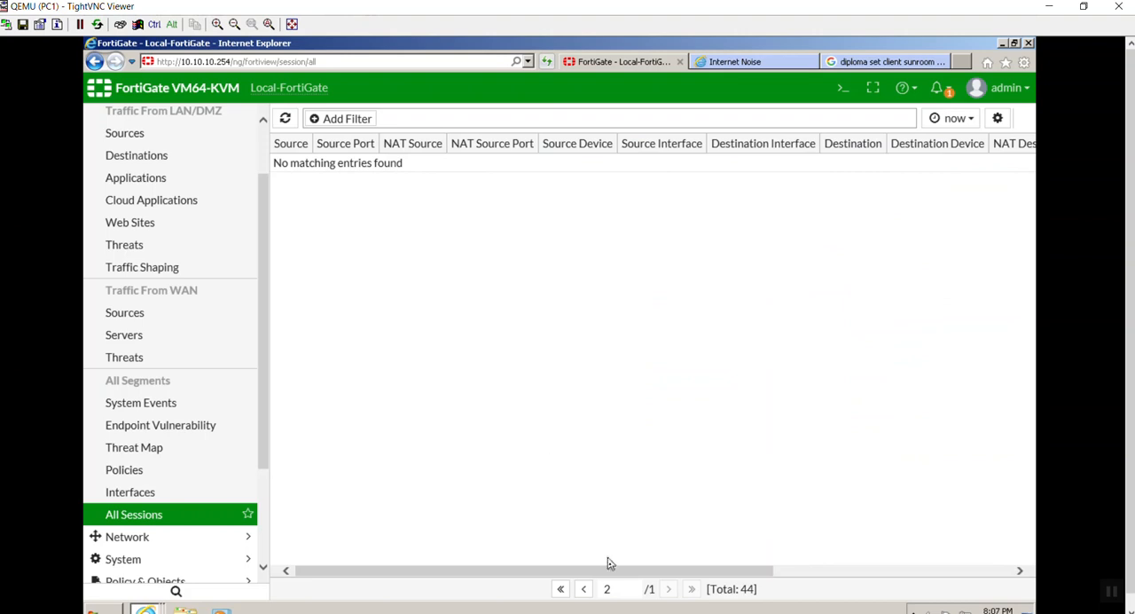
click(584, 589)
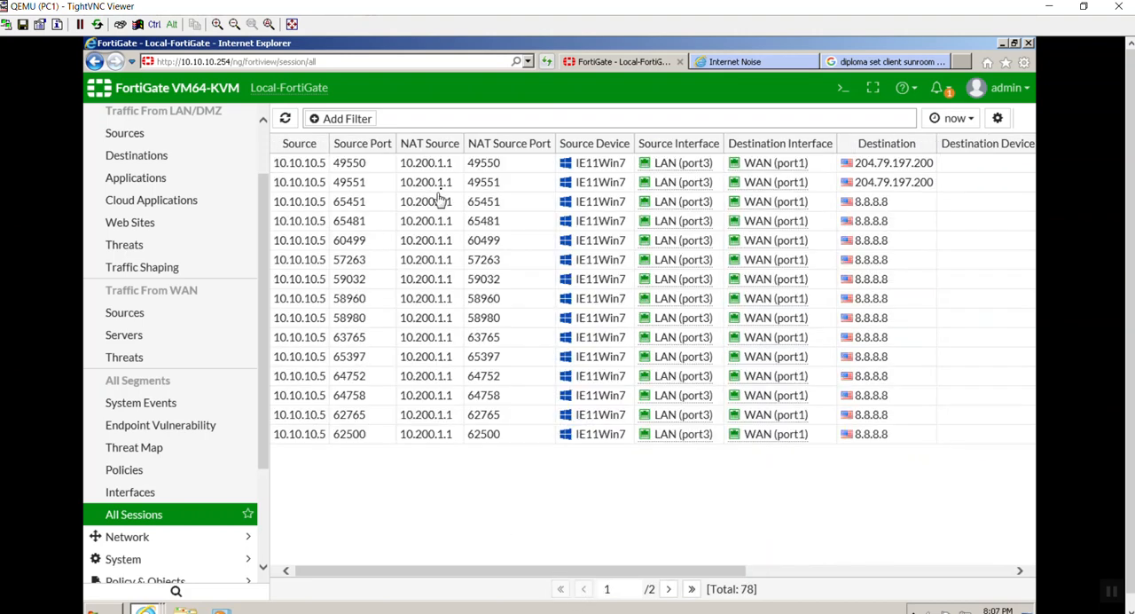
scroll(down, 3)
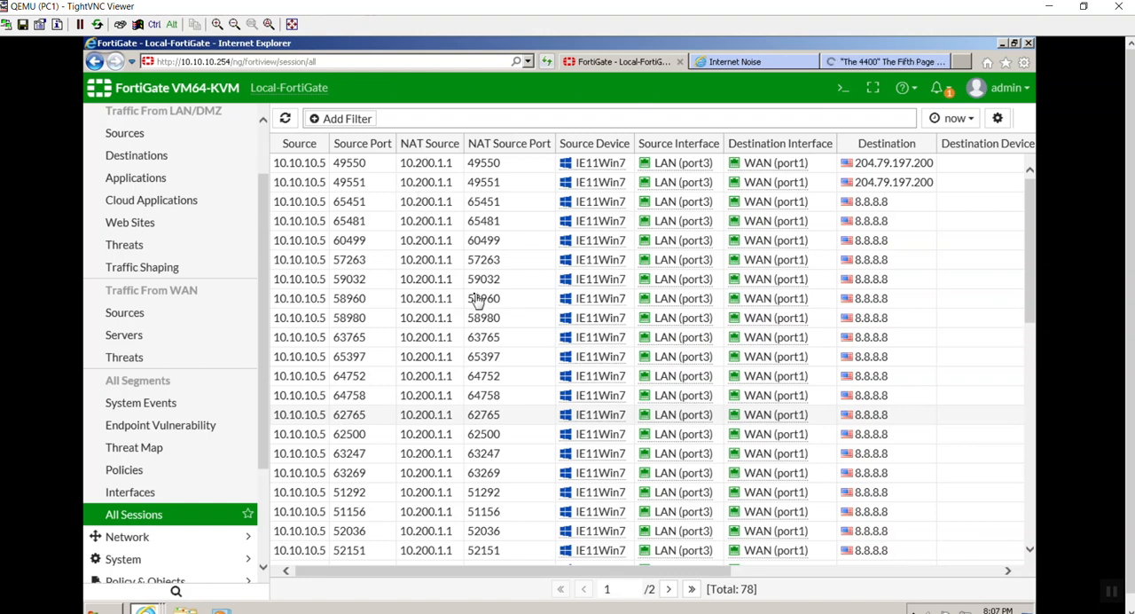
mouse_move(453, 333)
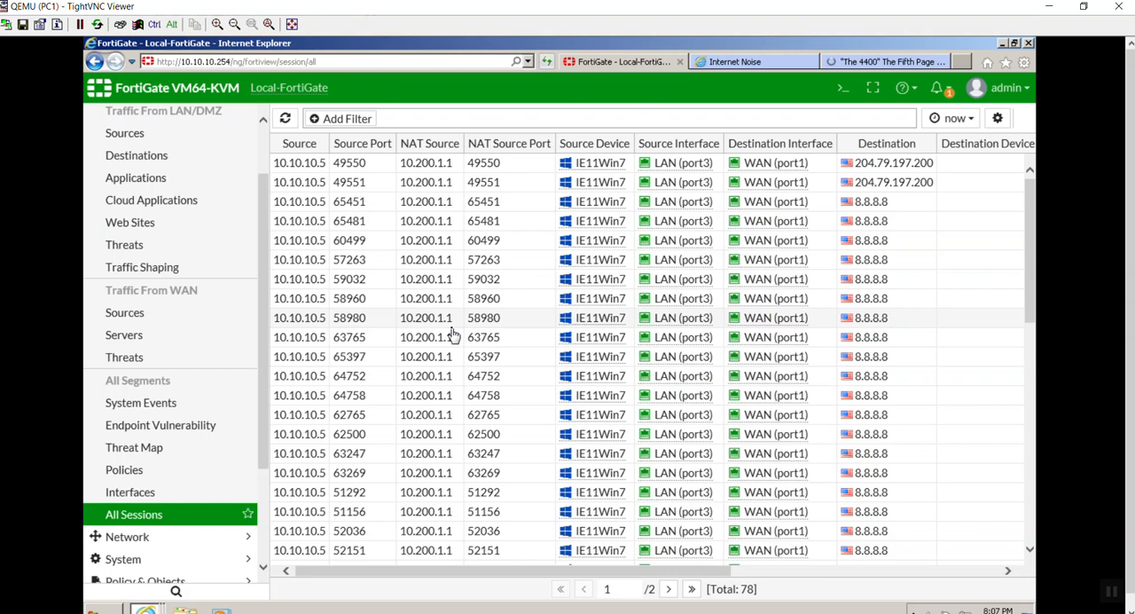
scroll(down, 3)
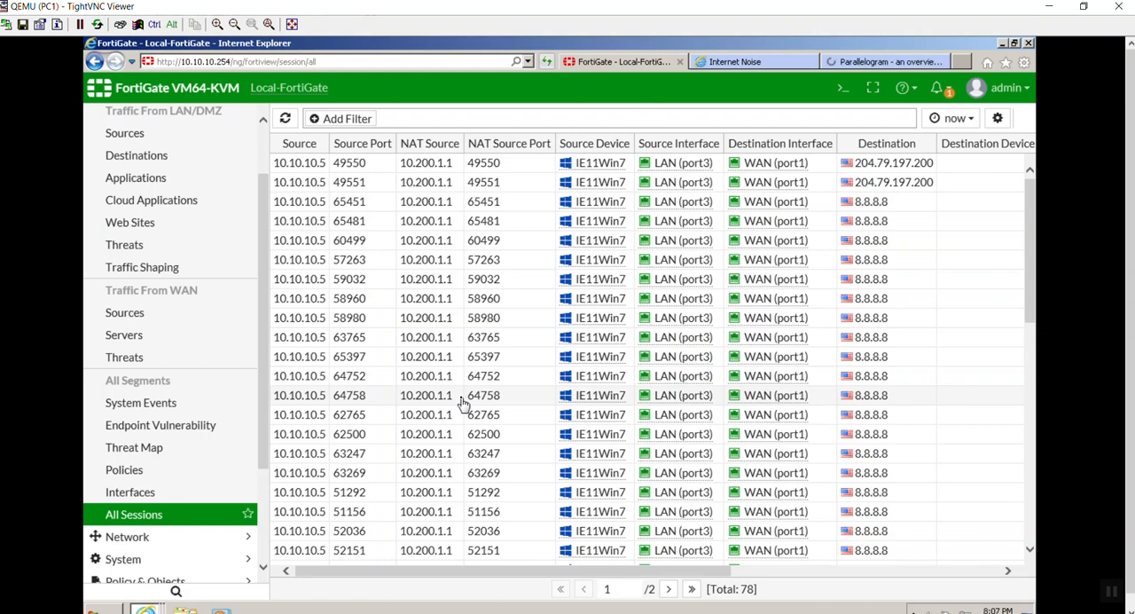
mouse_move(269, 422)
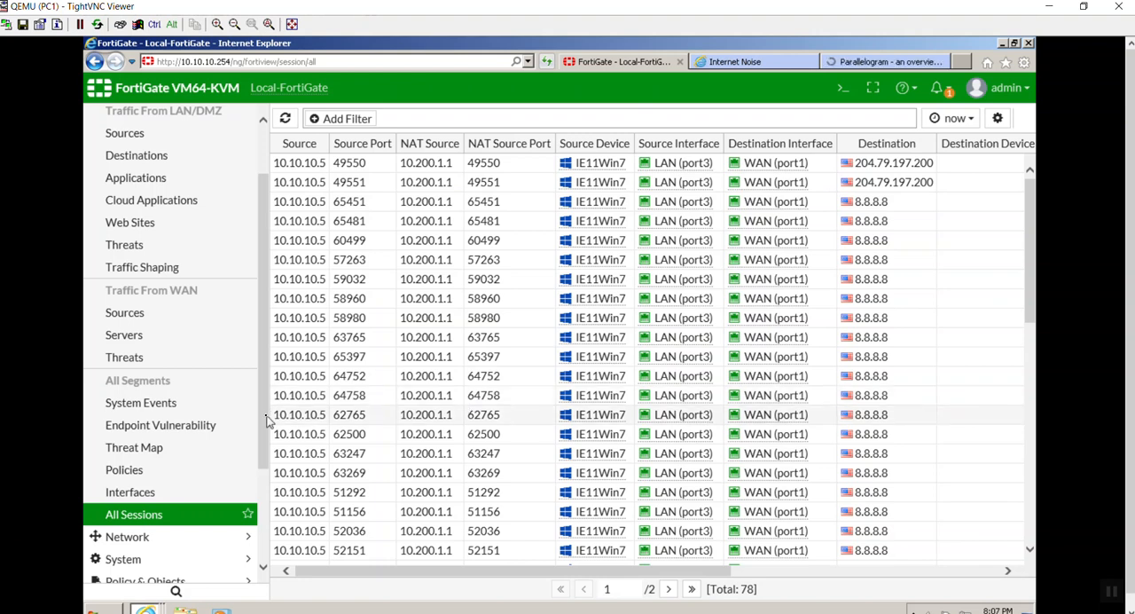
mouse_move(394, 273)
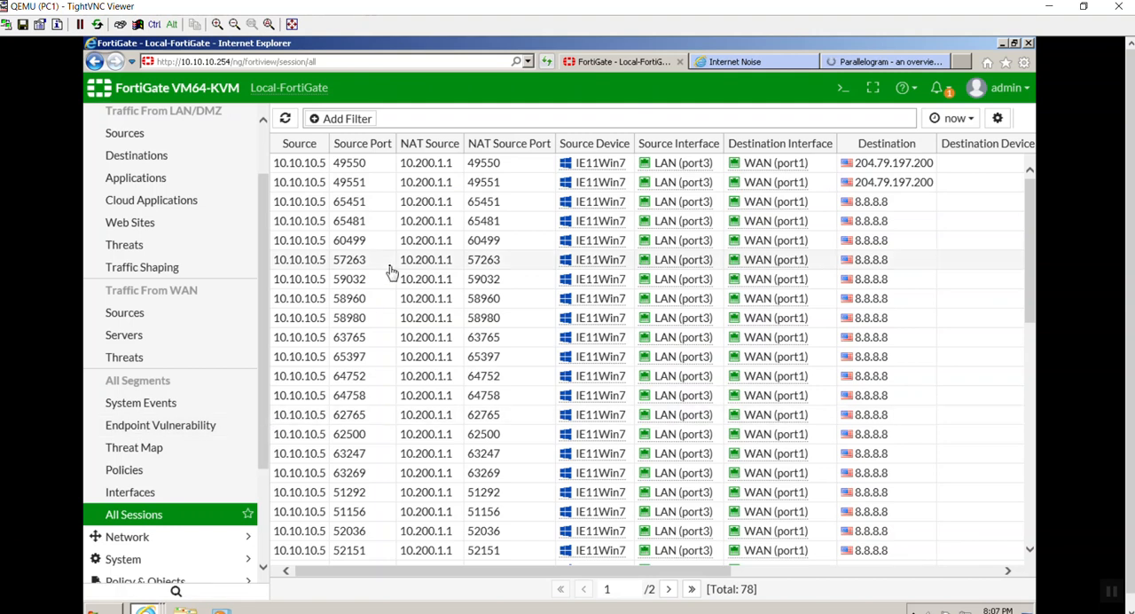
mouse_move(282, 291)
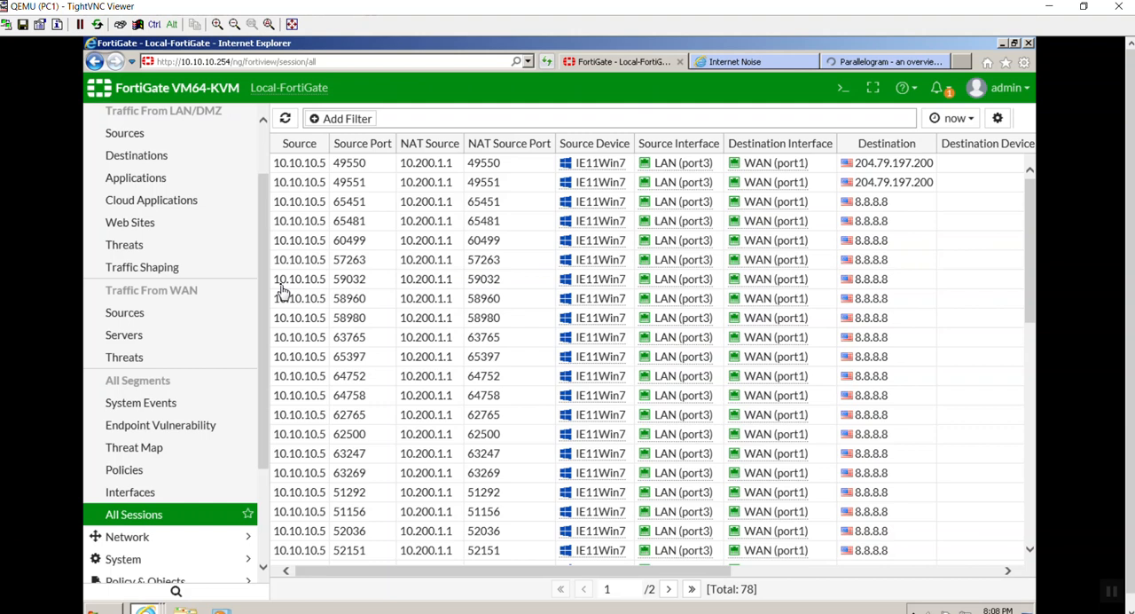
mouse_move(259, 434)
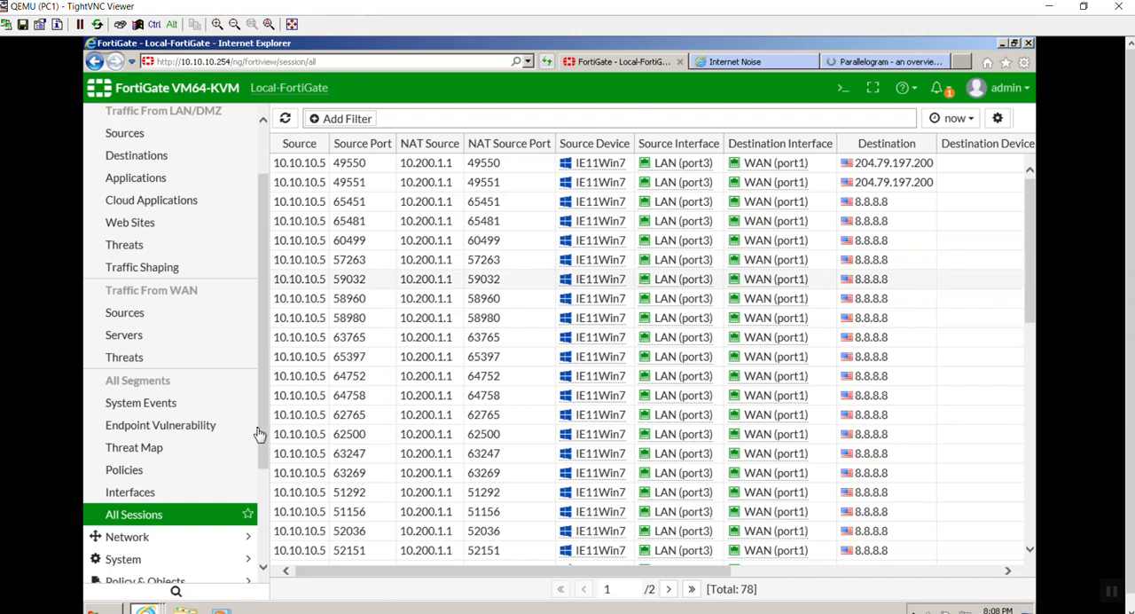
scroll(down, 3)
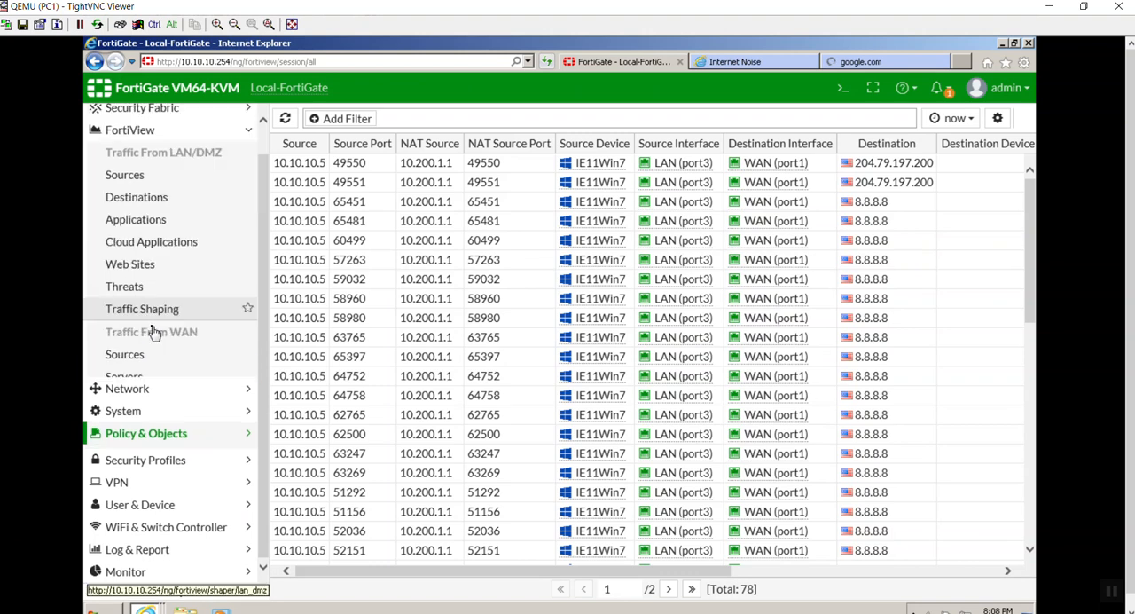
- Open the IPPool entry from Policy & Objects > IP Pools for editing
click(145, 433)
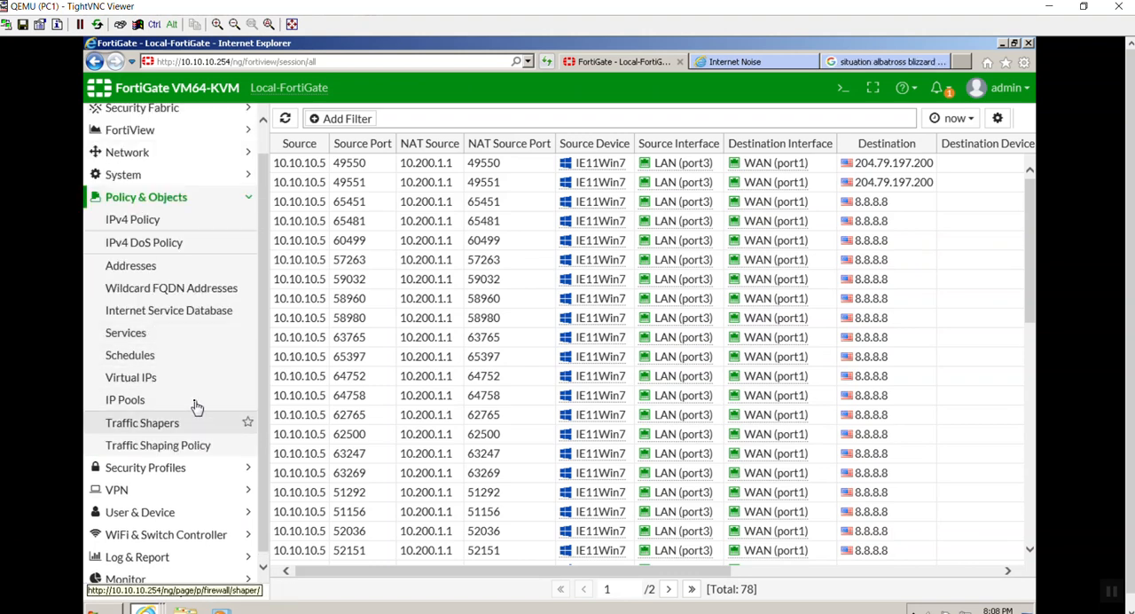
click(124, 399)
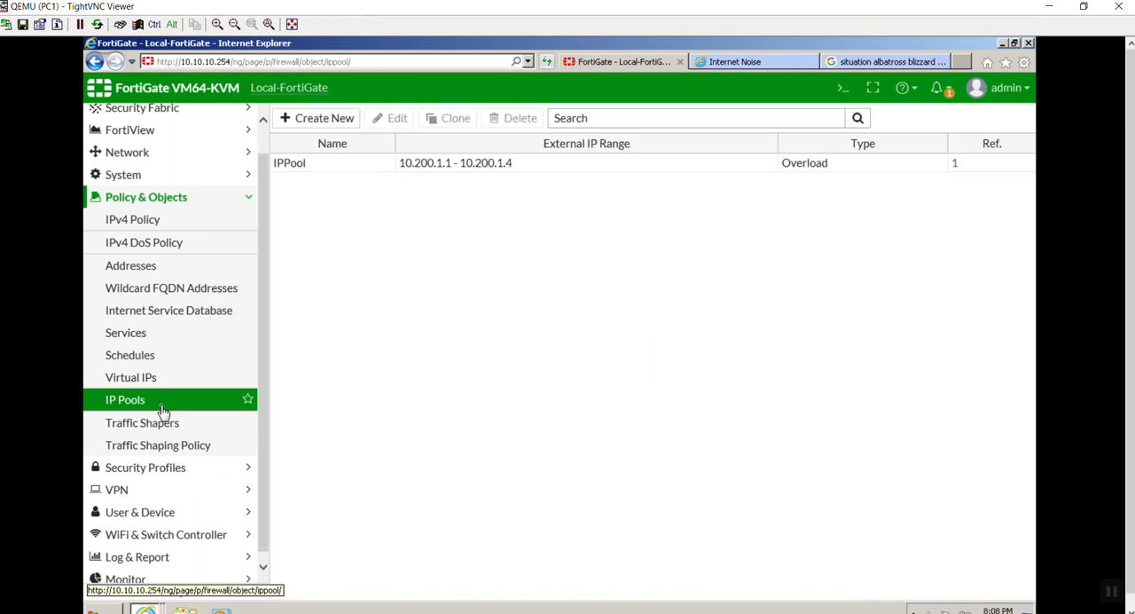
mouse_move(144, 241)
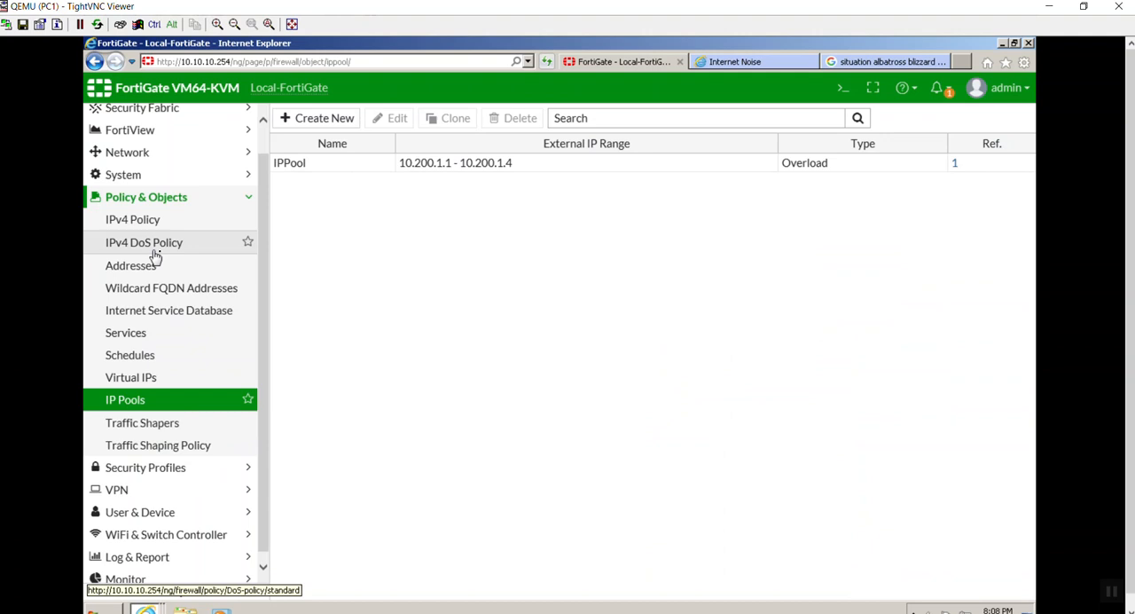
click(144, 241)
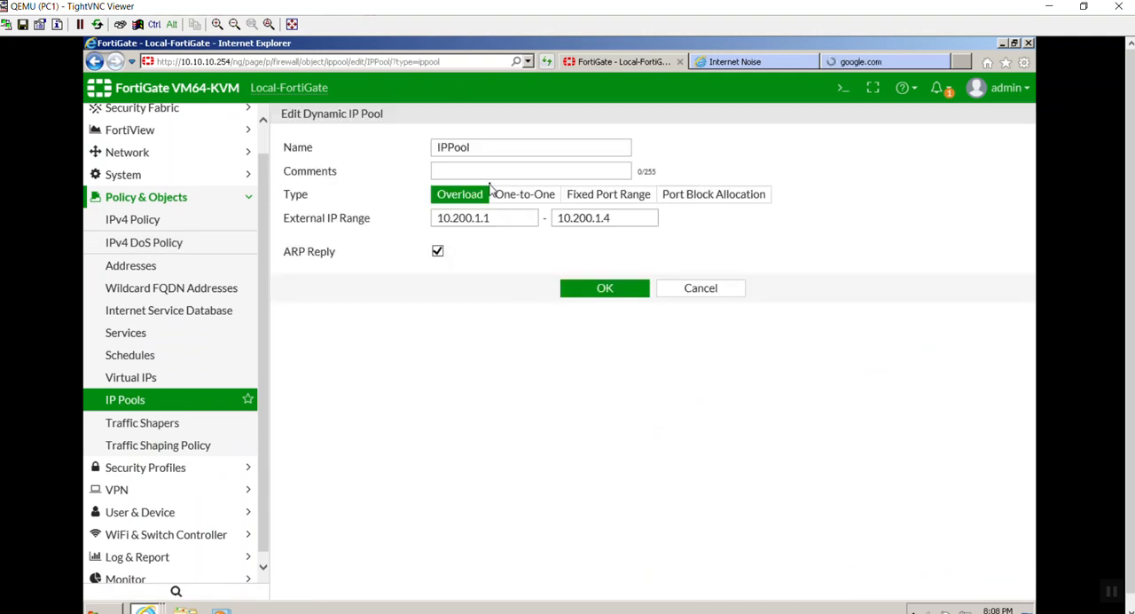
- Change IPPool's external range to 10.200.1.10–10.200.1.25 and save it
click(482, 216)
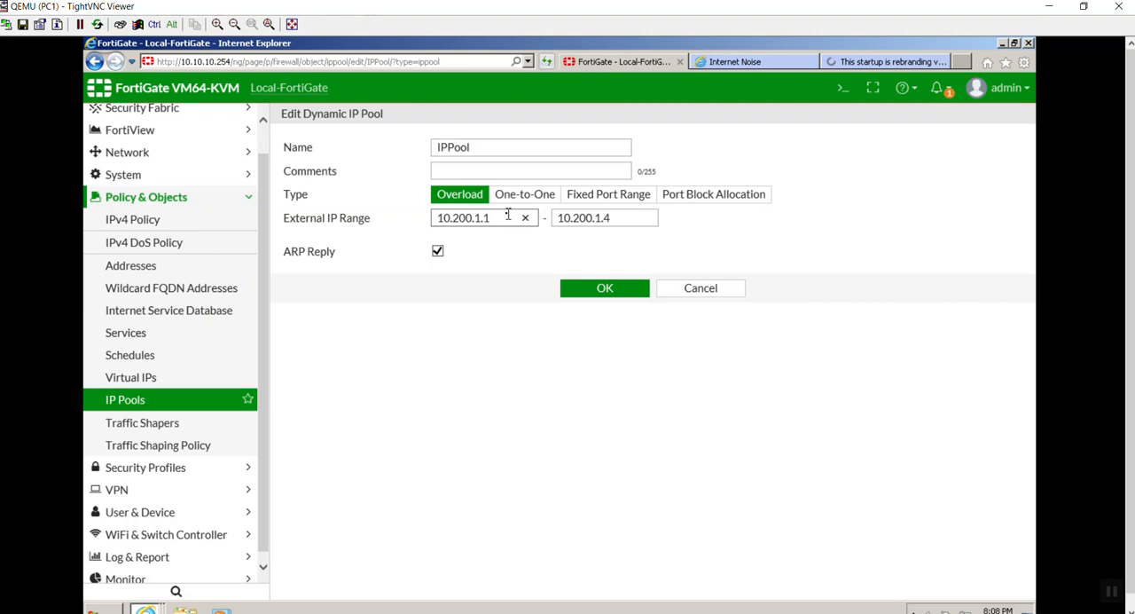
text(0)
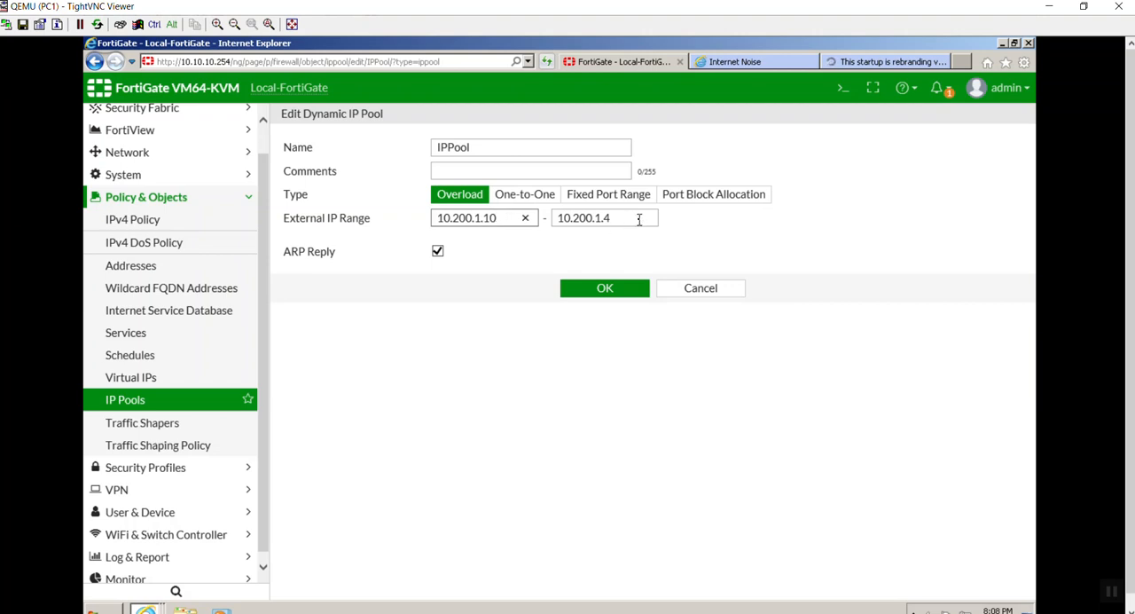
click(603, 217)
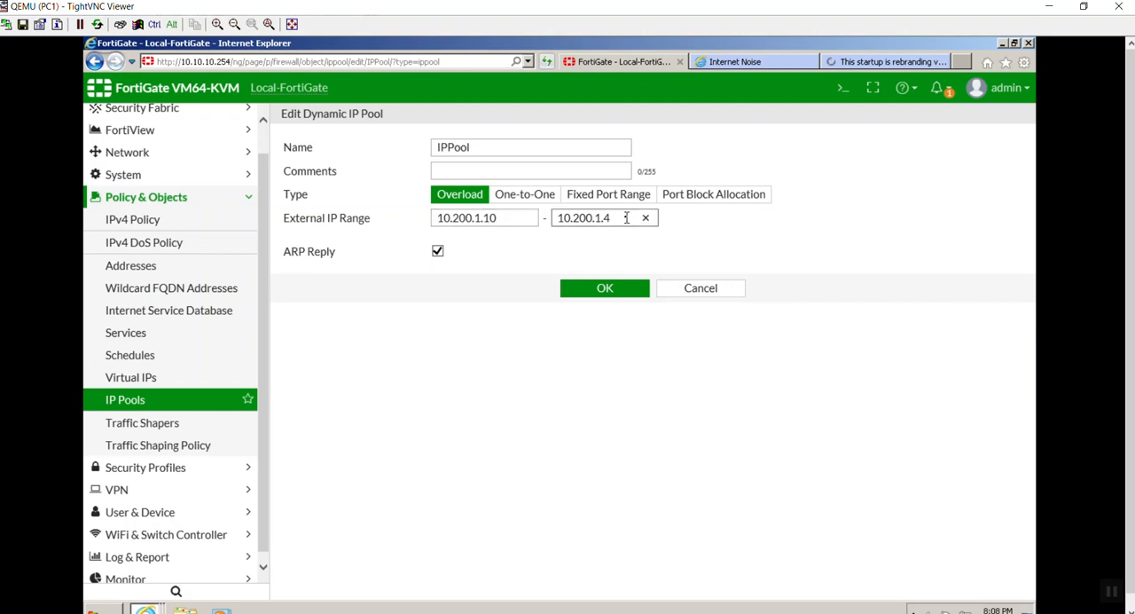
key(Backspace)
text(25)
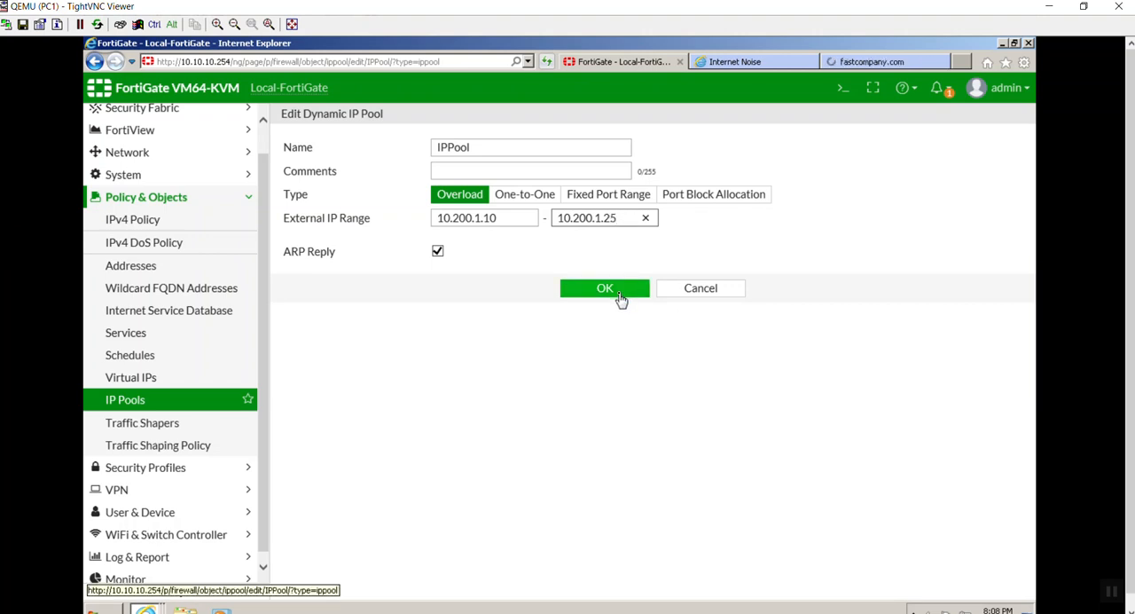
click(604, 288)
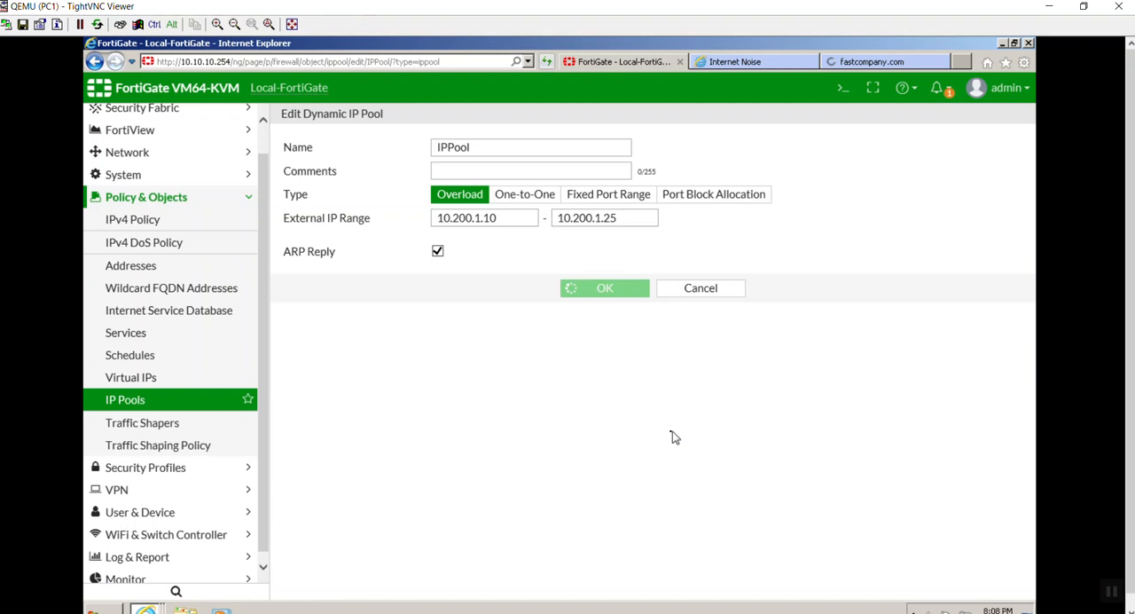
click(605, 287)
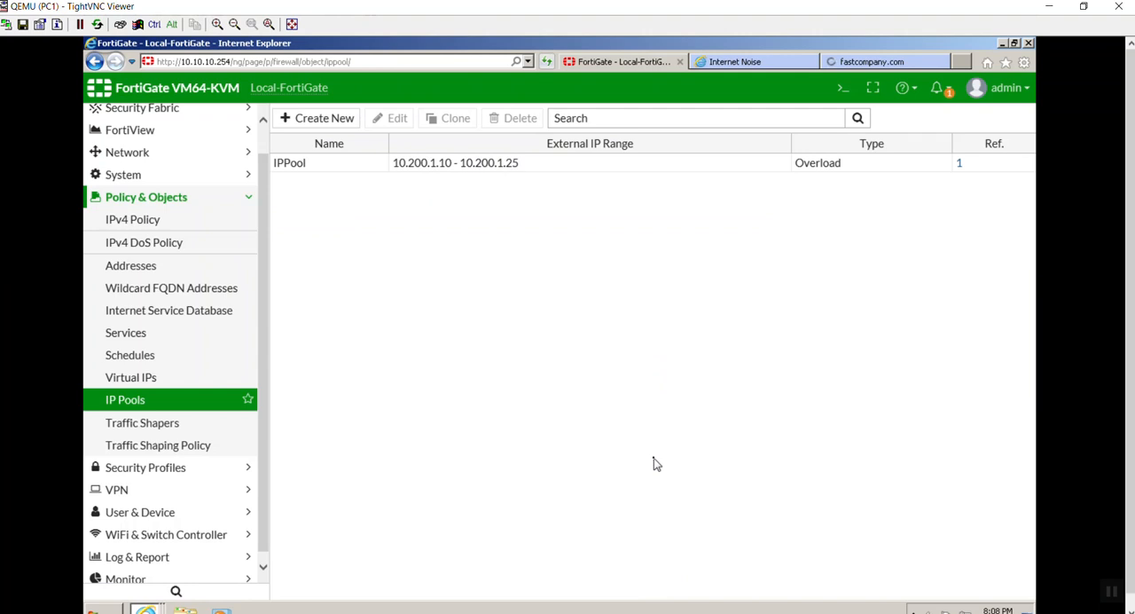
mouse_move(653, 464)
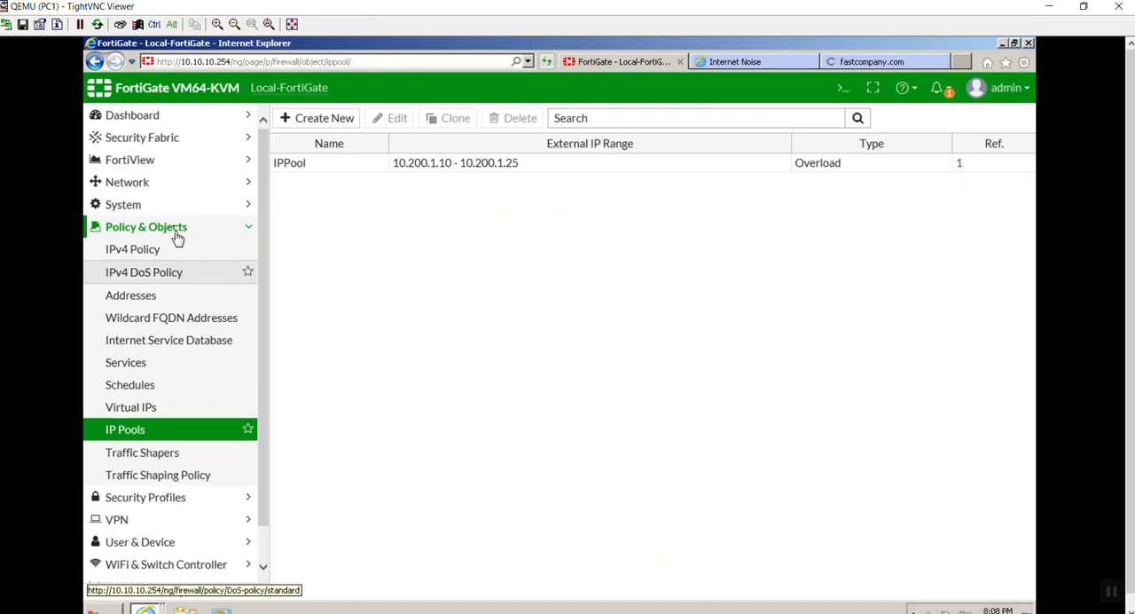
- Show All Sessions and enable FortiView auto-update of realtime visualizations every 15 seconds
click(131, 160)
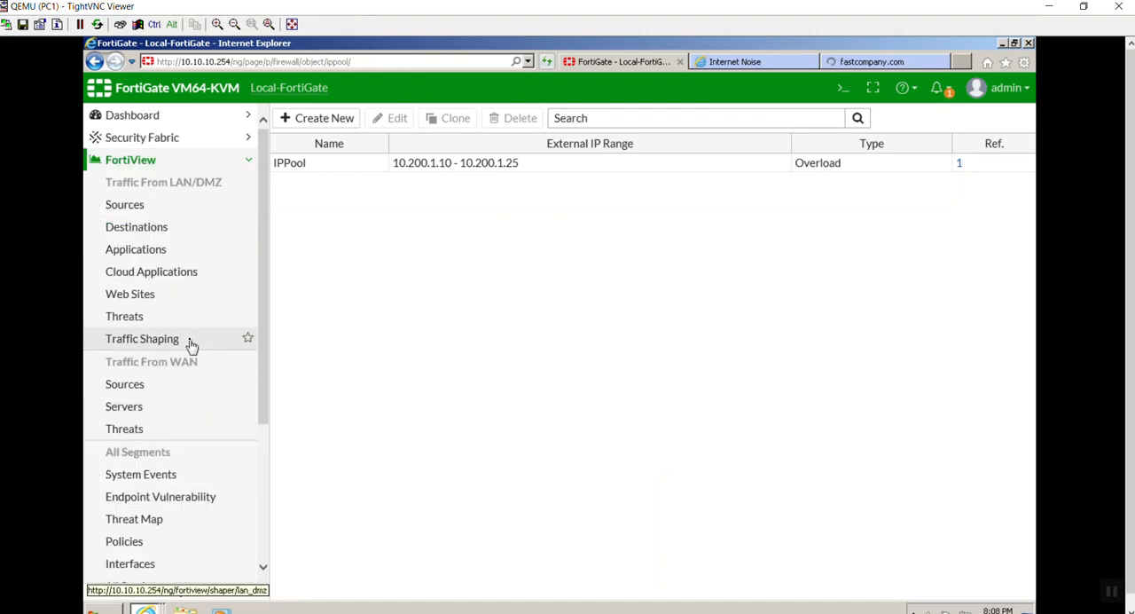
scroll(down, 3)
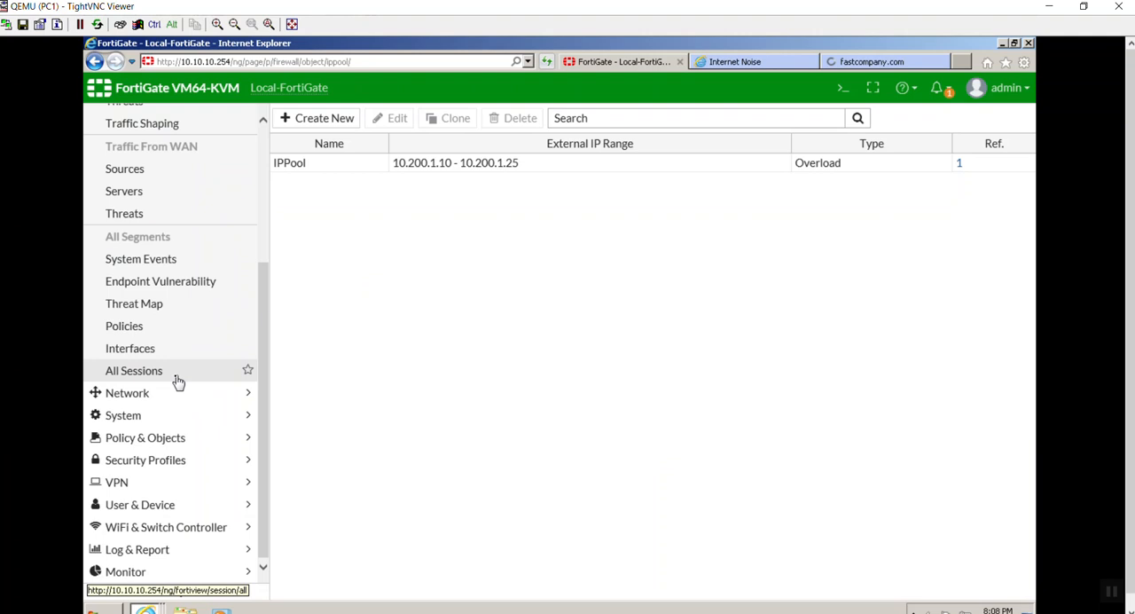
click(135, 369)
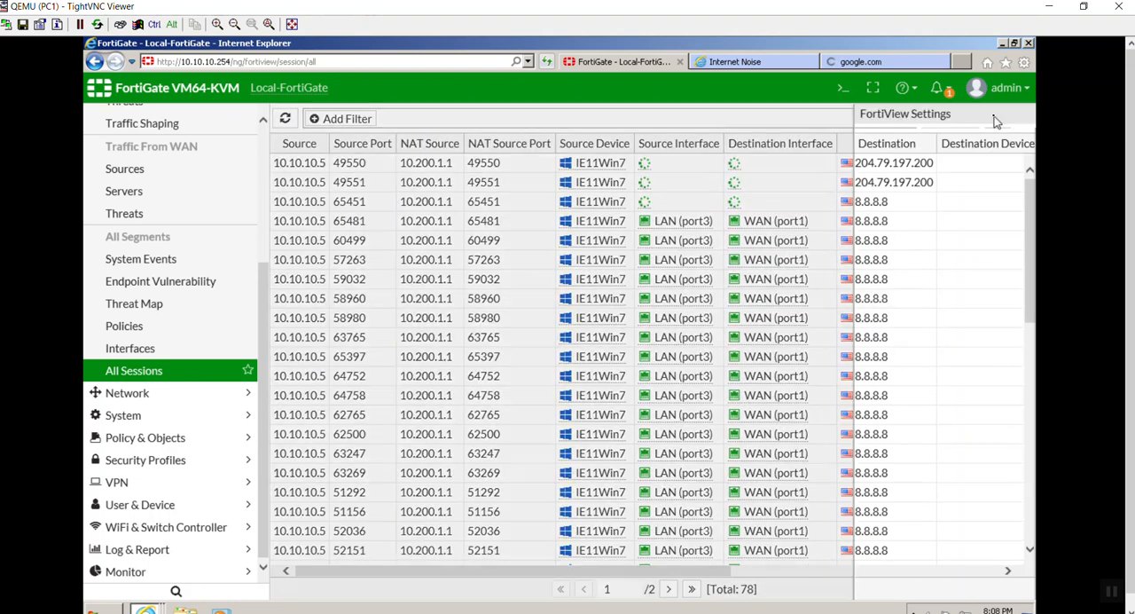
click(905, 113)
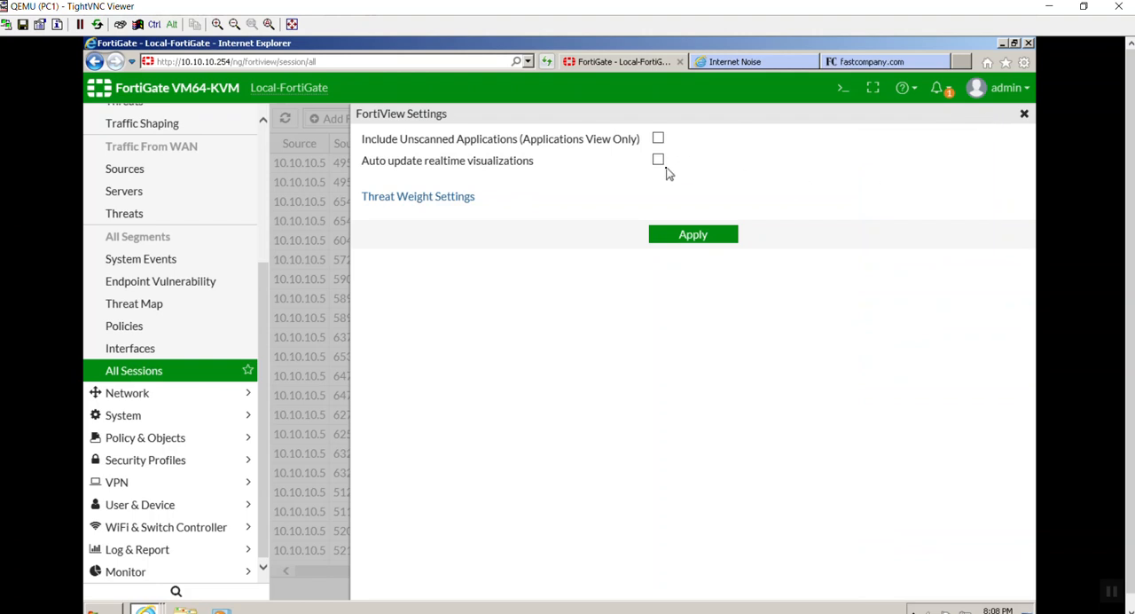
click(658, 160)
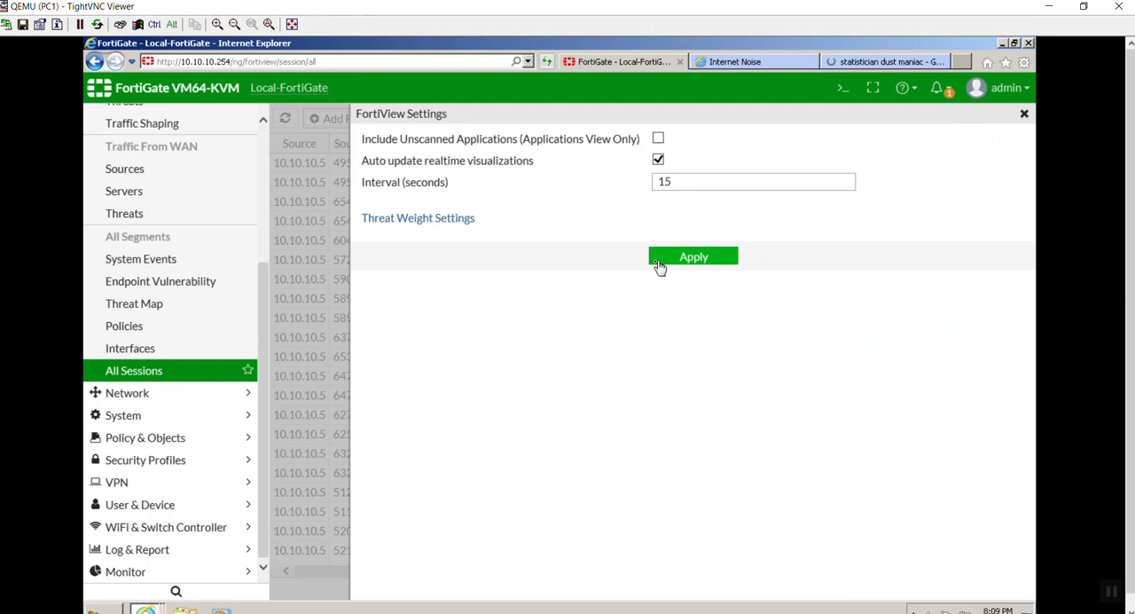
click(694, 256)
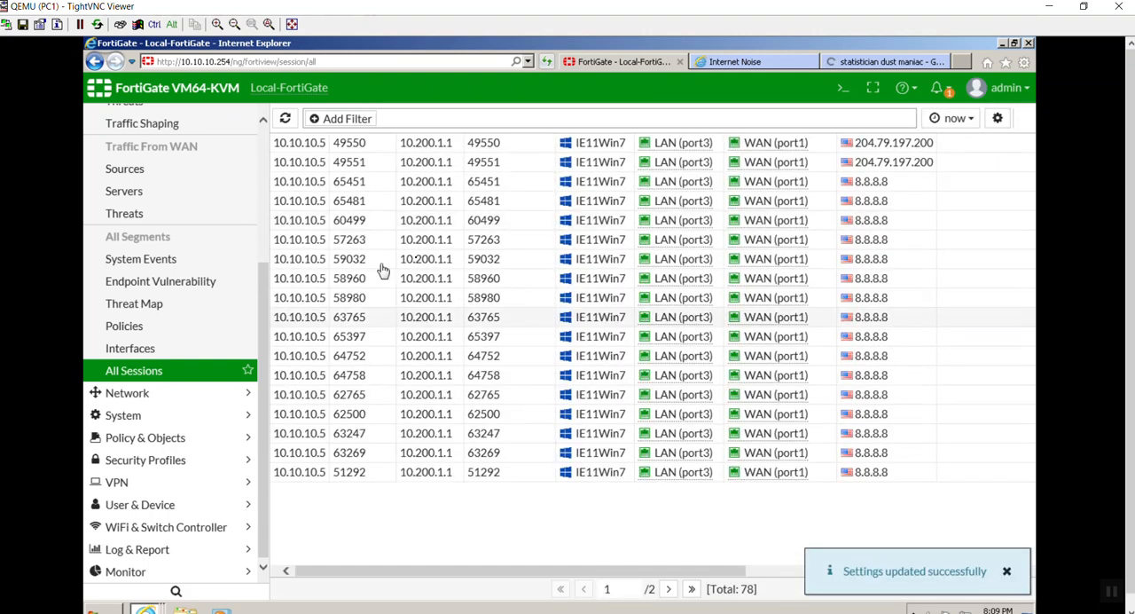
- End all active sessions from a session row's context menu and confirm the dialog
right_click(434, 196)
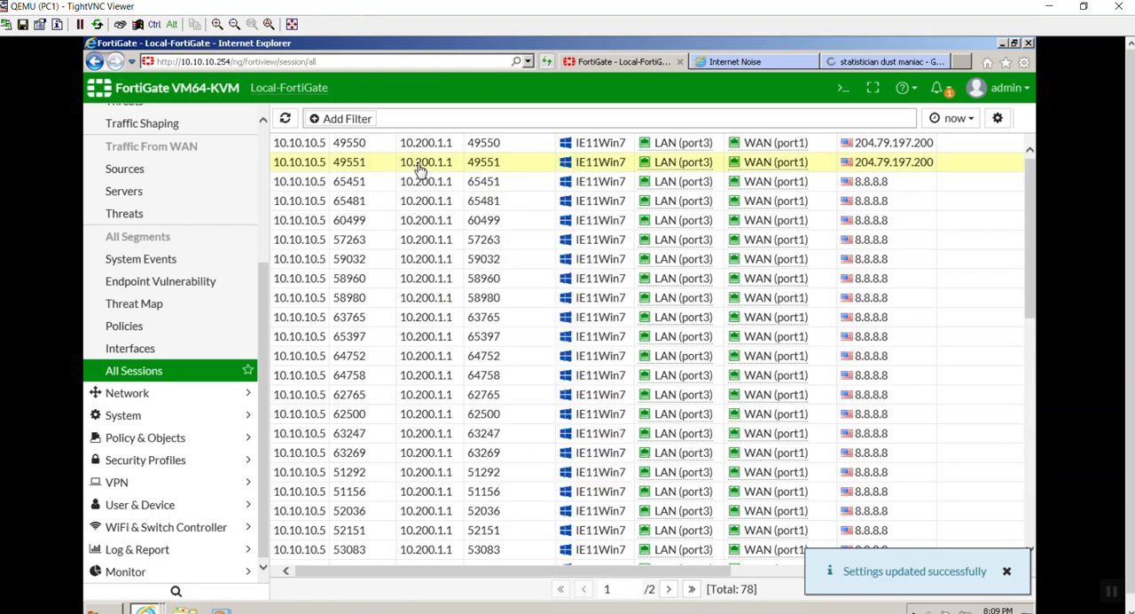
right_click(425, 161)
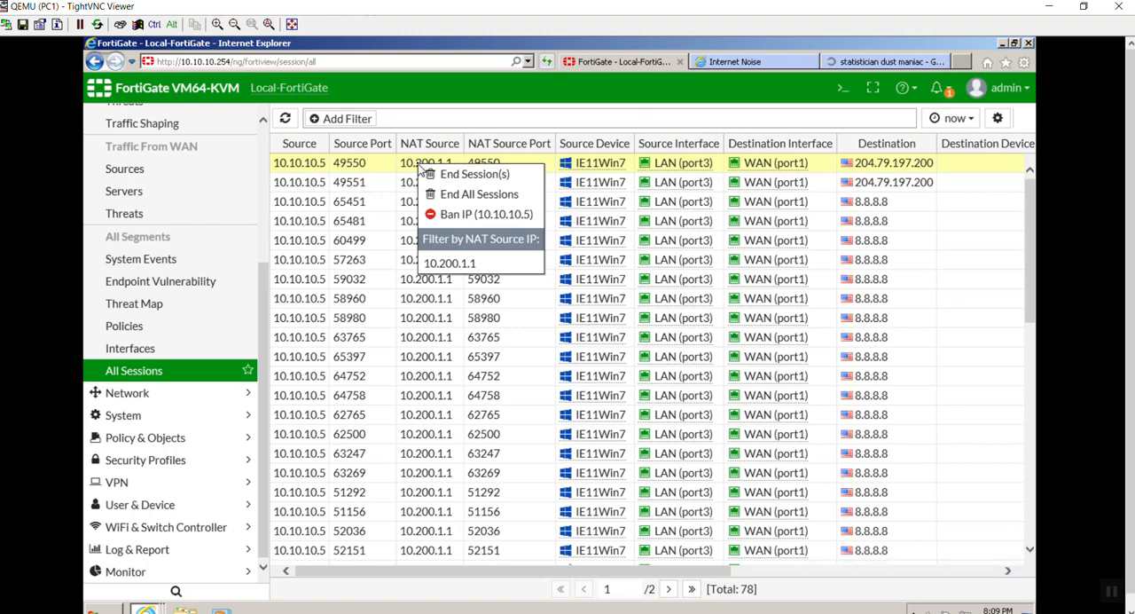
mouse_move(479, 194)
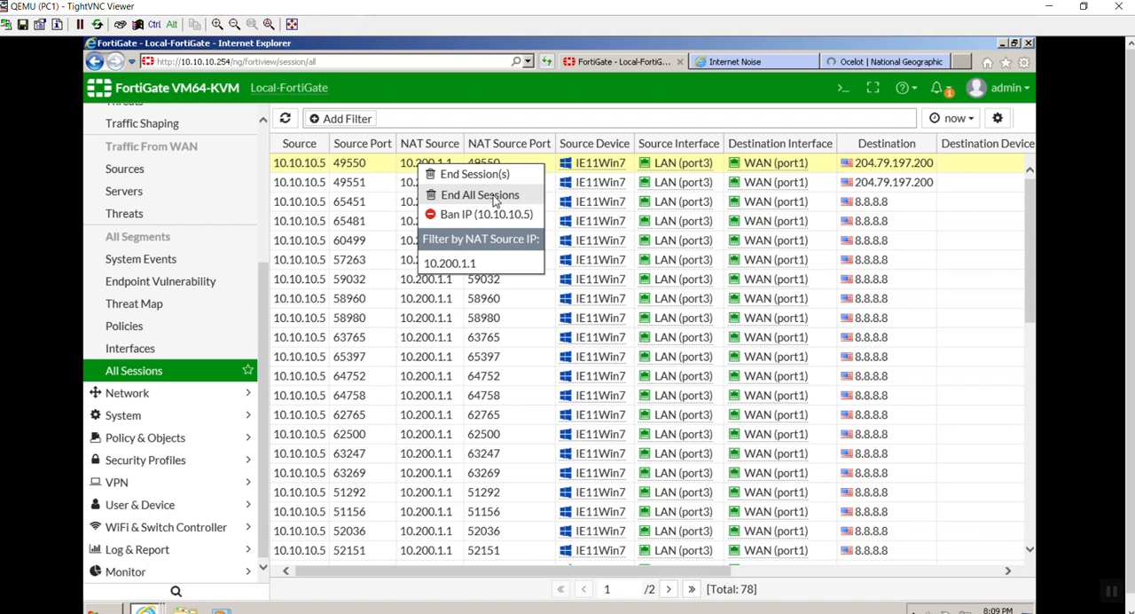
click(478, 195)
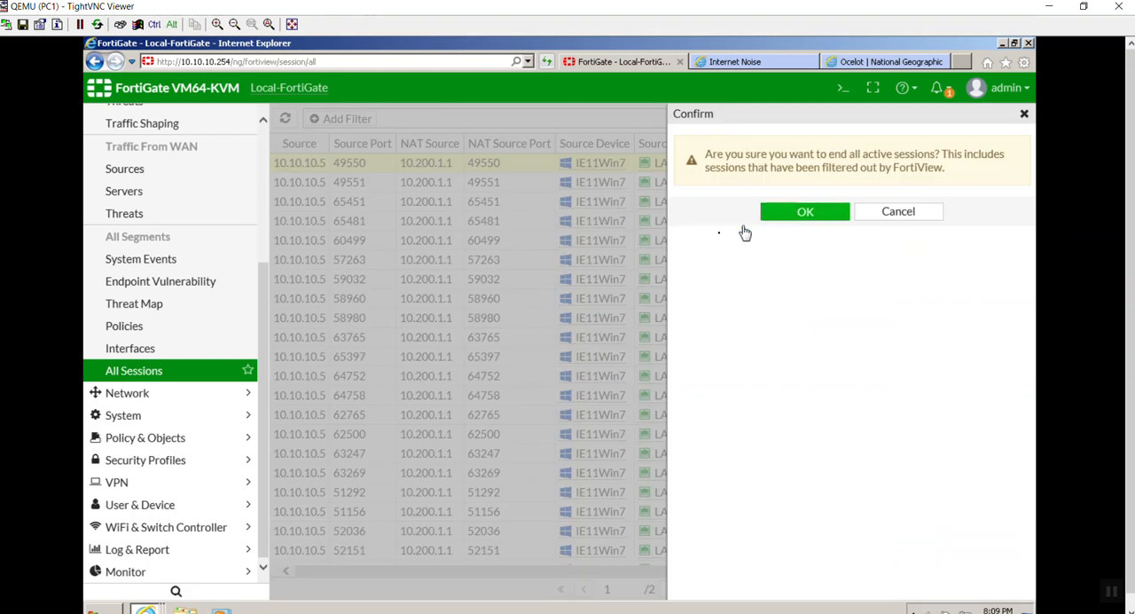
click(805, 211)
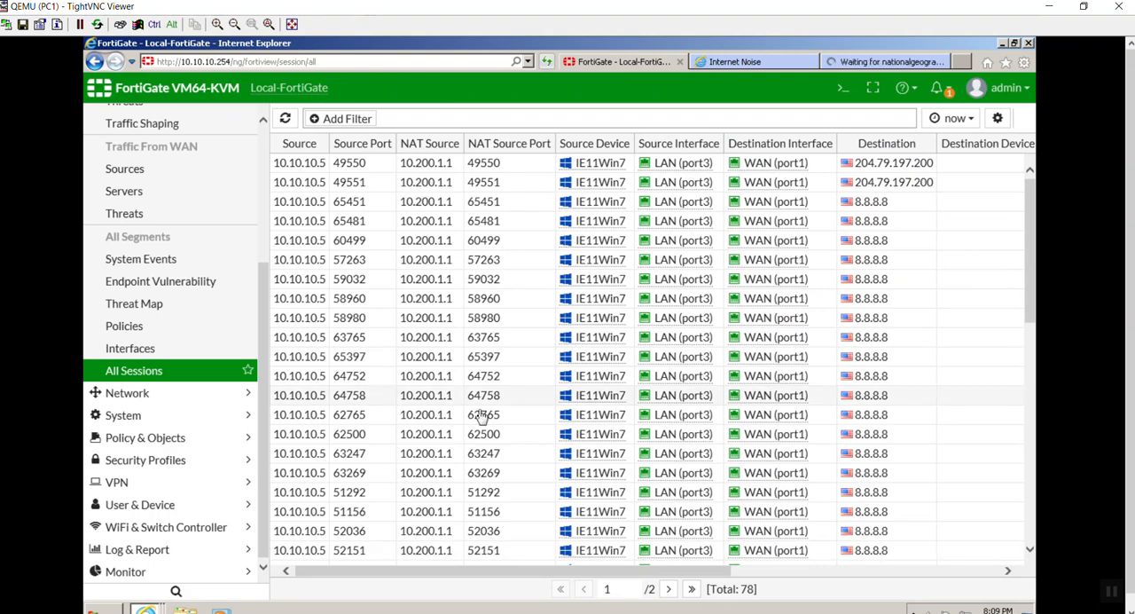
mouse_move(536, 437)
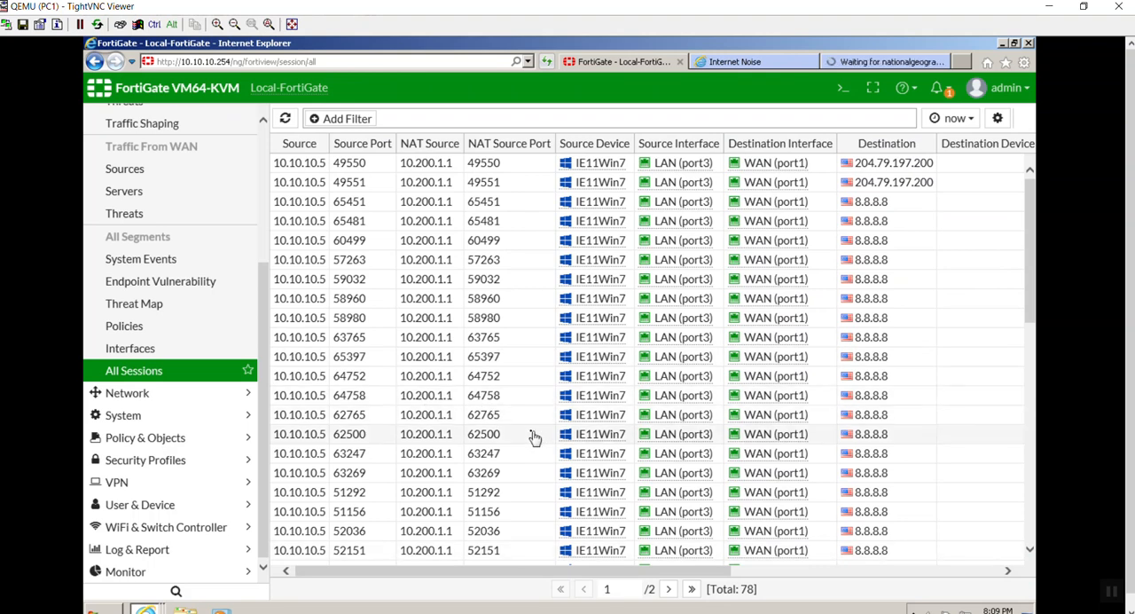
mouse_move(284, 399)
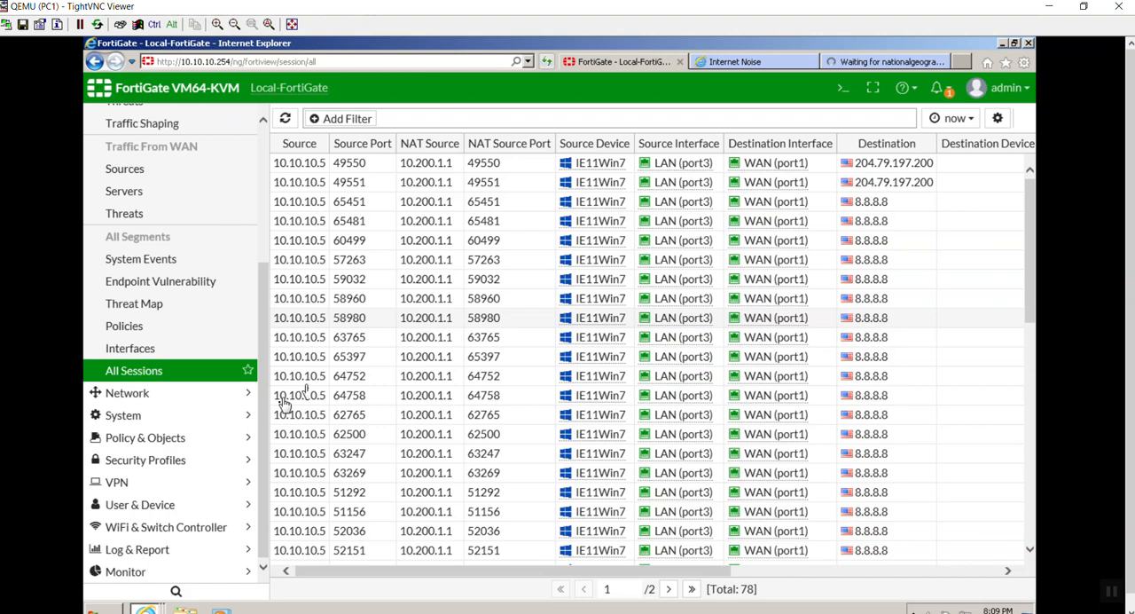
mouse_move(202, 442)
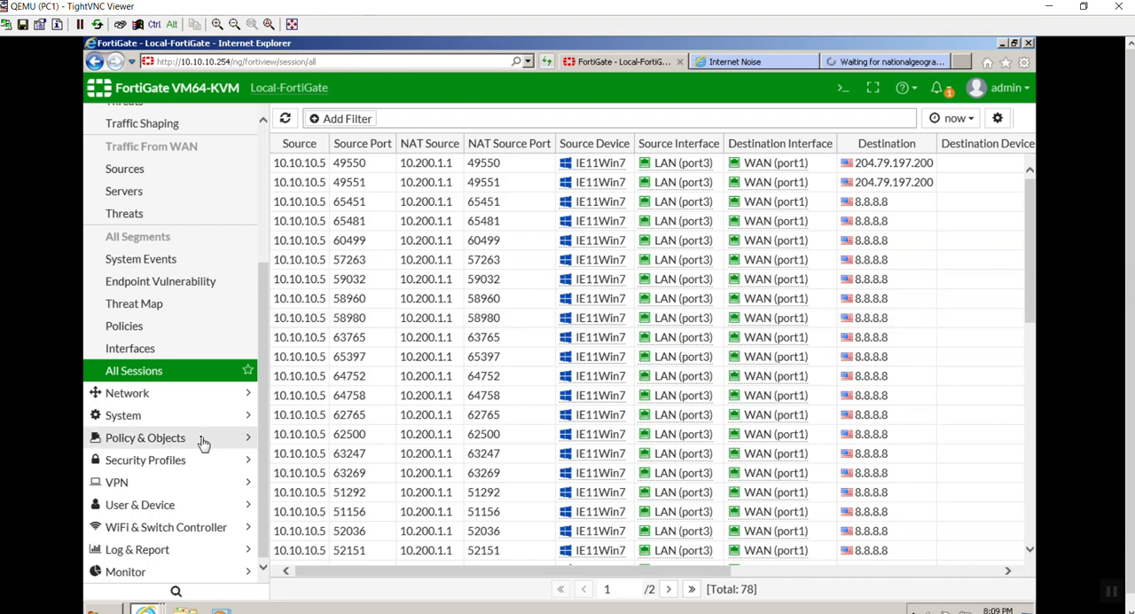
- Verify the InternetAccess IPv4 policy NATs through Dynamic IP Pool 'IPPool', then return to the traffic-generating page
click(145, 436)
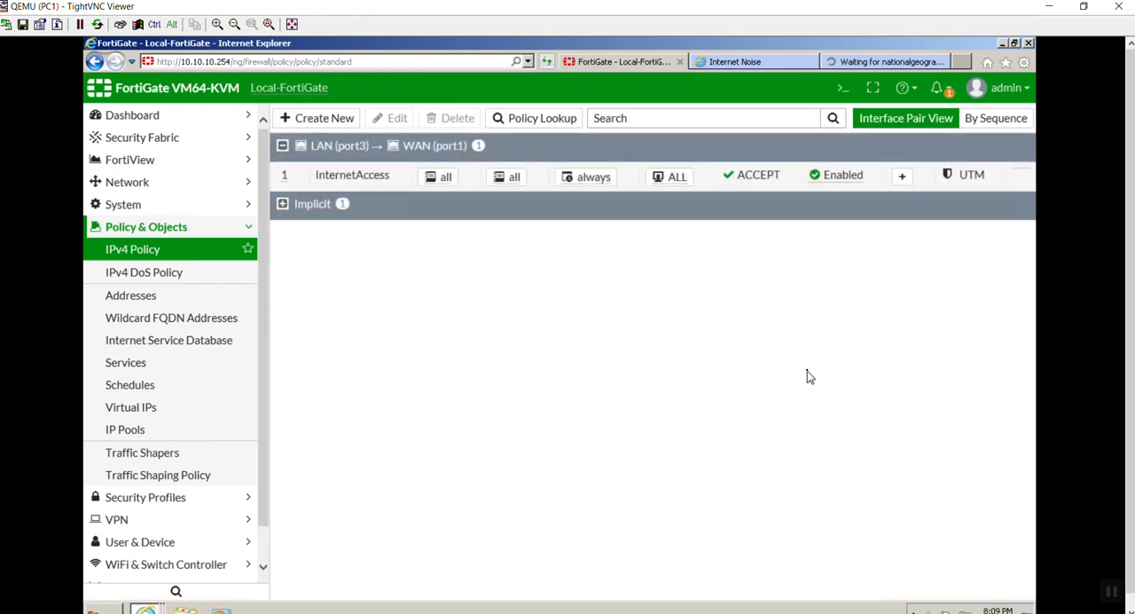
click(351, 174)
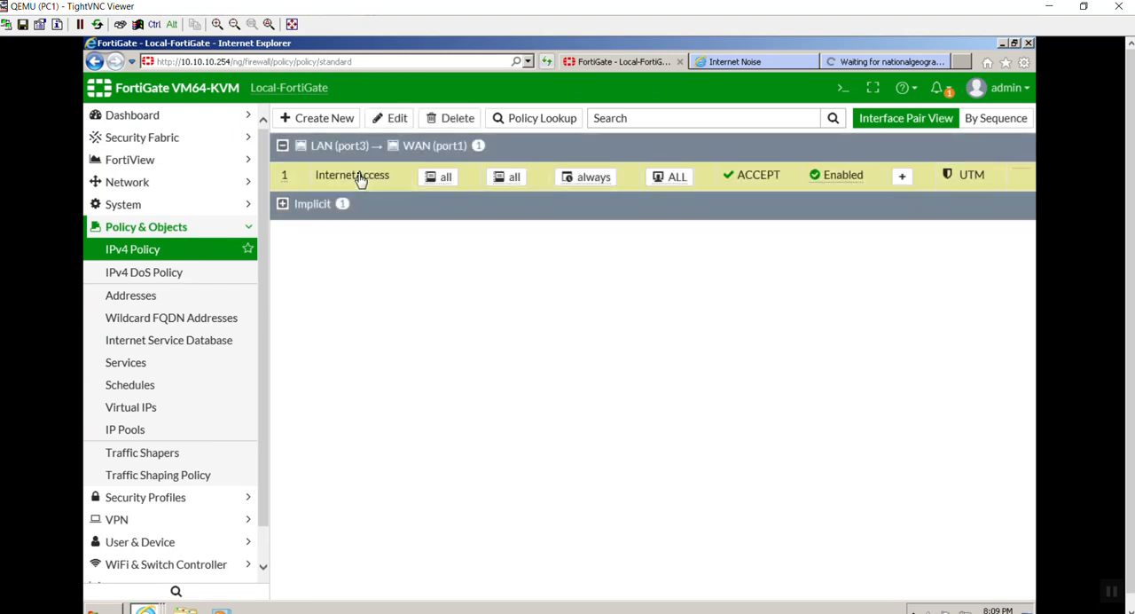
double_click(351, 173)
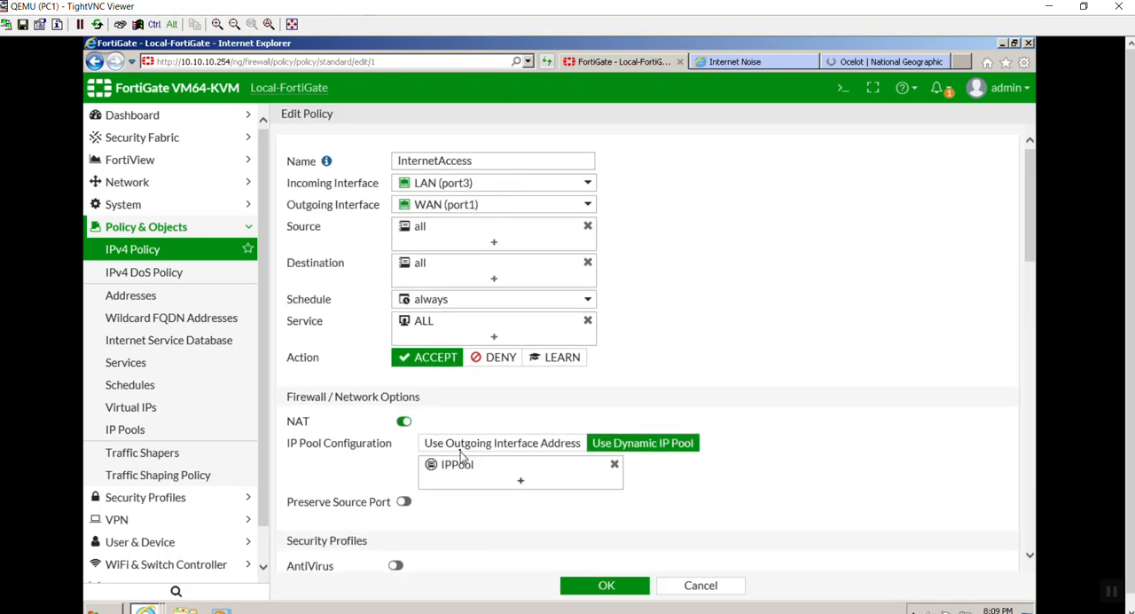
mouse_move(457, 465)
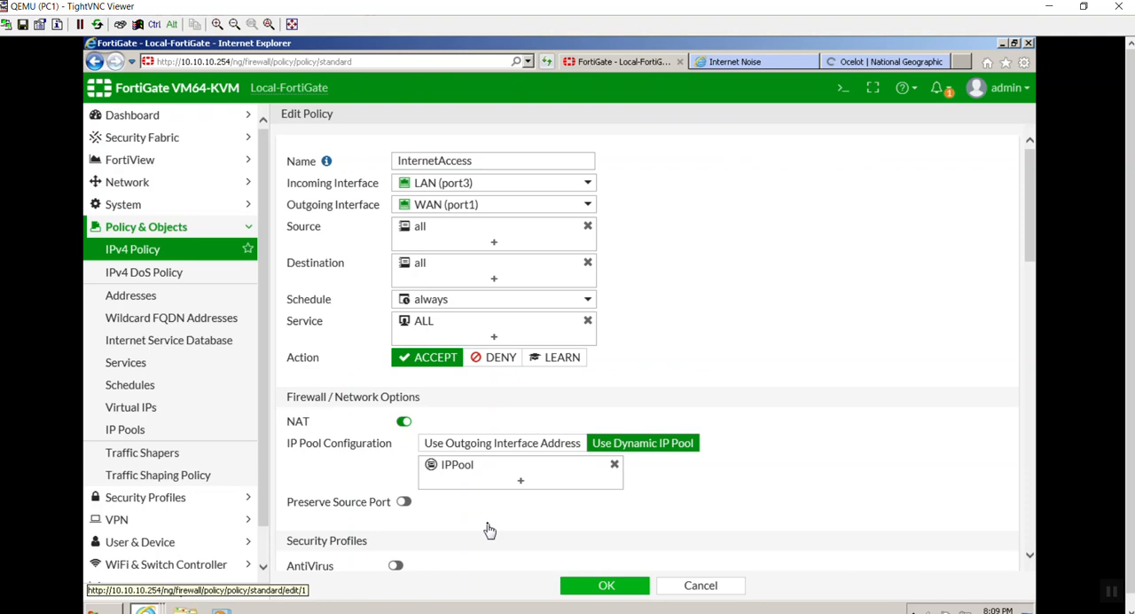
click(607, 586)
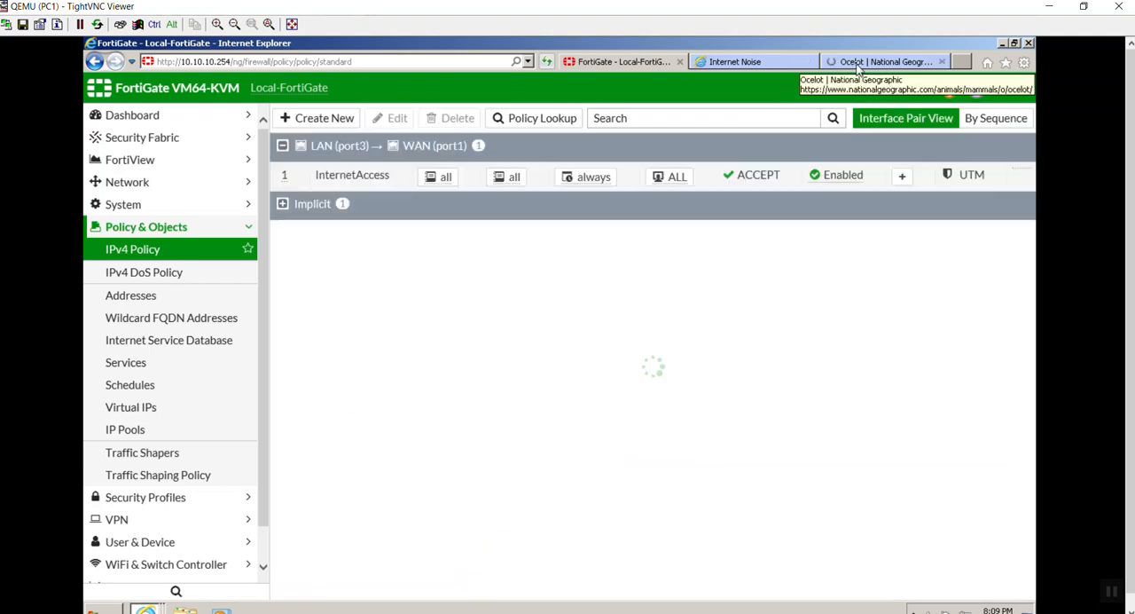
click(754, 61)
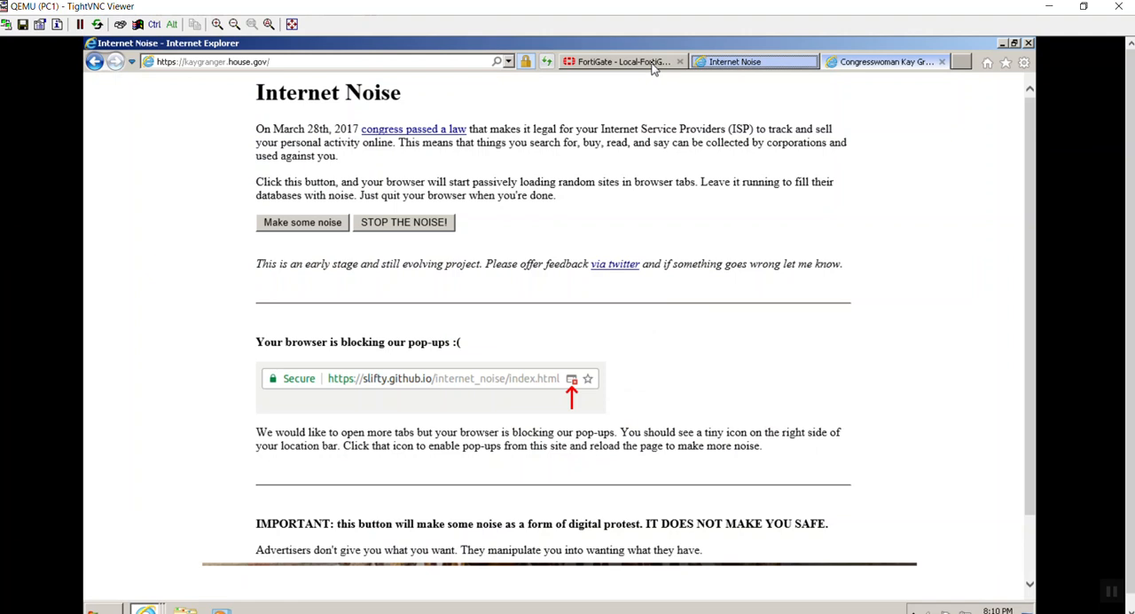
- Return to the FortiGate tab and bring up FortiView > All Sessions, still showing NAT source 10.200.1.1
click(621, 60)
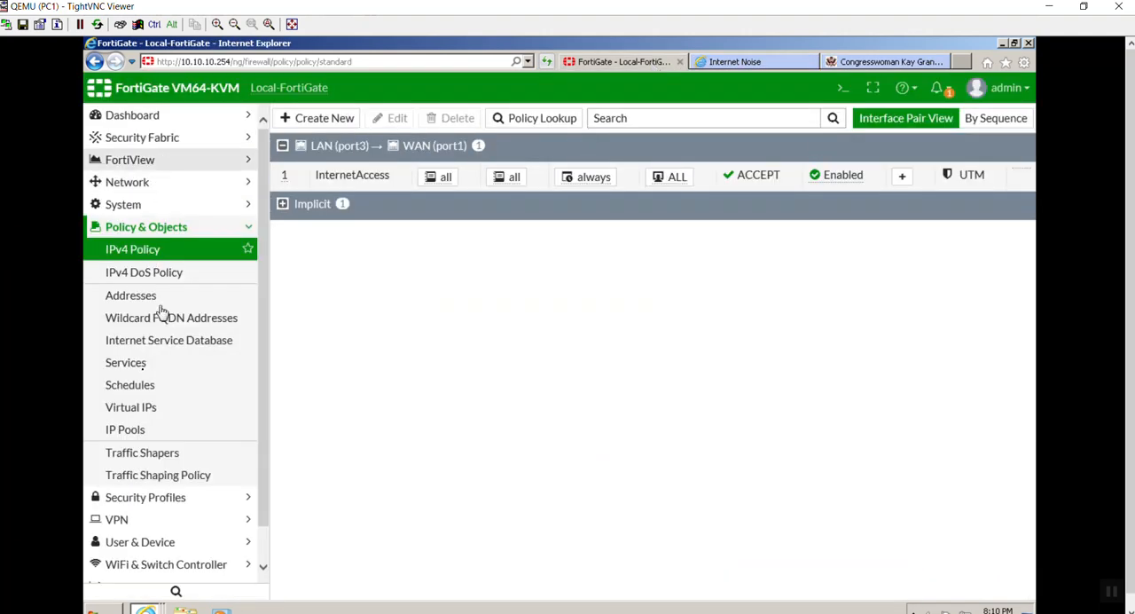
click(131, 160)
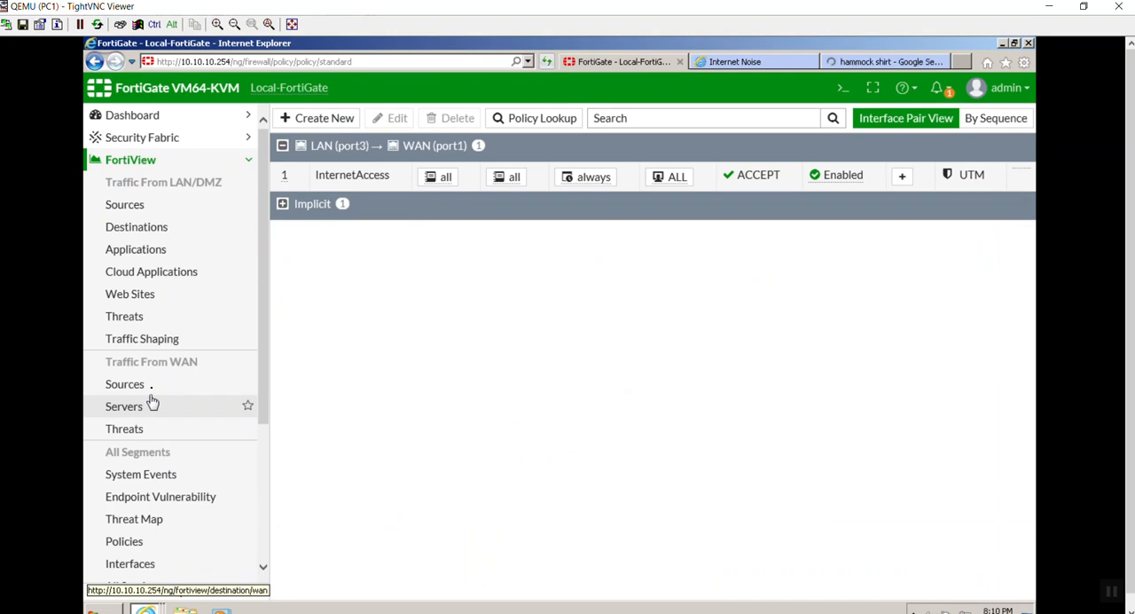
scroll(down, 3)
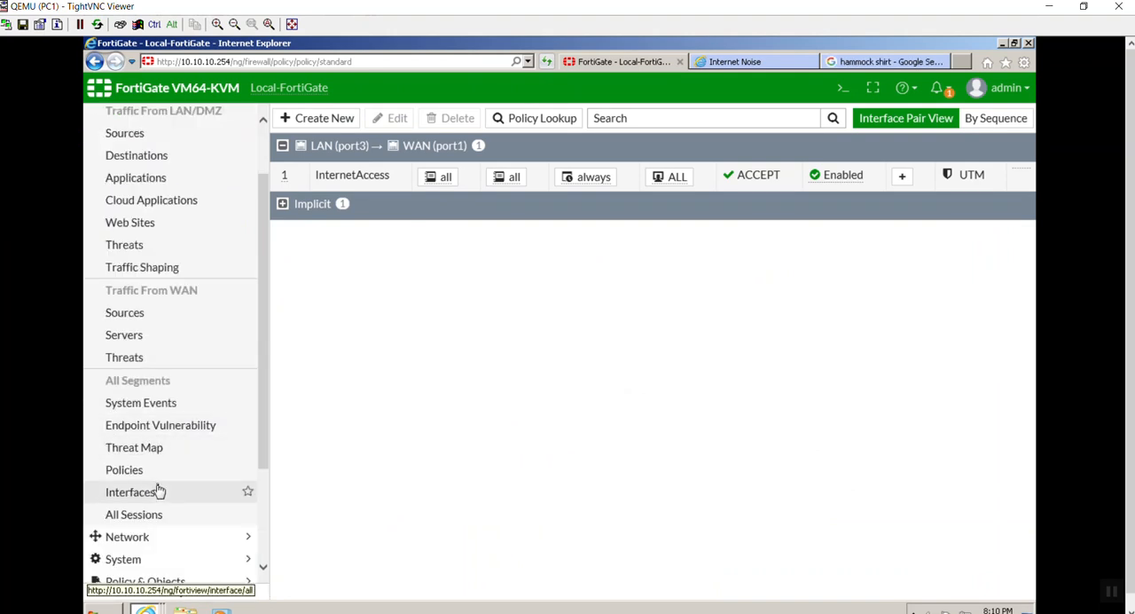
click(133, 515)
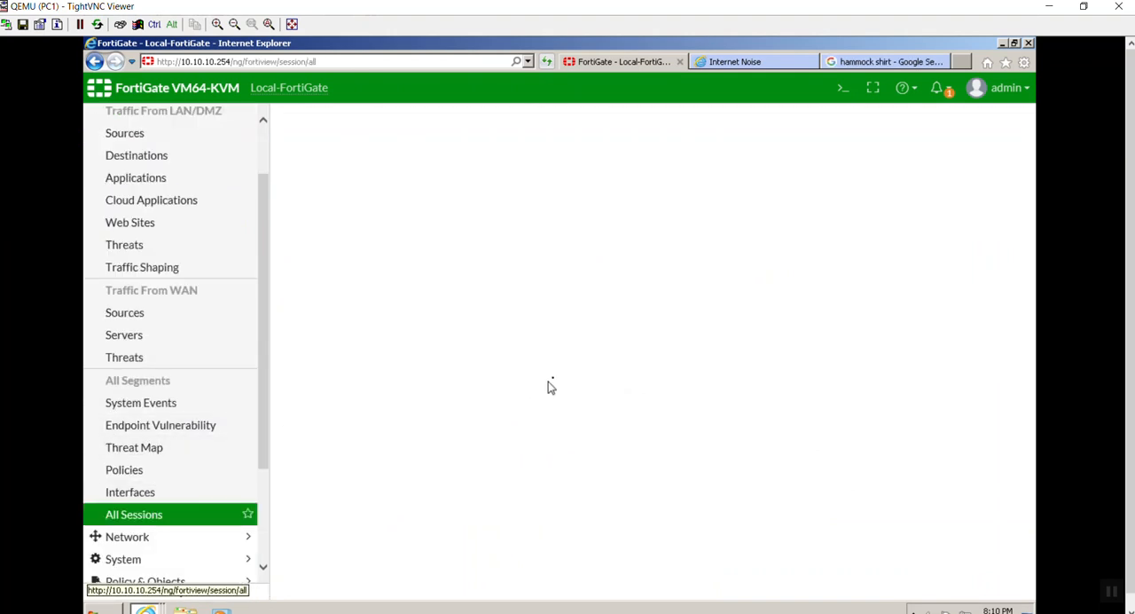
click(133, 514)
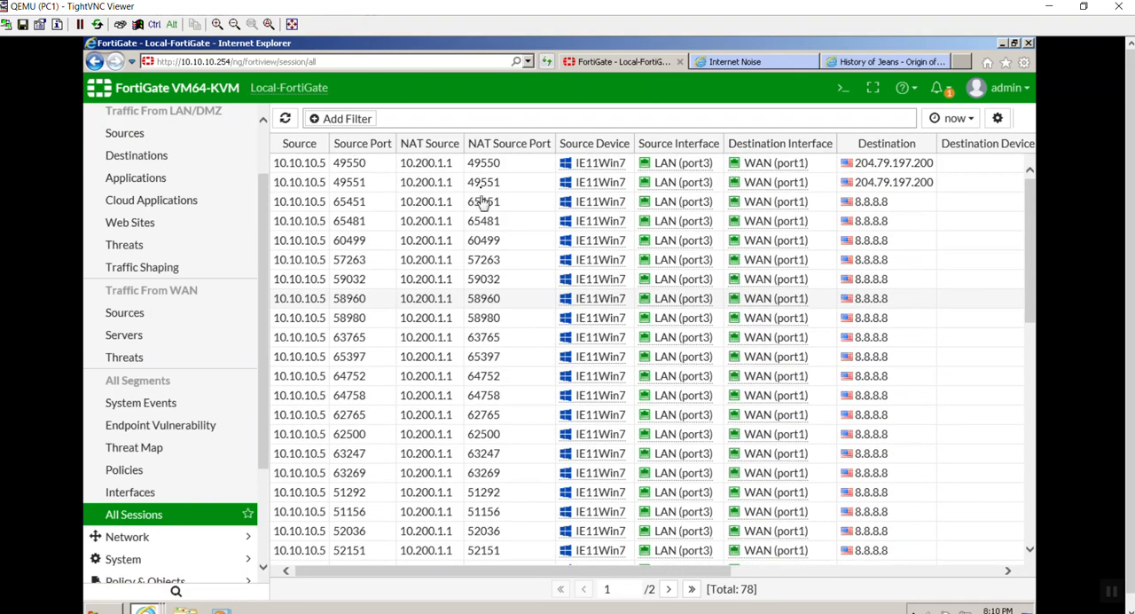
mouse_move(434, 273)
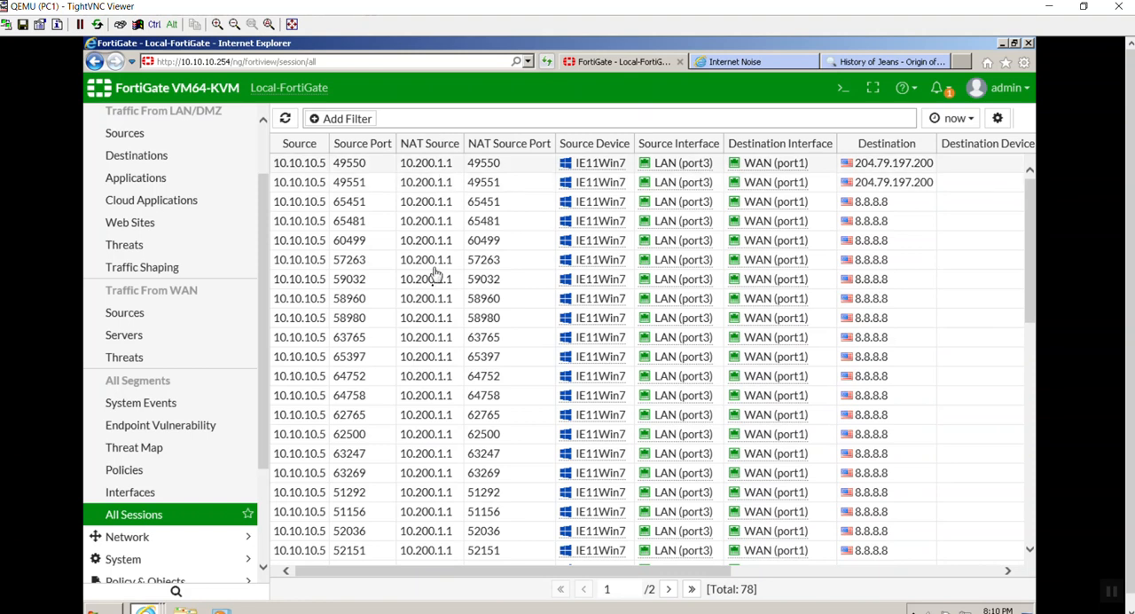
mouse_move(458, 184)
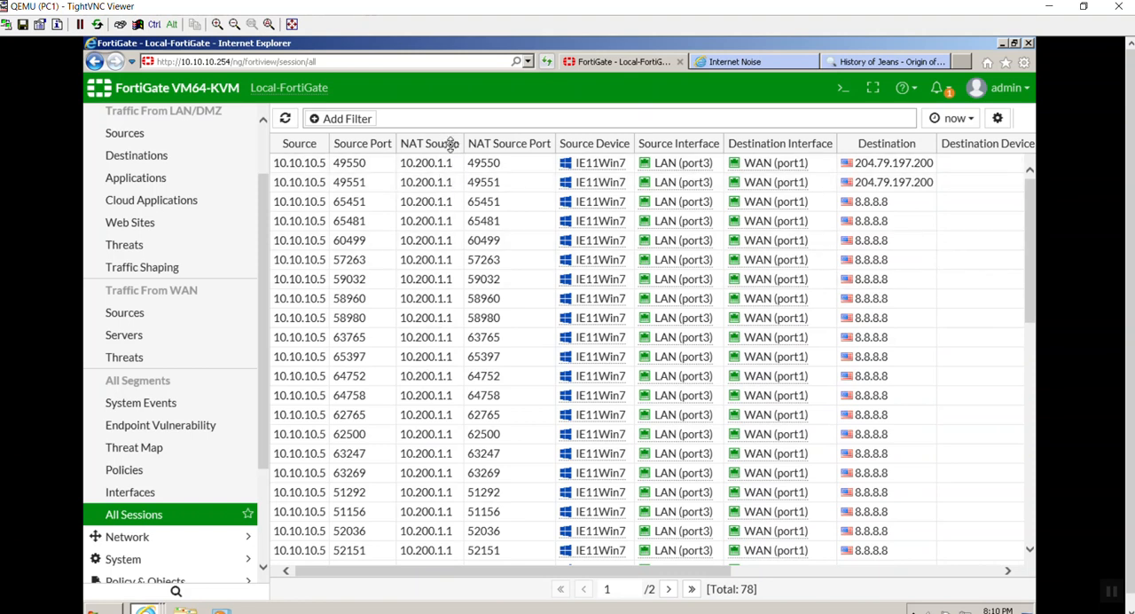
- Review the session table columns and advance to page 2, where PC1 traffic NATs to 10.200.1.15
click(427, 141)
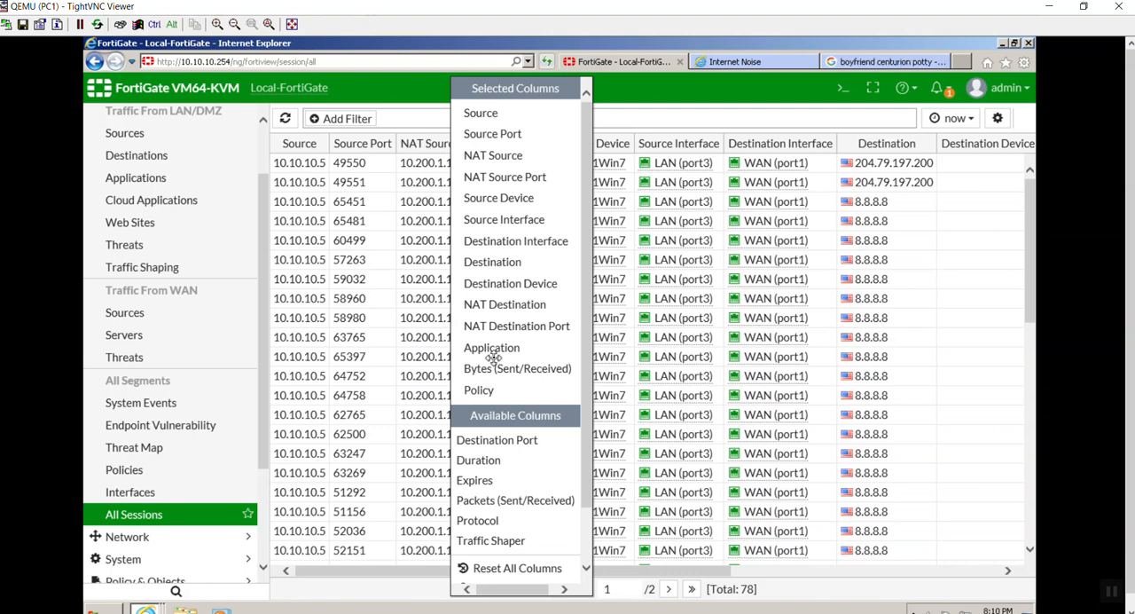
mouse_move(951, 575)
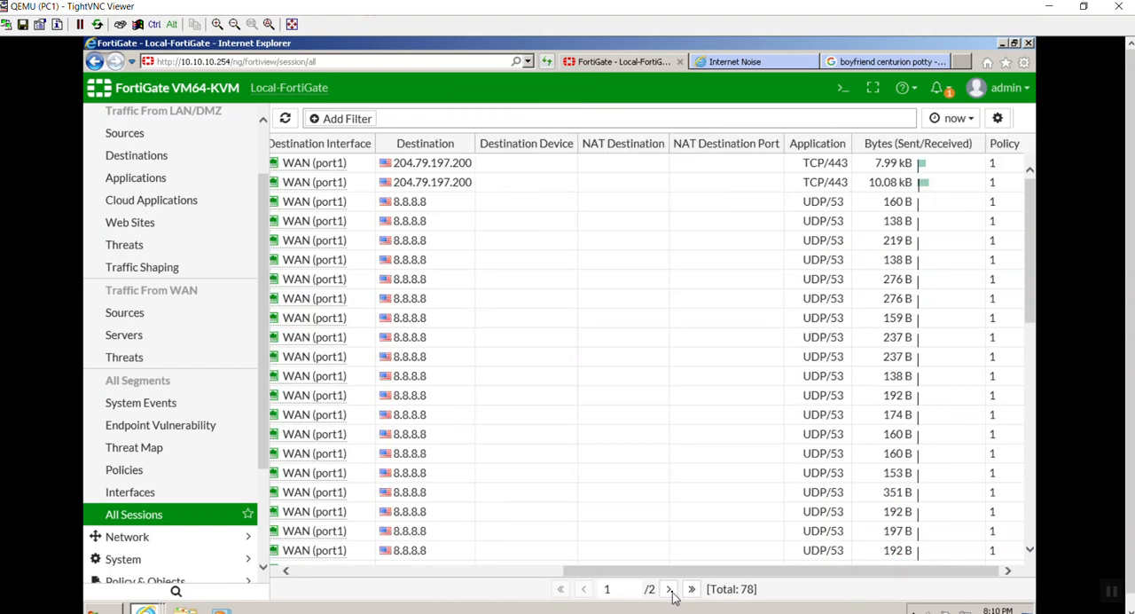
click(692, 589)
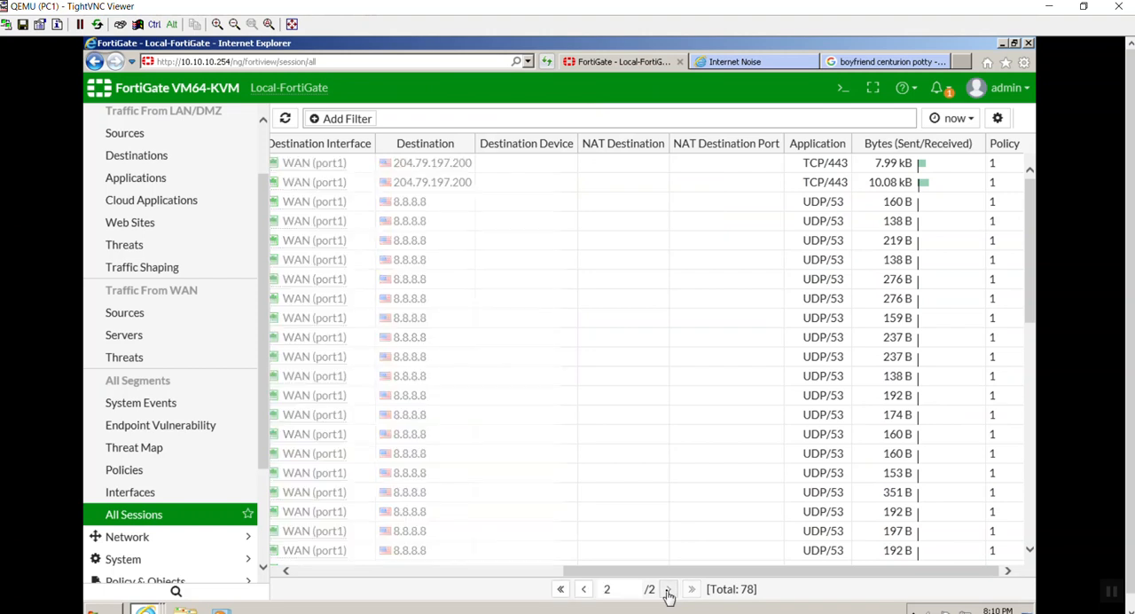
click(284, 117)
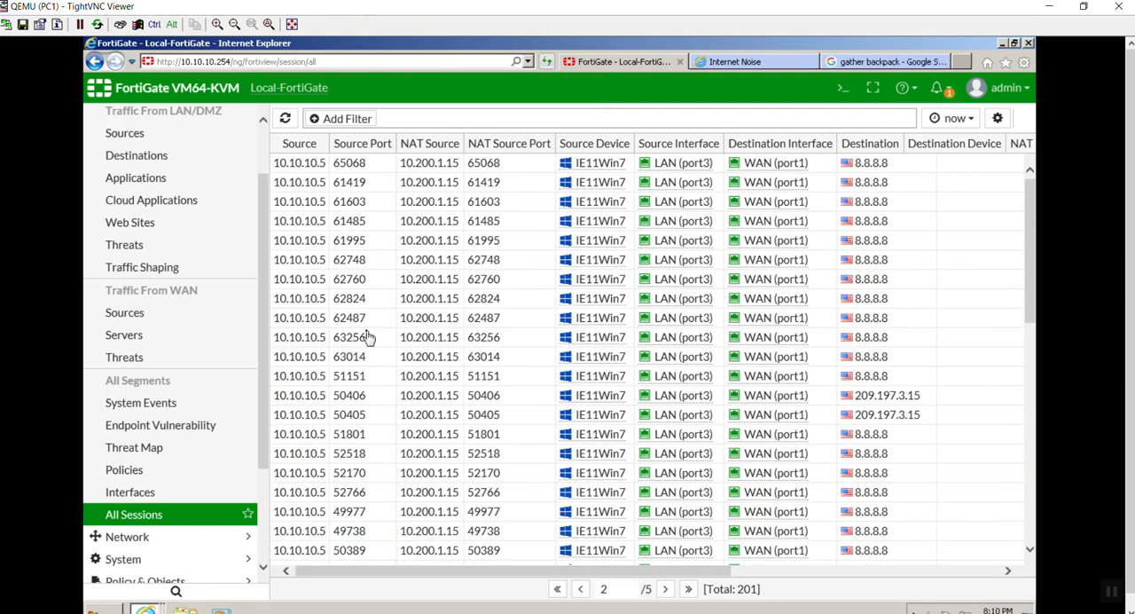
mouse_move(458, 181)
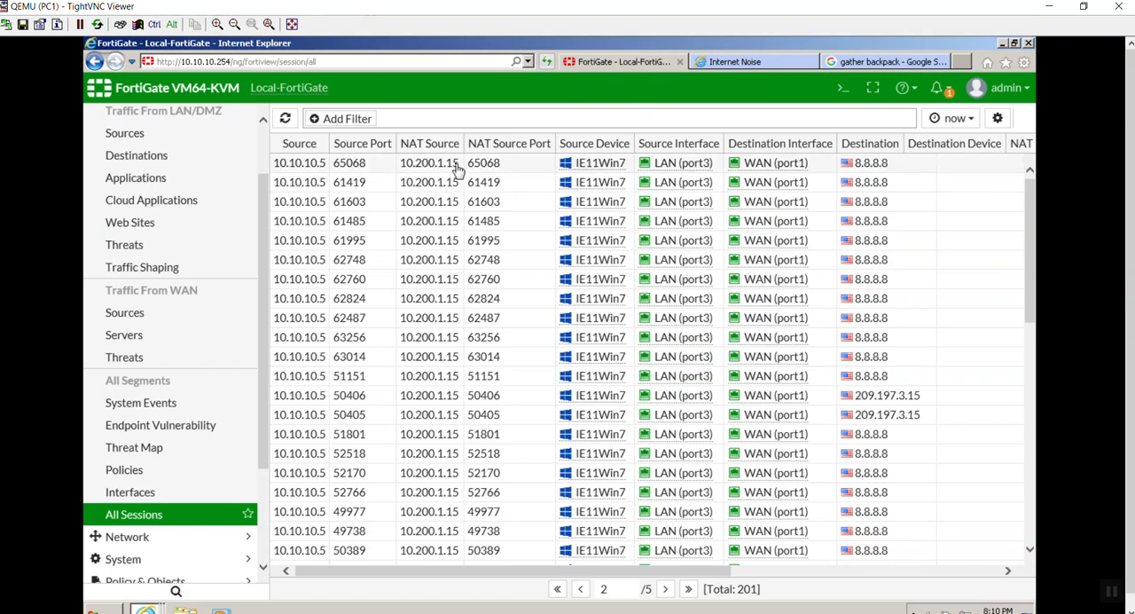
mouse_move(454, 238)
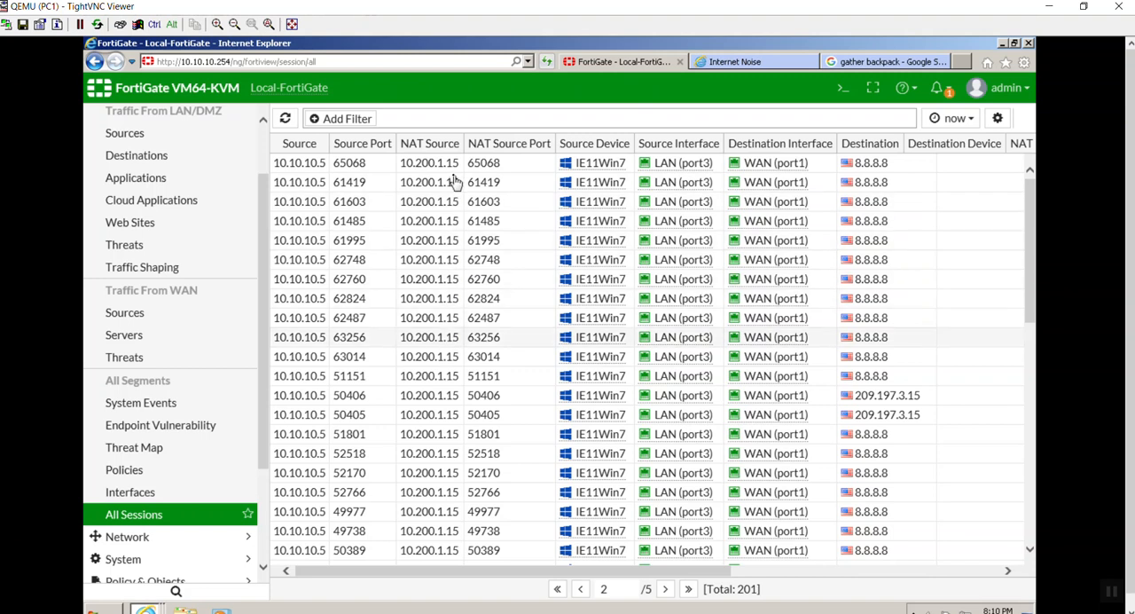
mouse_move(435, 168)
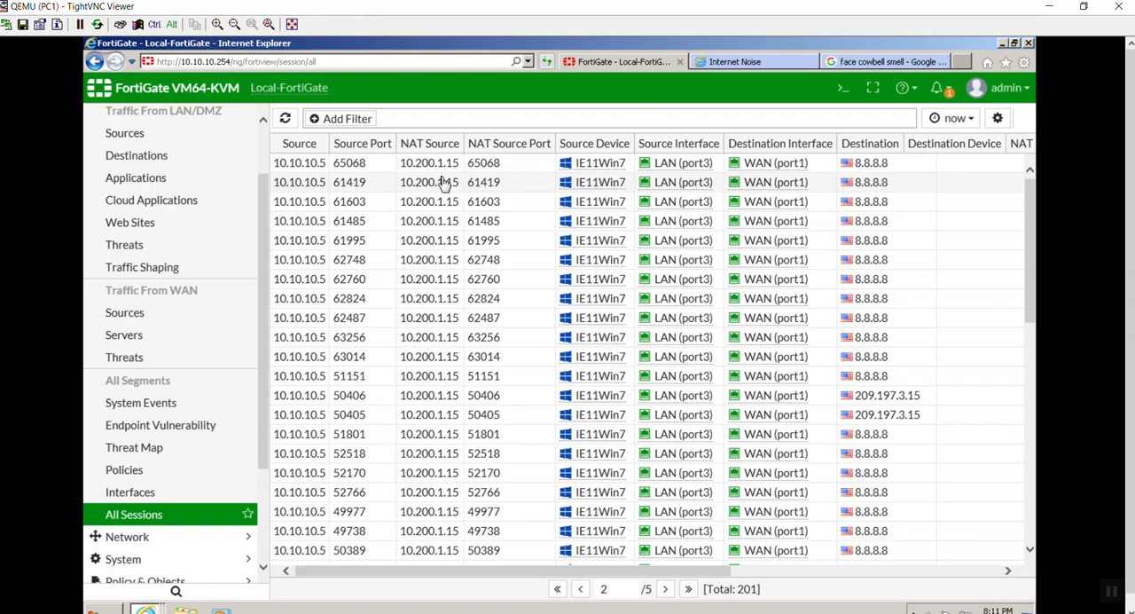
mouse_move(458, 168)
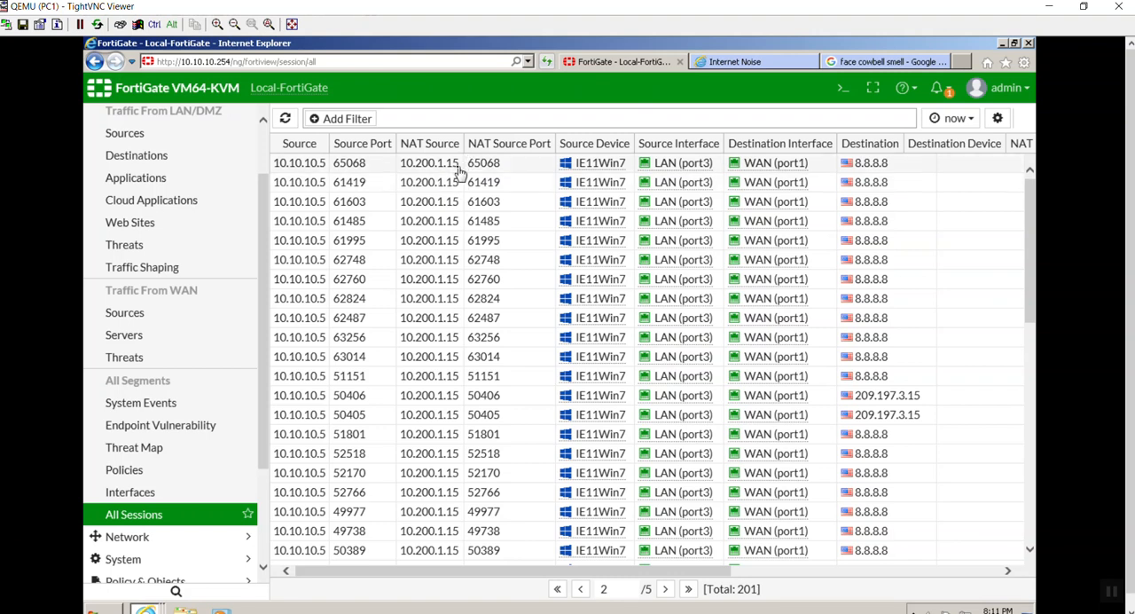
- Page forward through the session list, checking new 10.10.10.5 sessions use NAT source 10.200.1.15
scroll(down, 3)
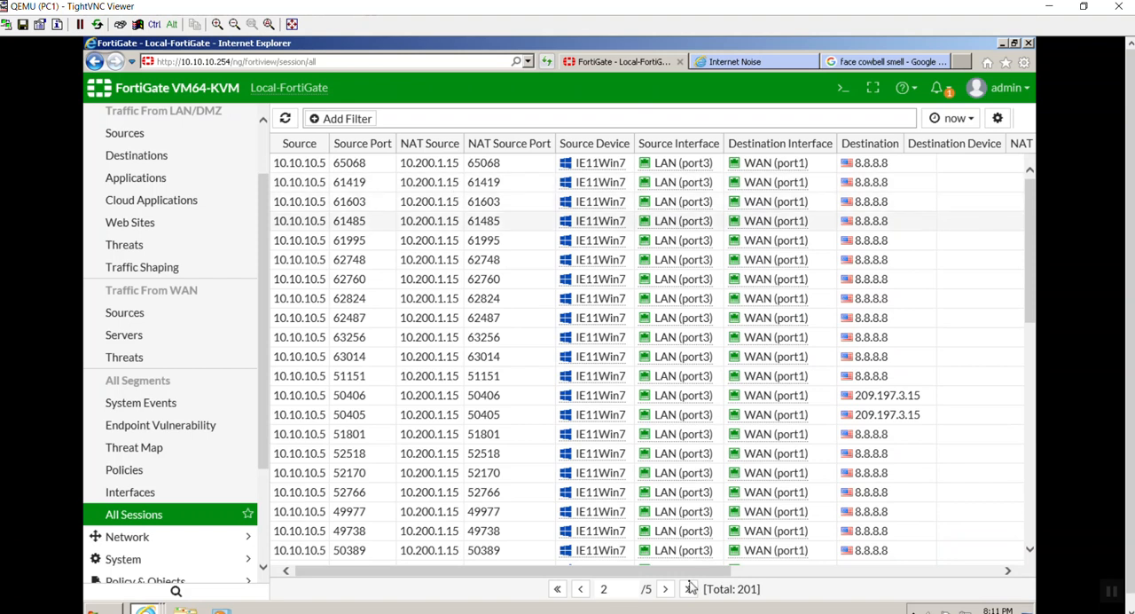
click(665, 589)
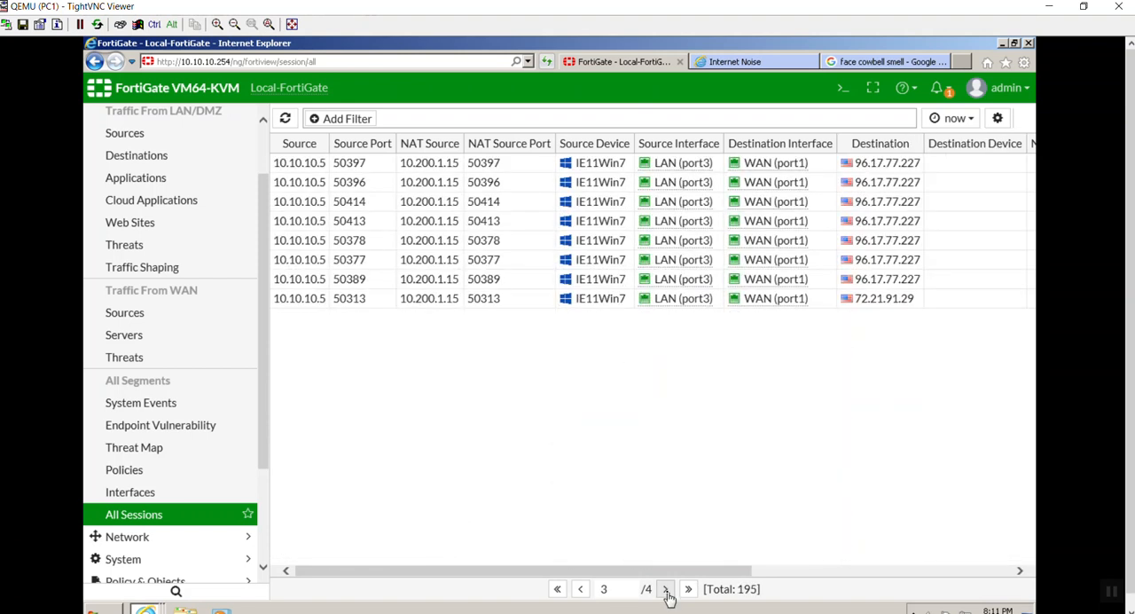
click(665, 589)
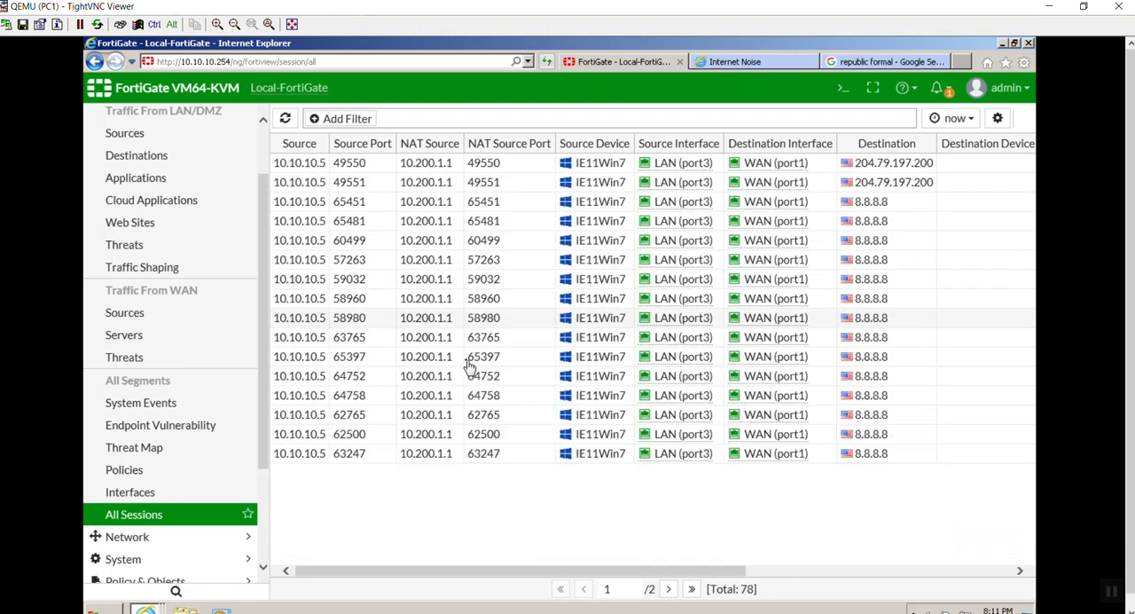
- Scroll page 1, move to page 2 and scroll through sessions translated to 10.200.1.15
scroll(down, 3)
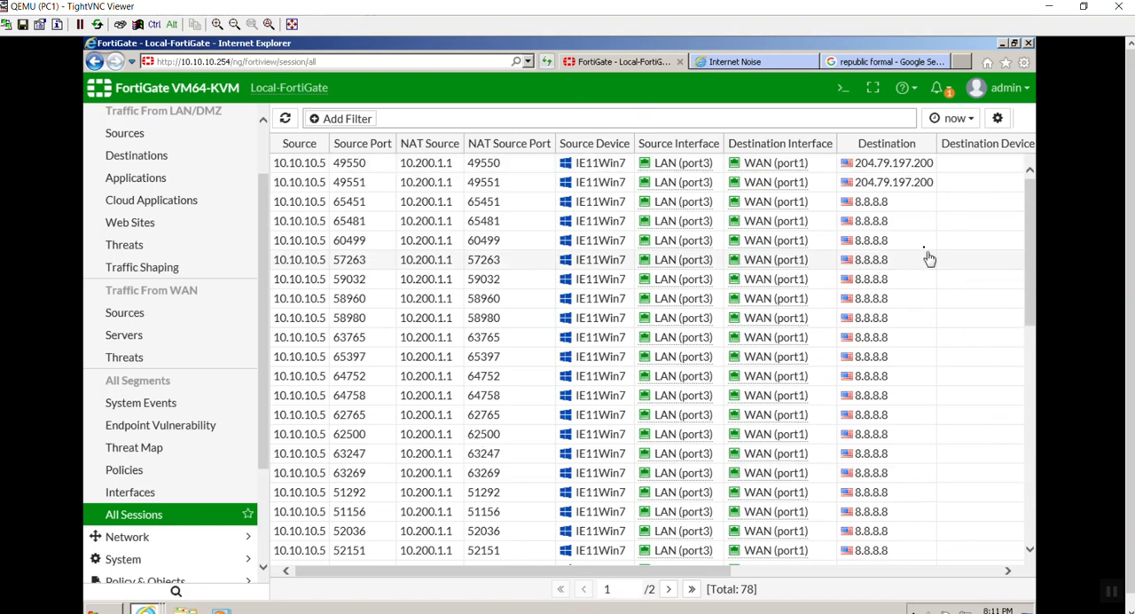
mouse_move(908, 181)
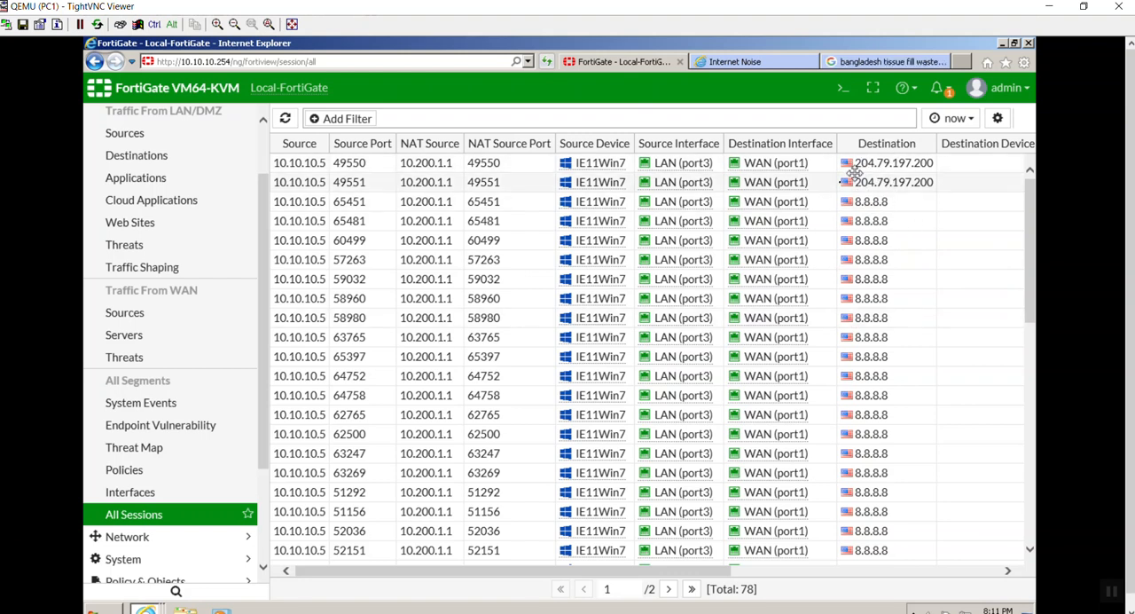
mouse_move(812, 230)
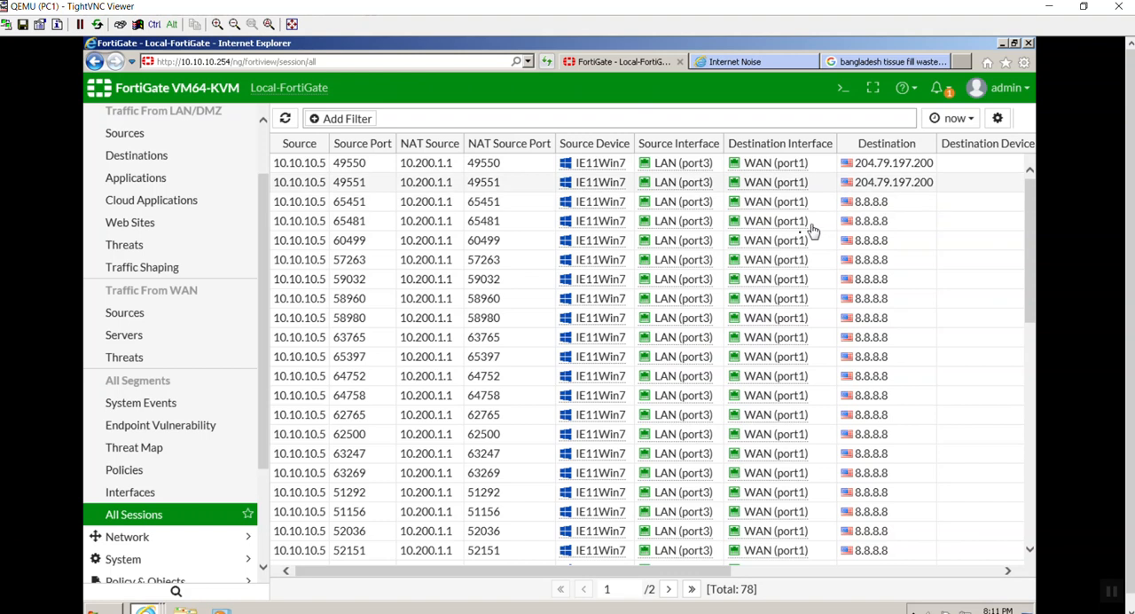
scroll(down, 3)
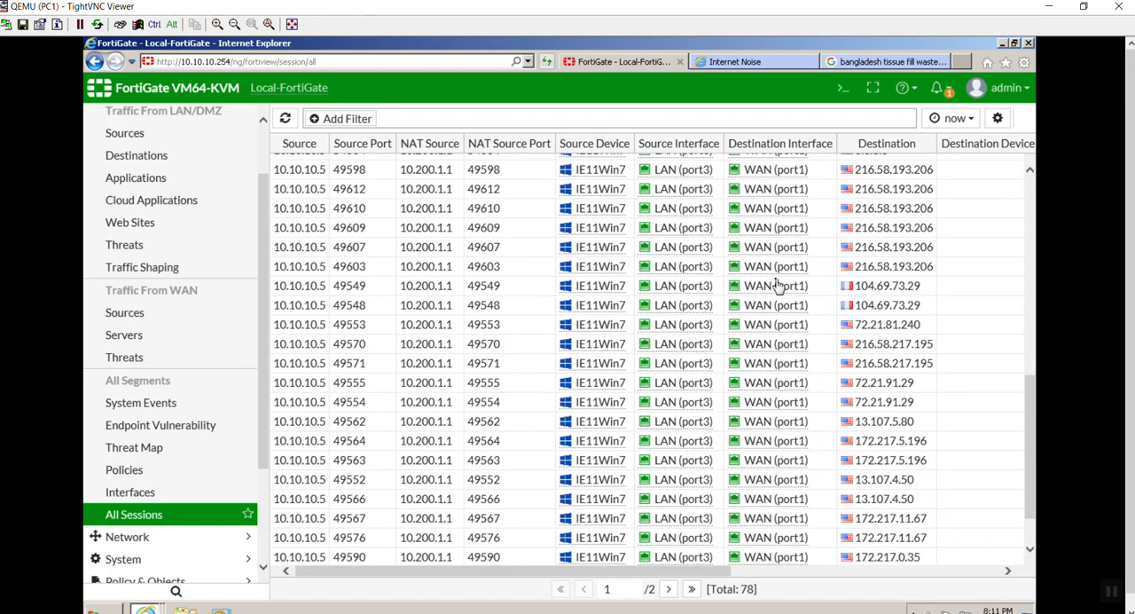
scroll(down, 3)
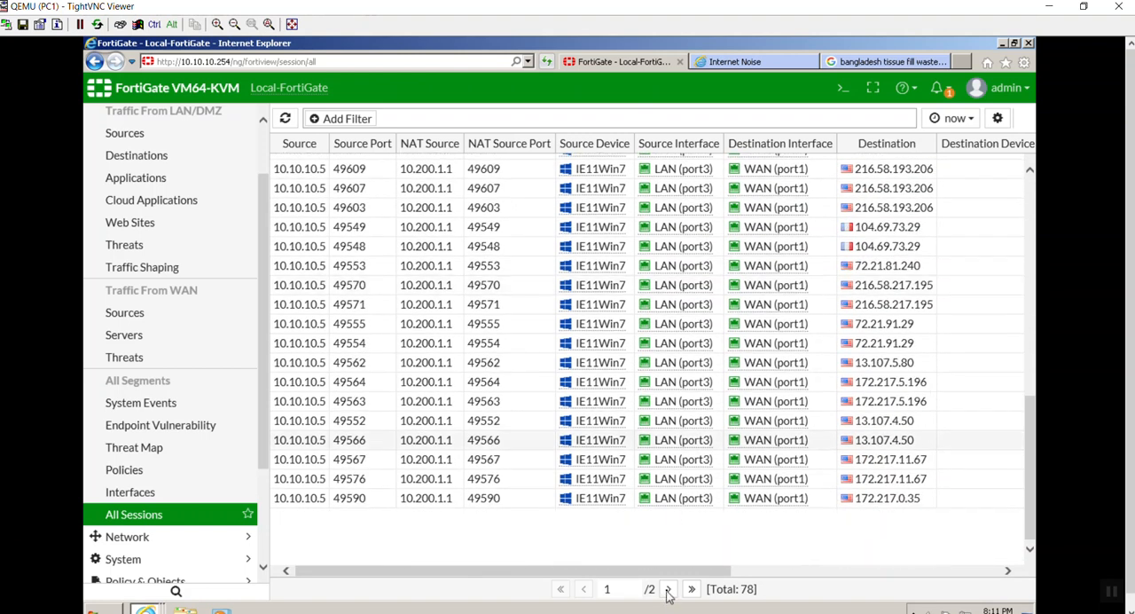
click(667, 589)
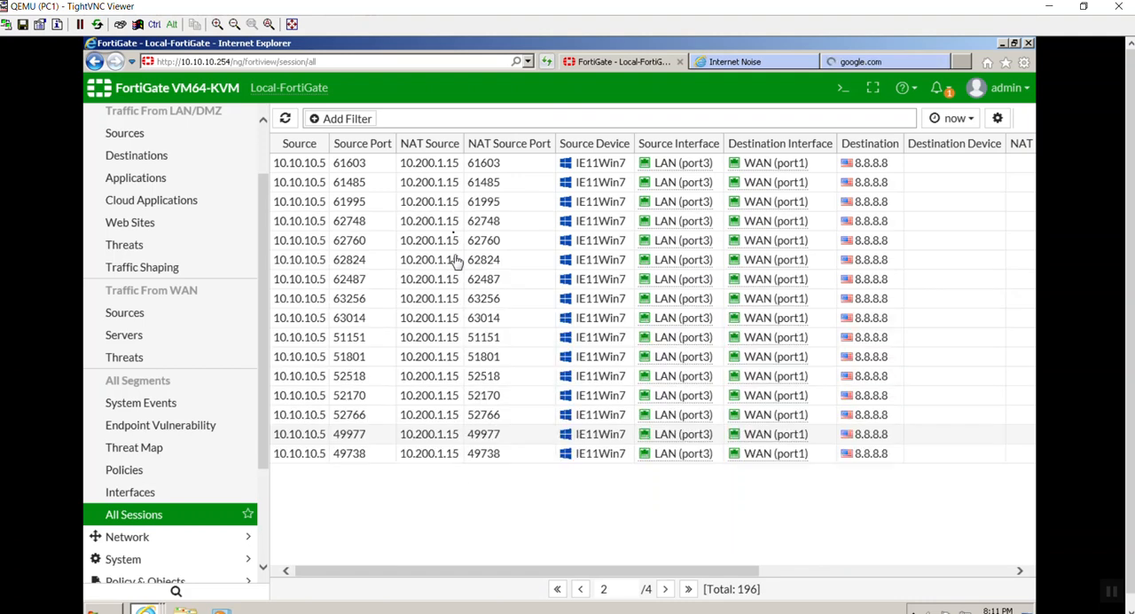
scroll(down, 3)
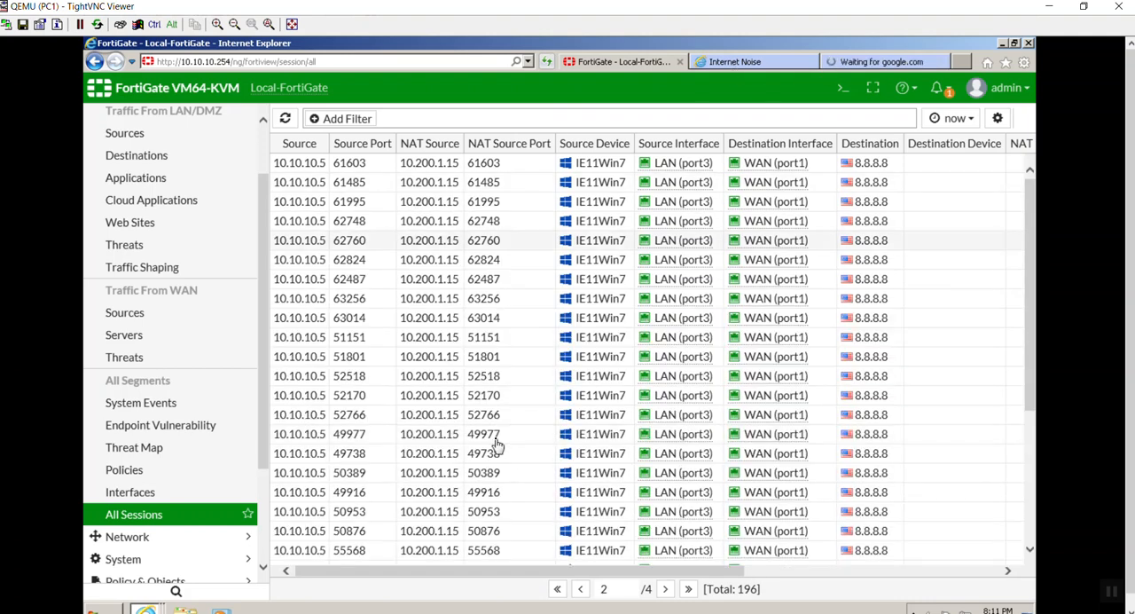
scroll(down, 3)
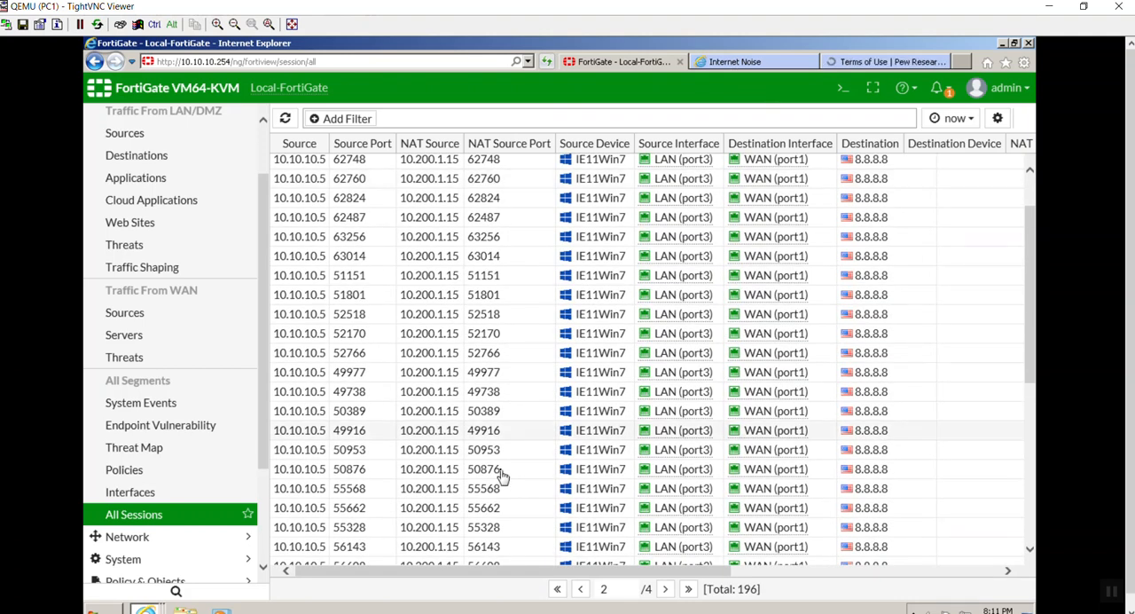
scroll(down, 3)
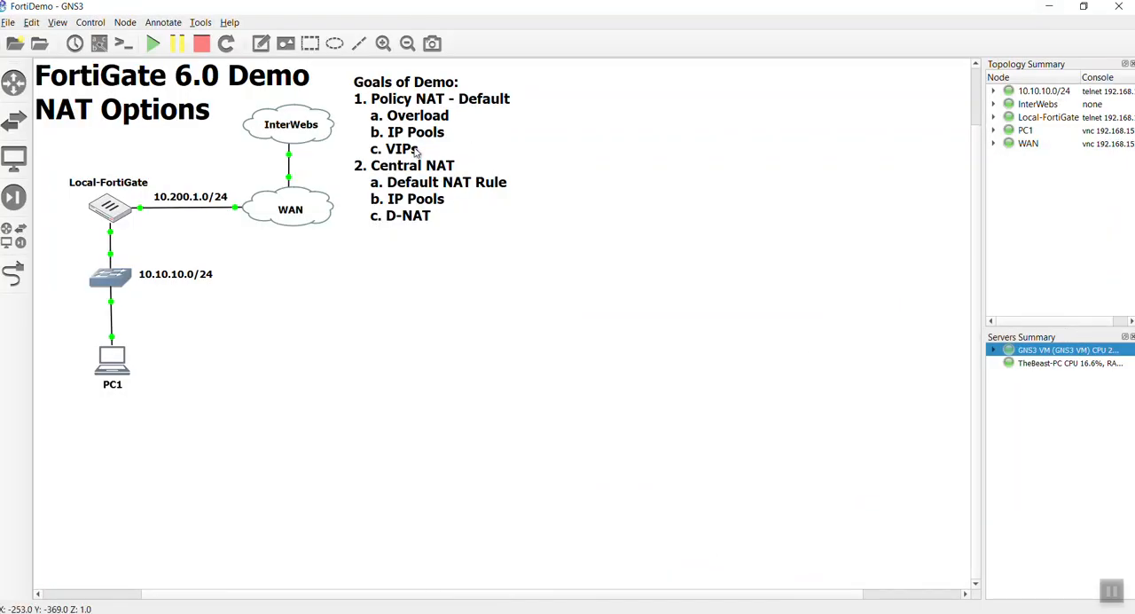
mouse_move(451, 135)
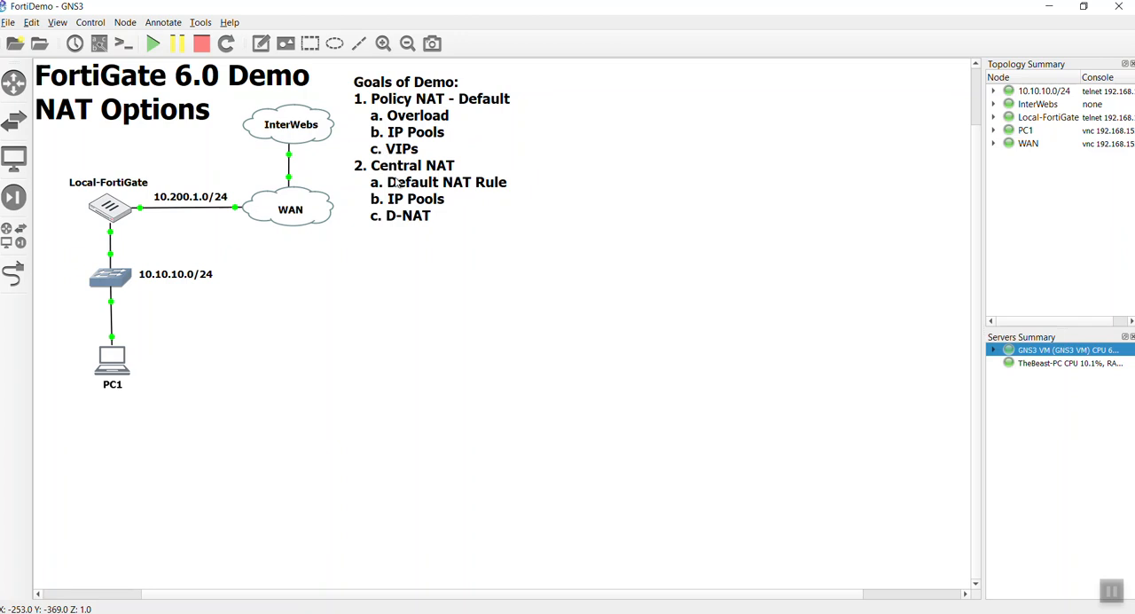
mouse_move(380, 317)
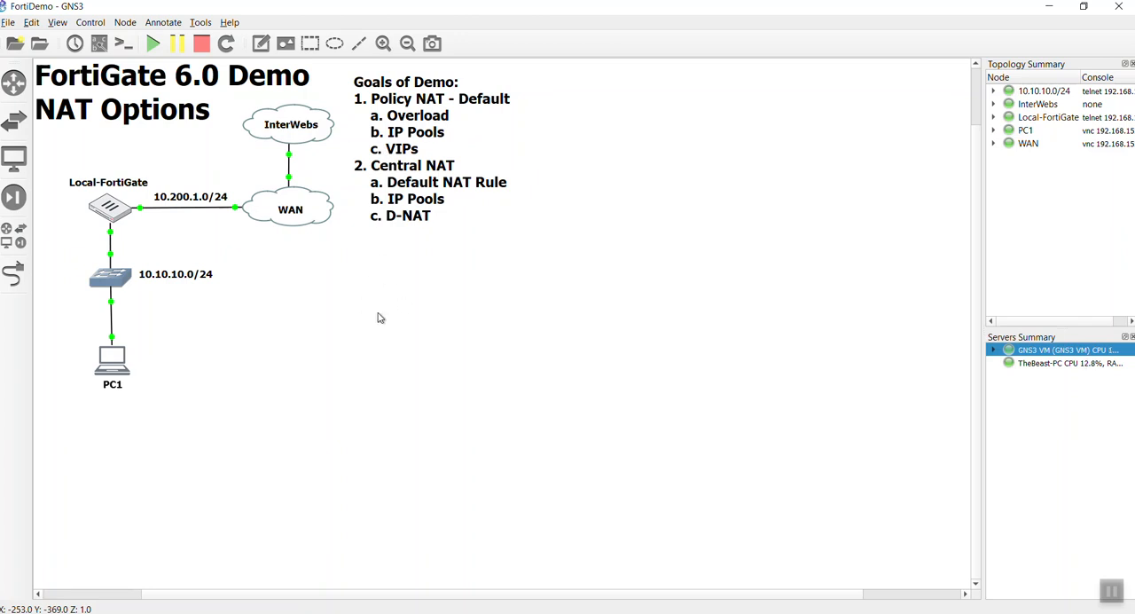
mouse_move(787, 184)
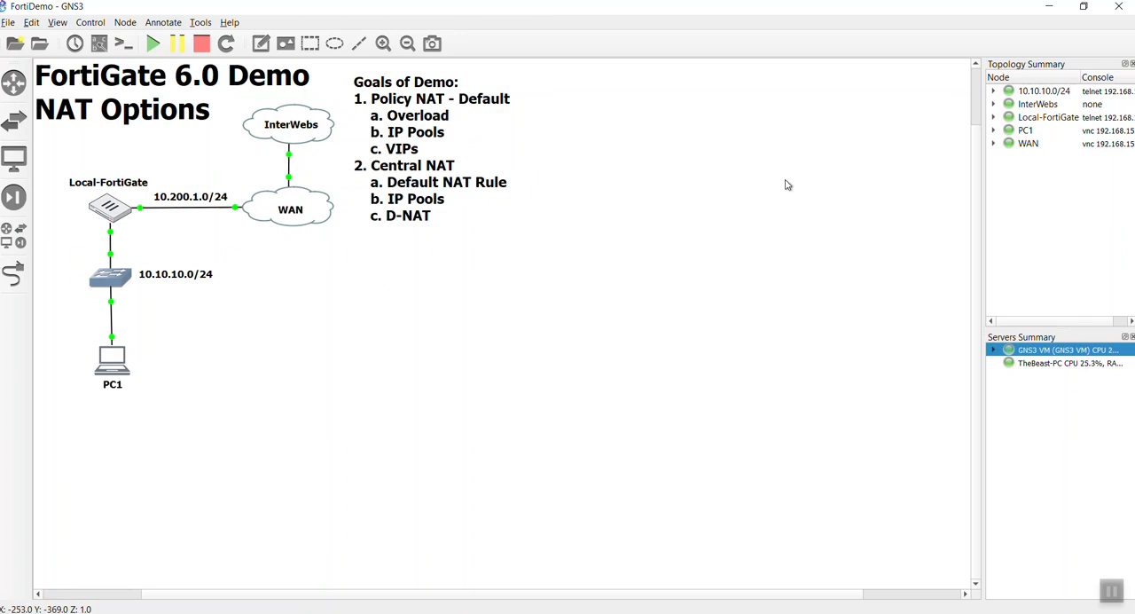
mouse_move(112, 252)
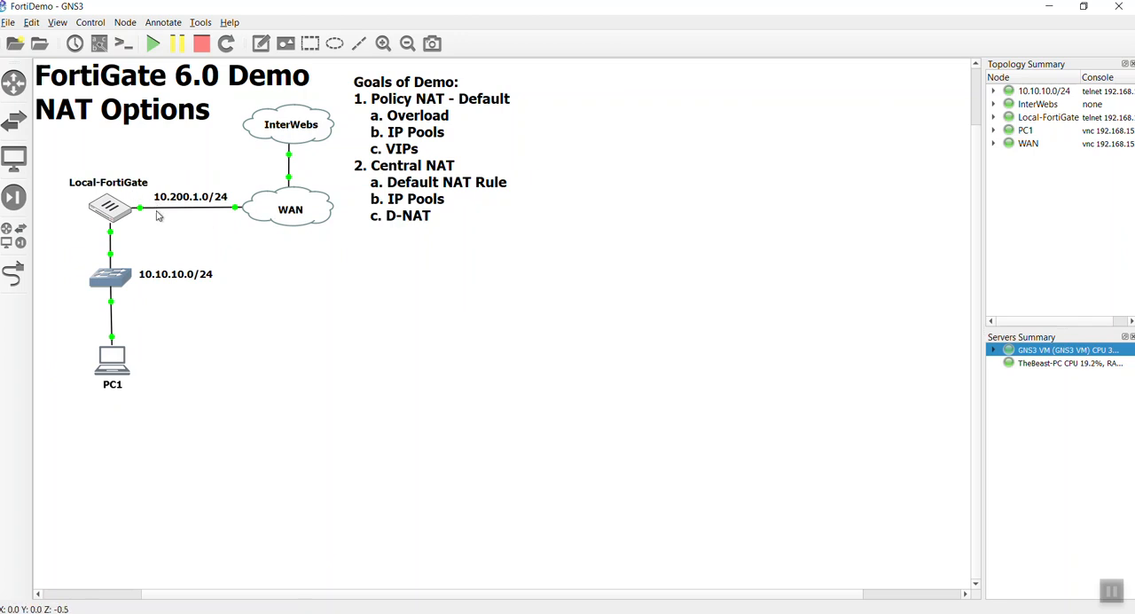
mouse_move(317, 207)
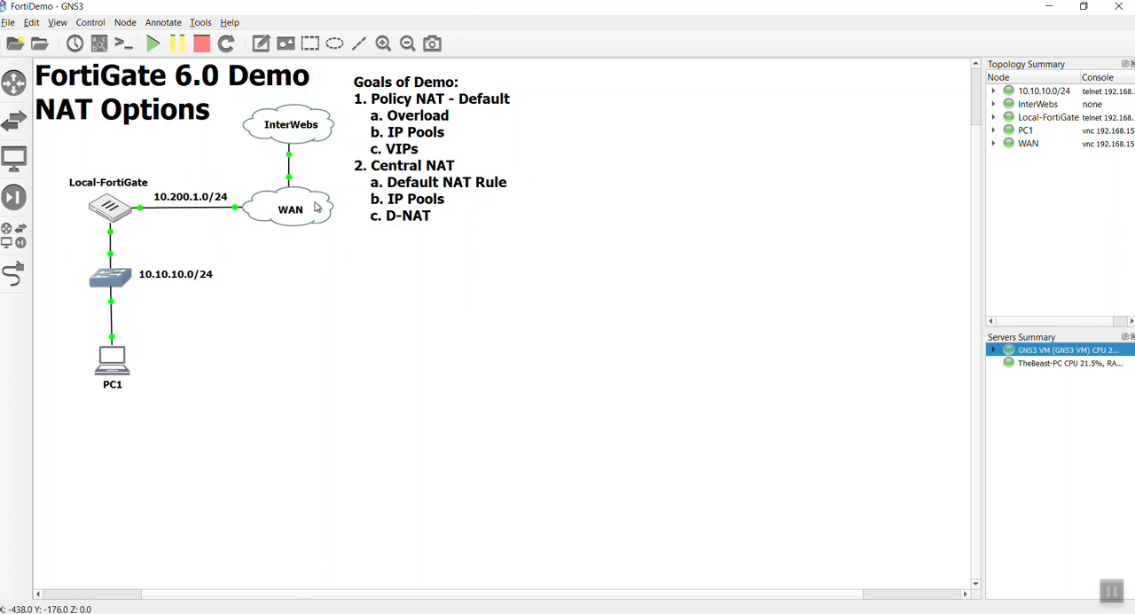
mouse_move(67, 241)
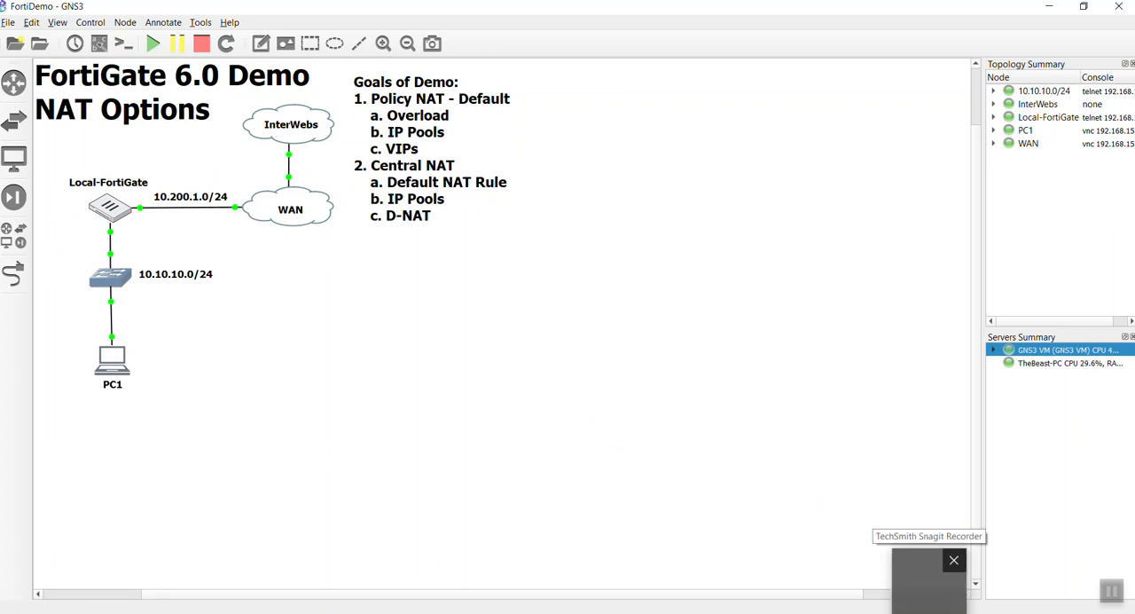
click(955, 561)
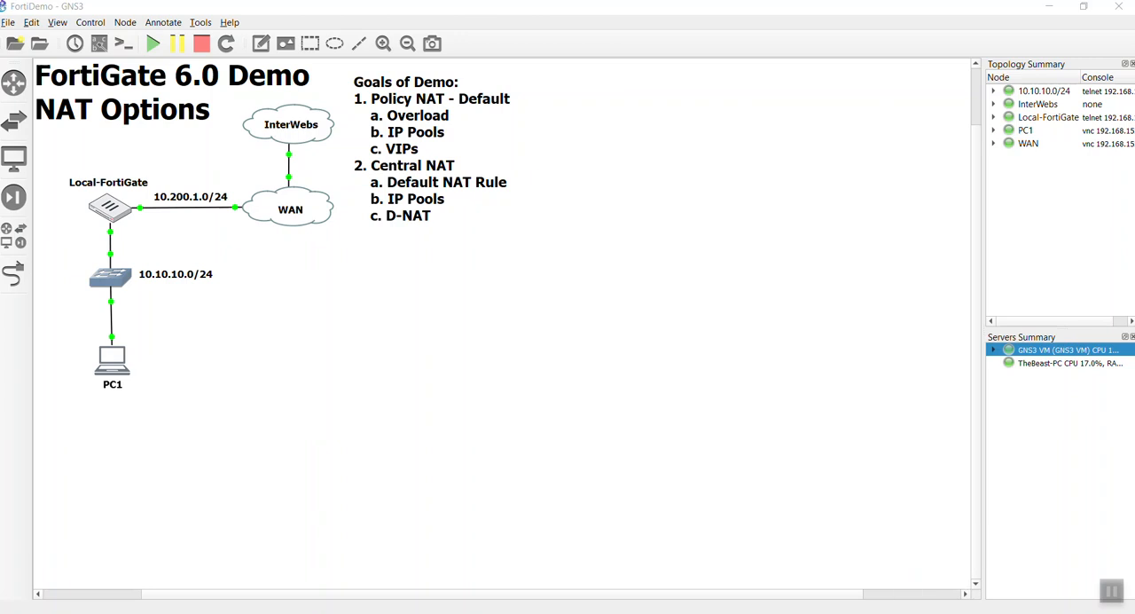